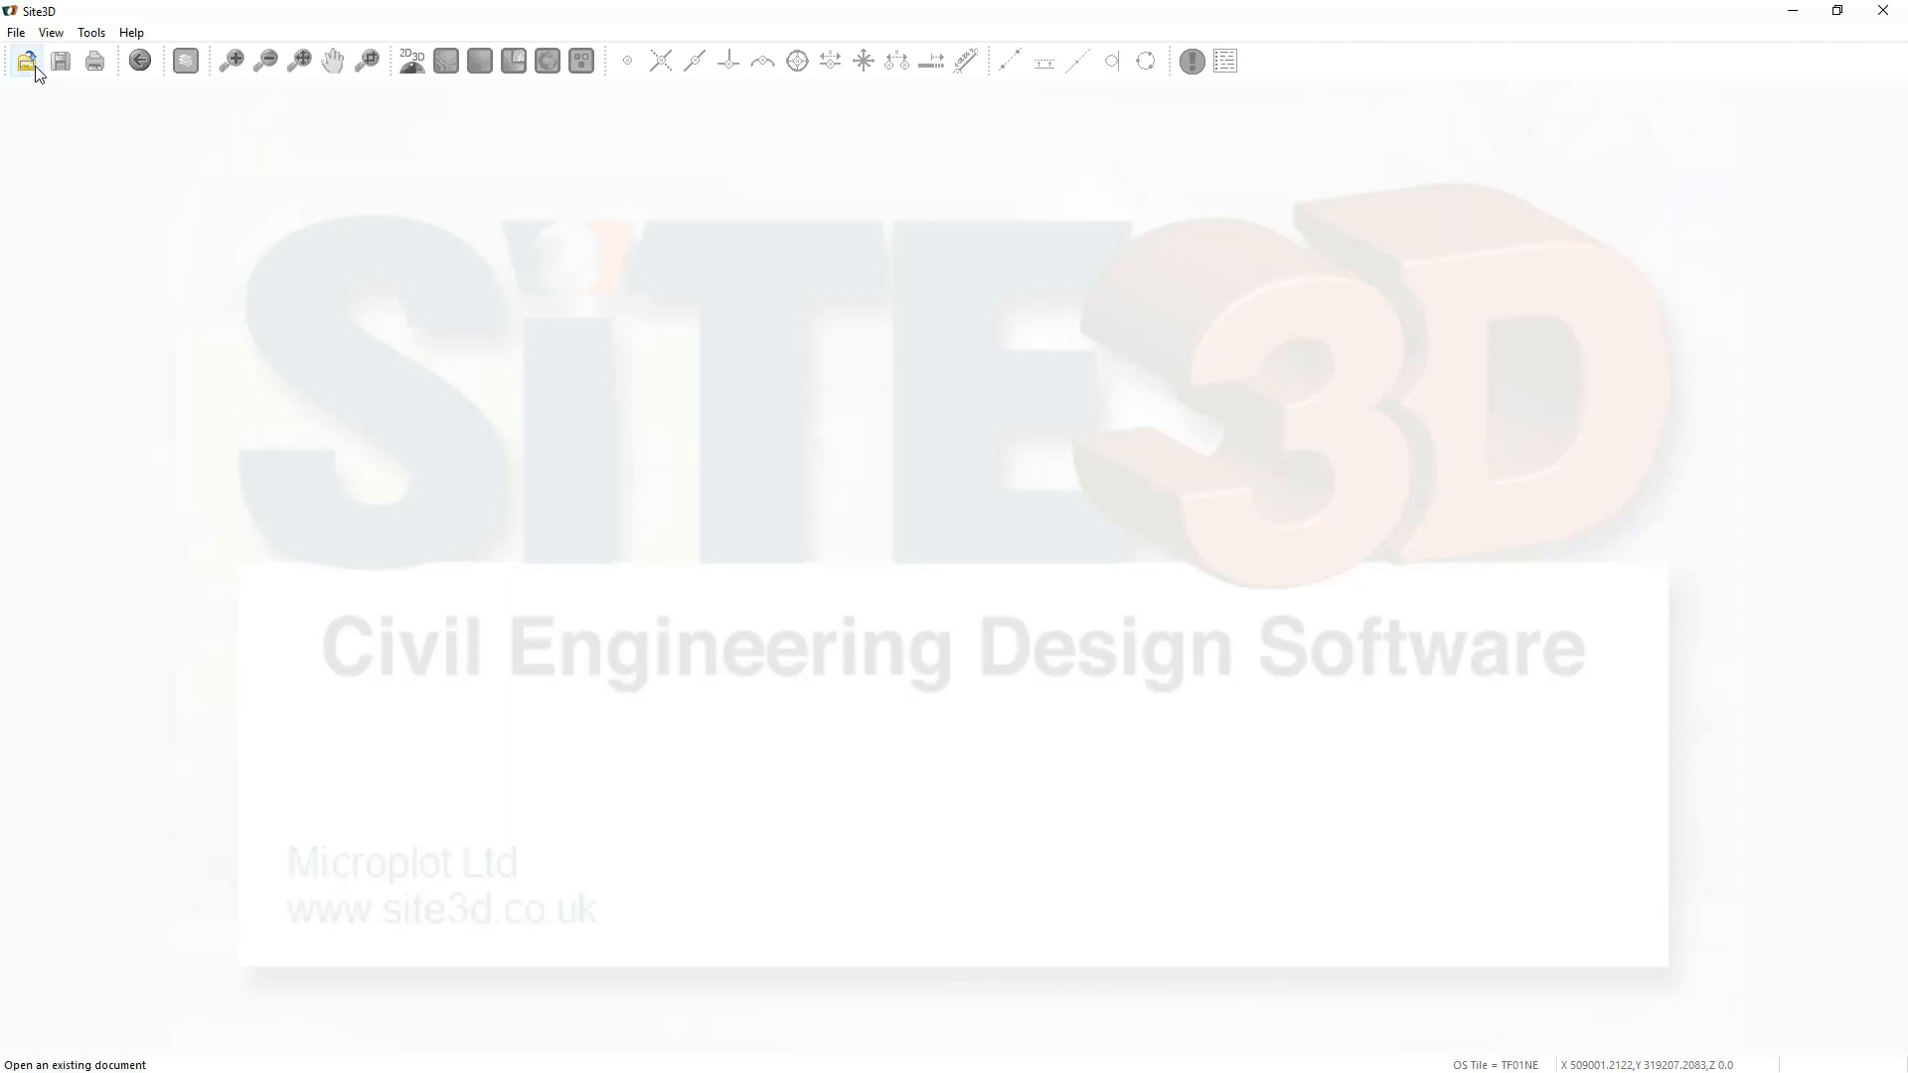
Step: Open the full-site.erd project from the Sample 1 example data folder
left_click(27, 61)
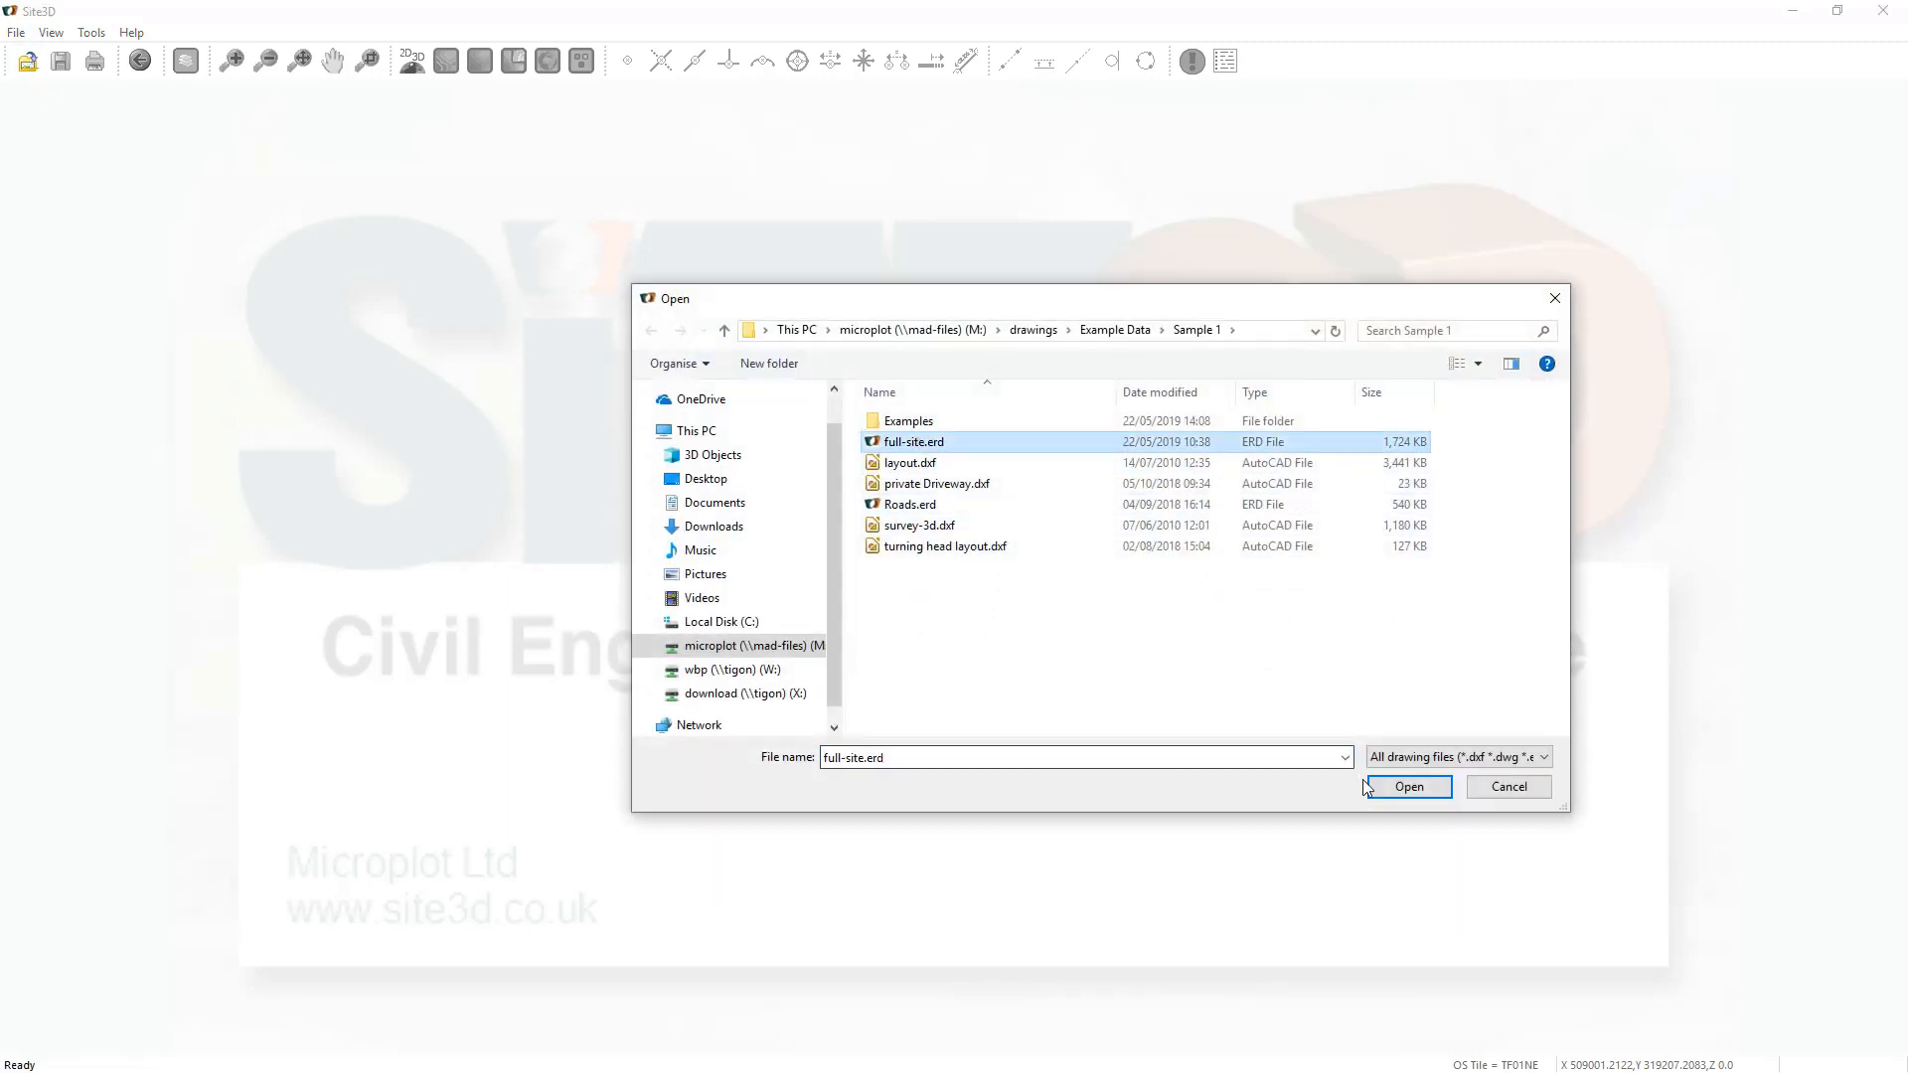
left_click(1408, 787)
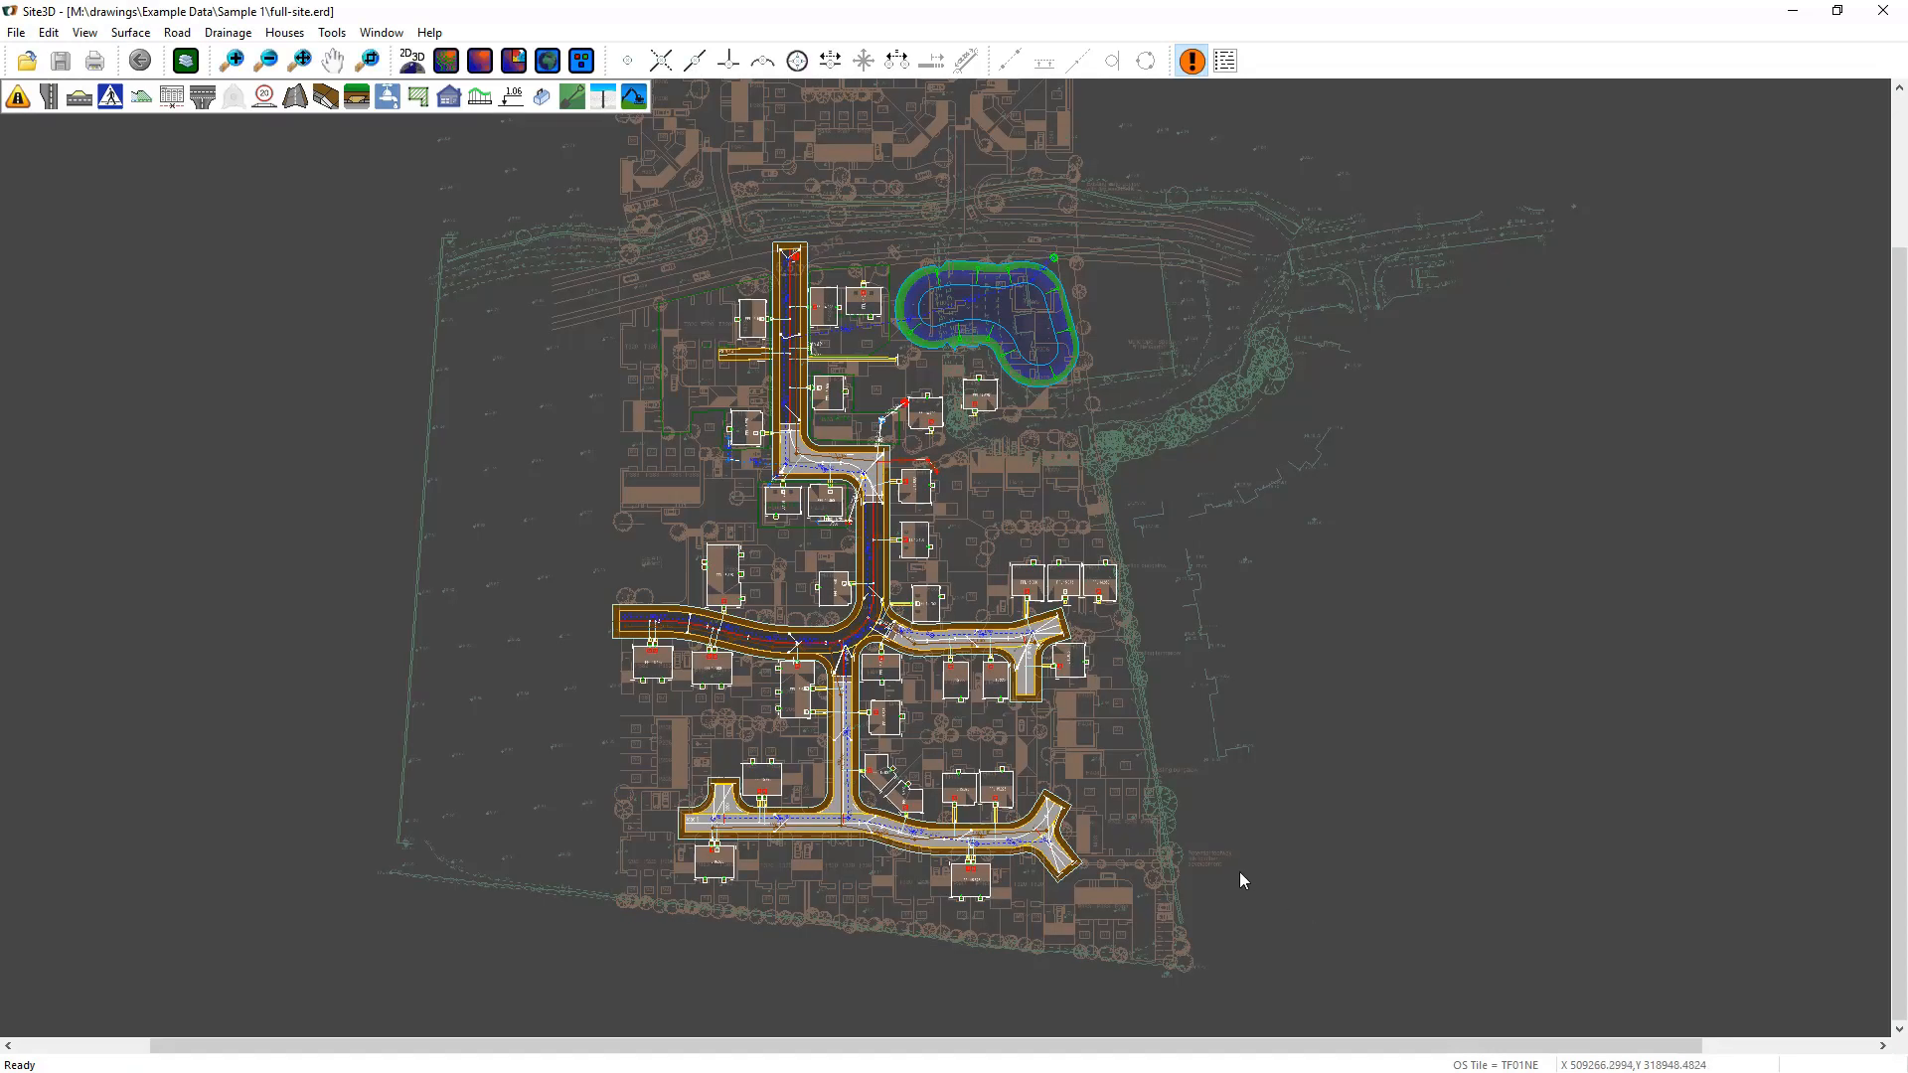
mouse_move(878, 472)
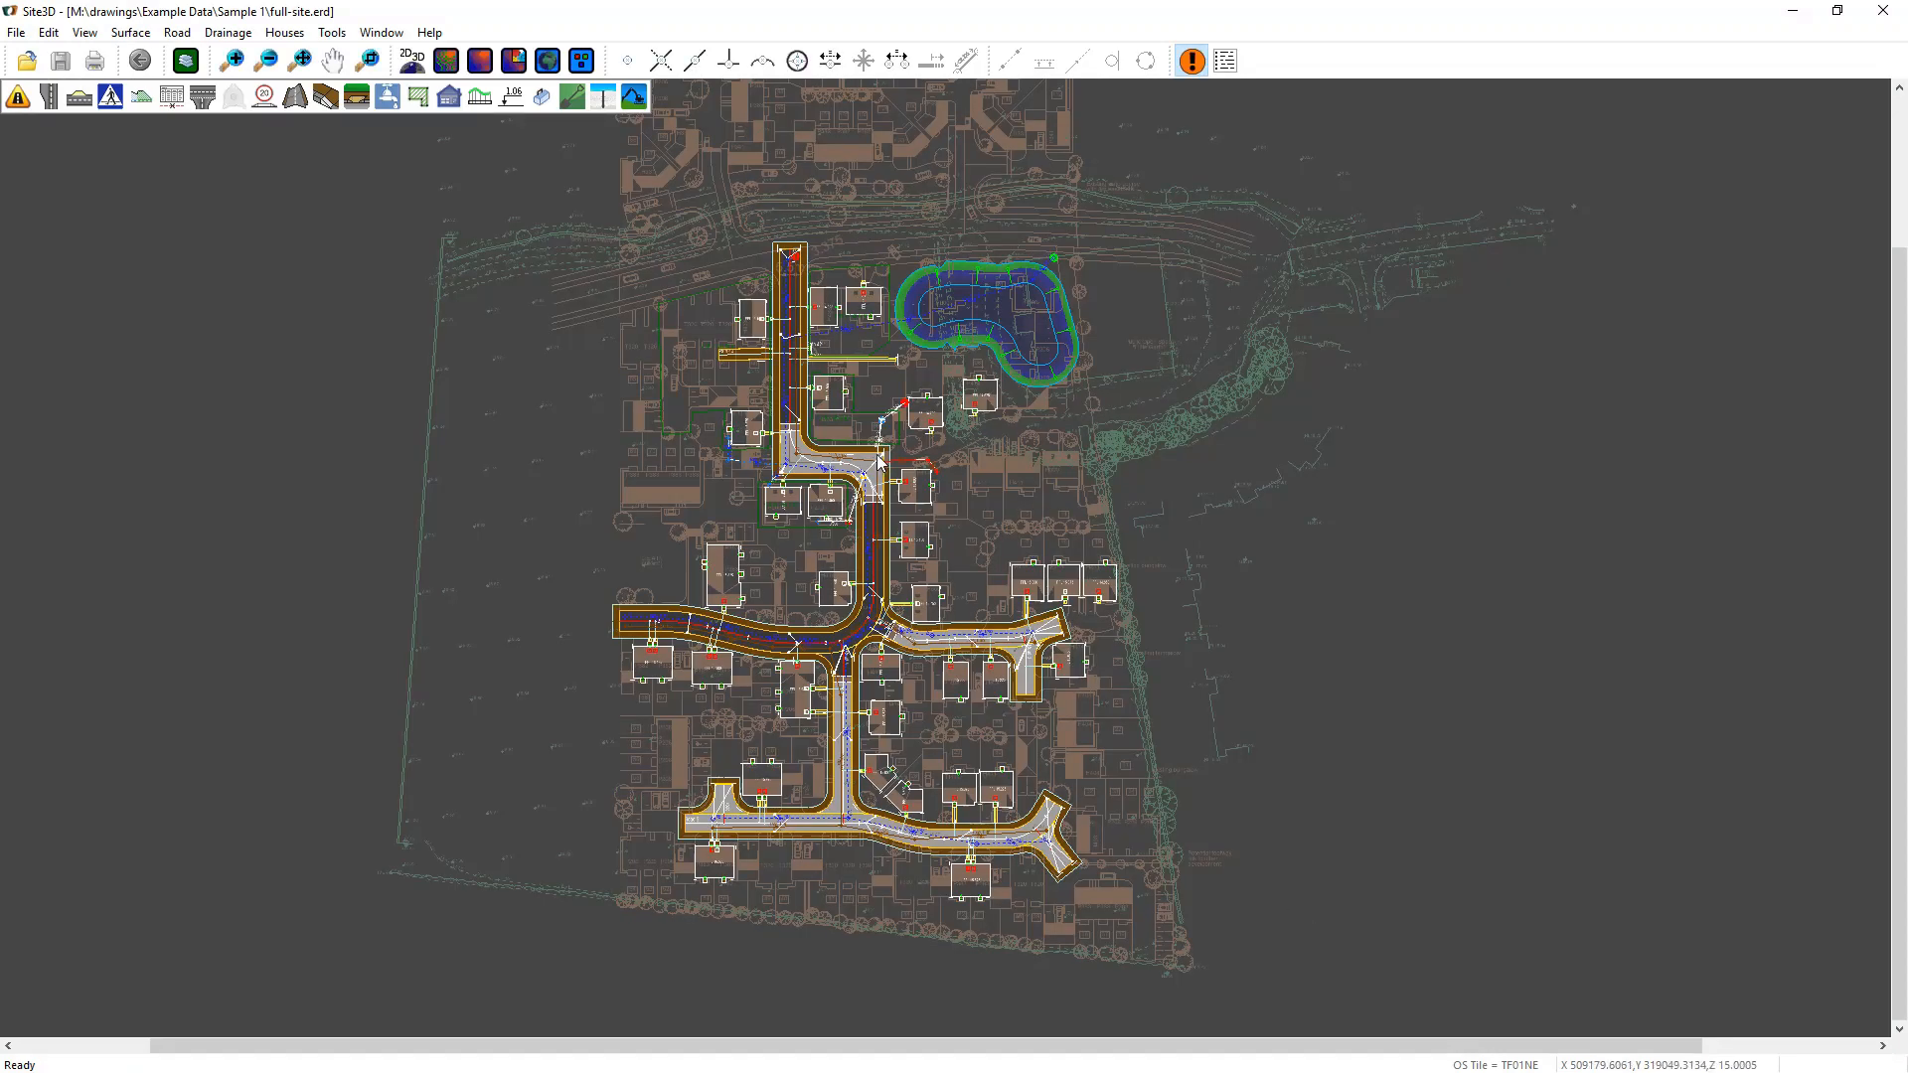
mouse_move(710, 484)
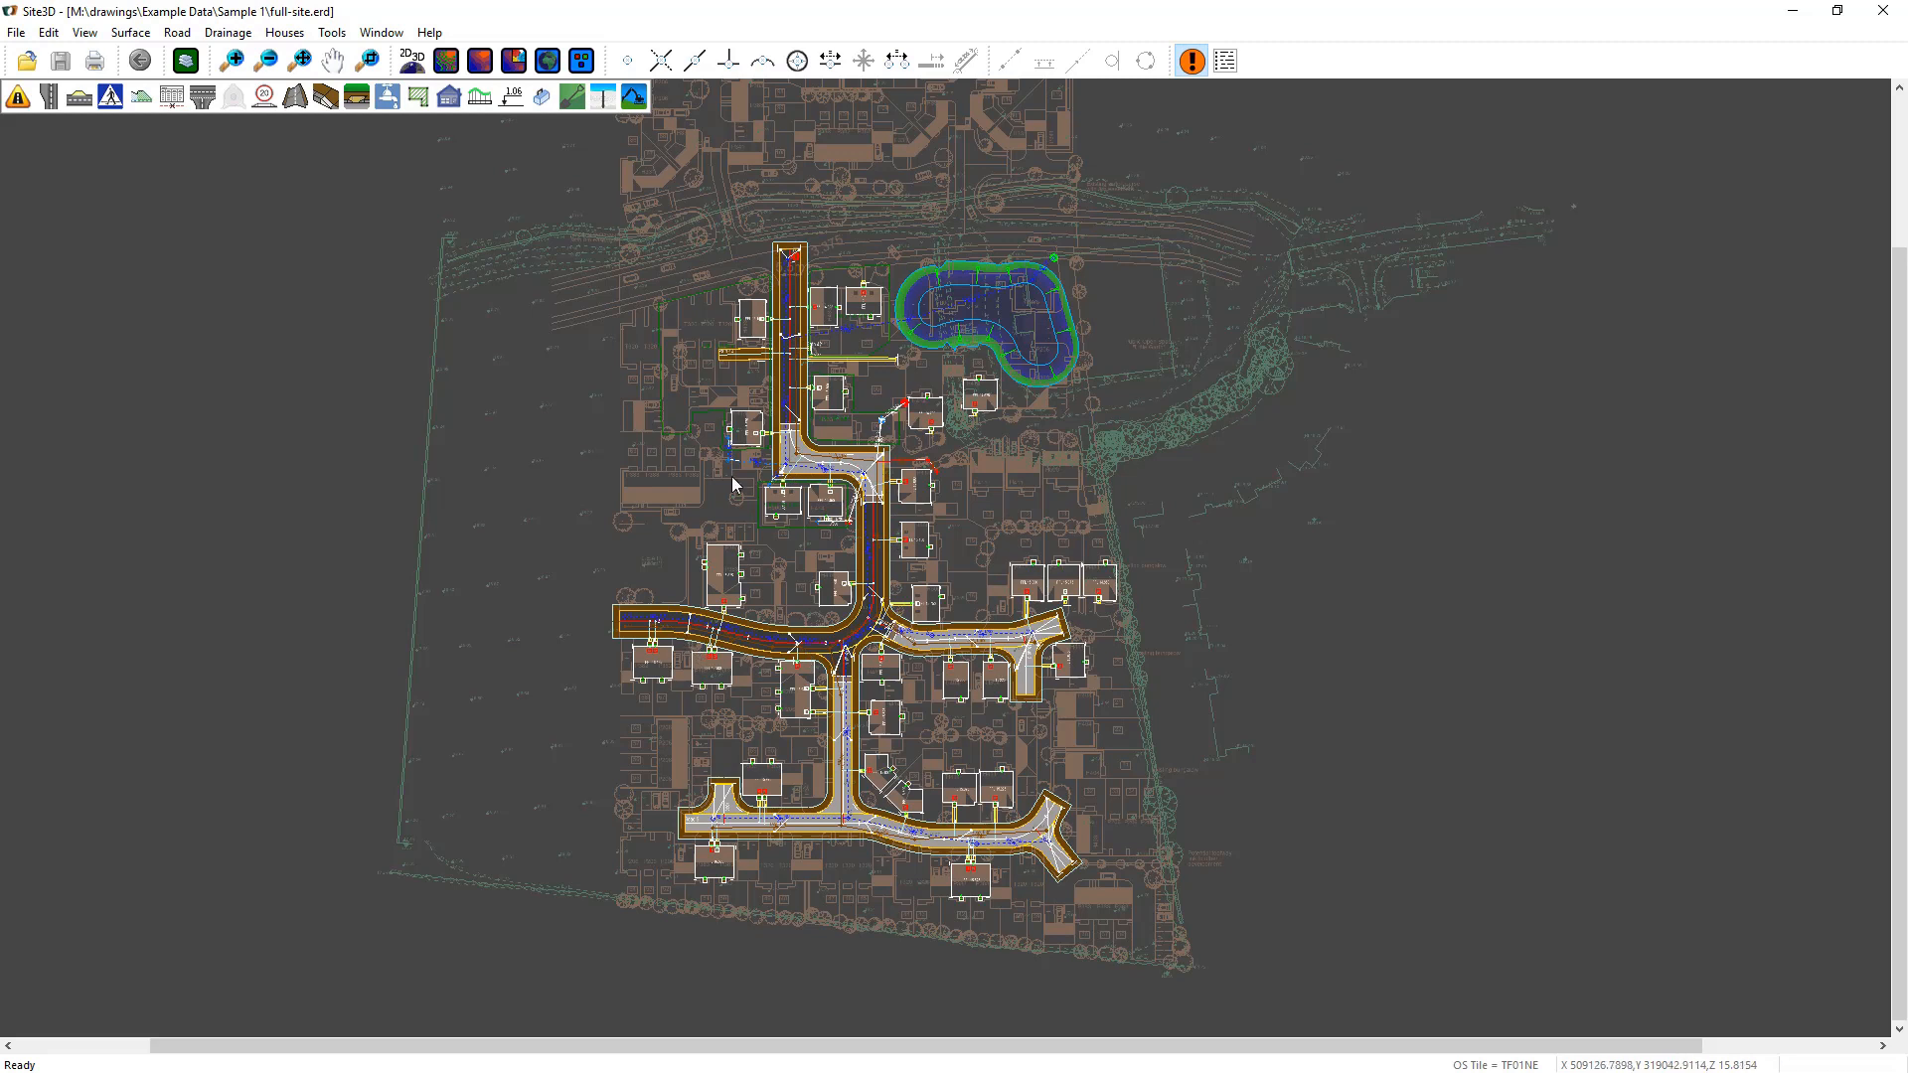
mouse_move(530, 428)
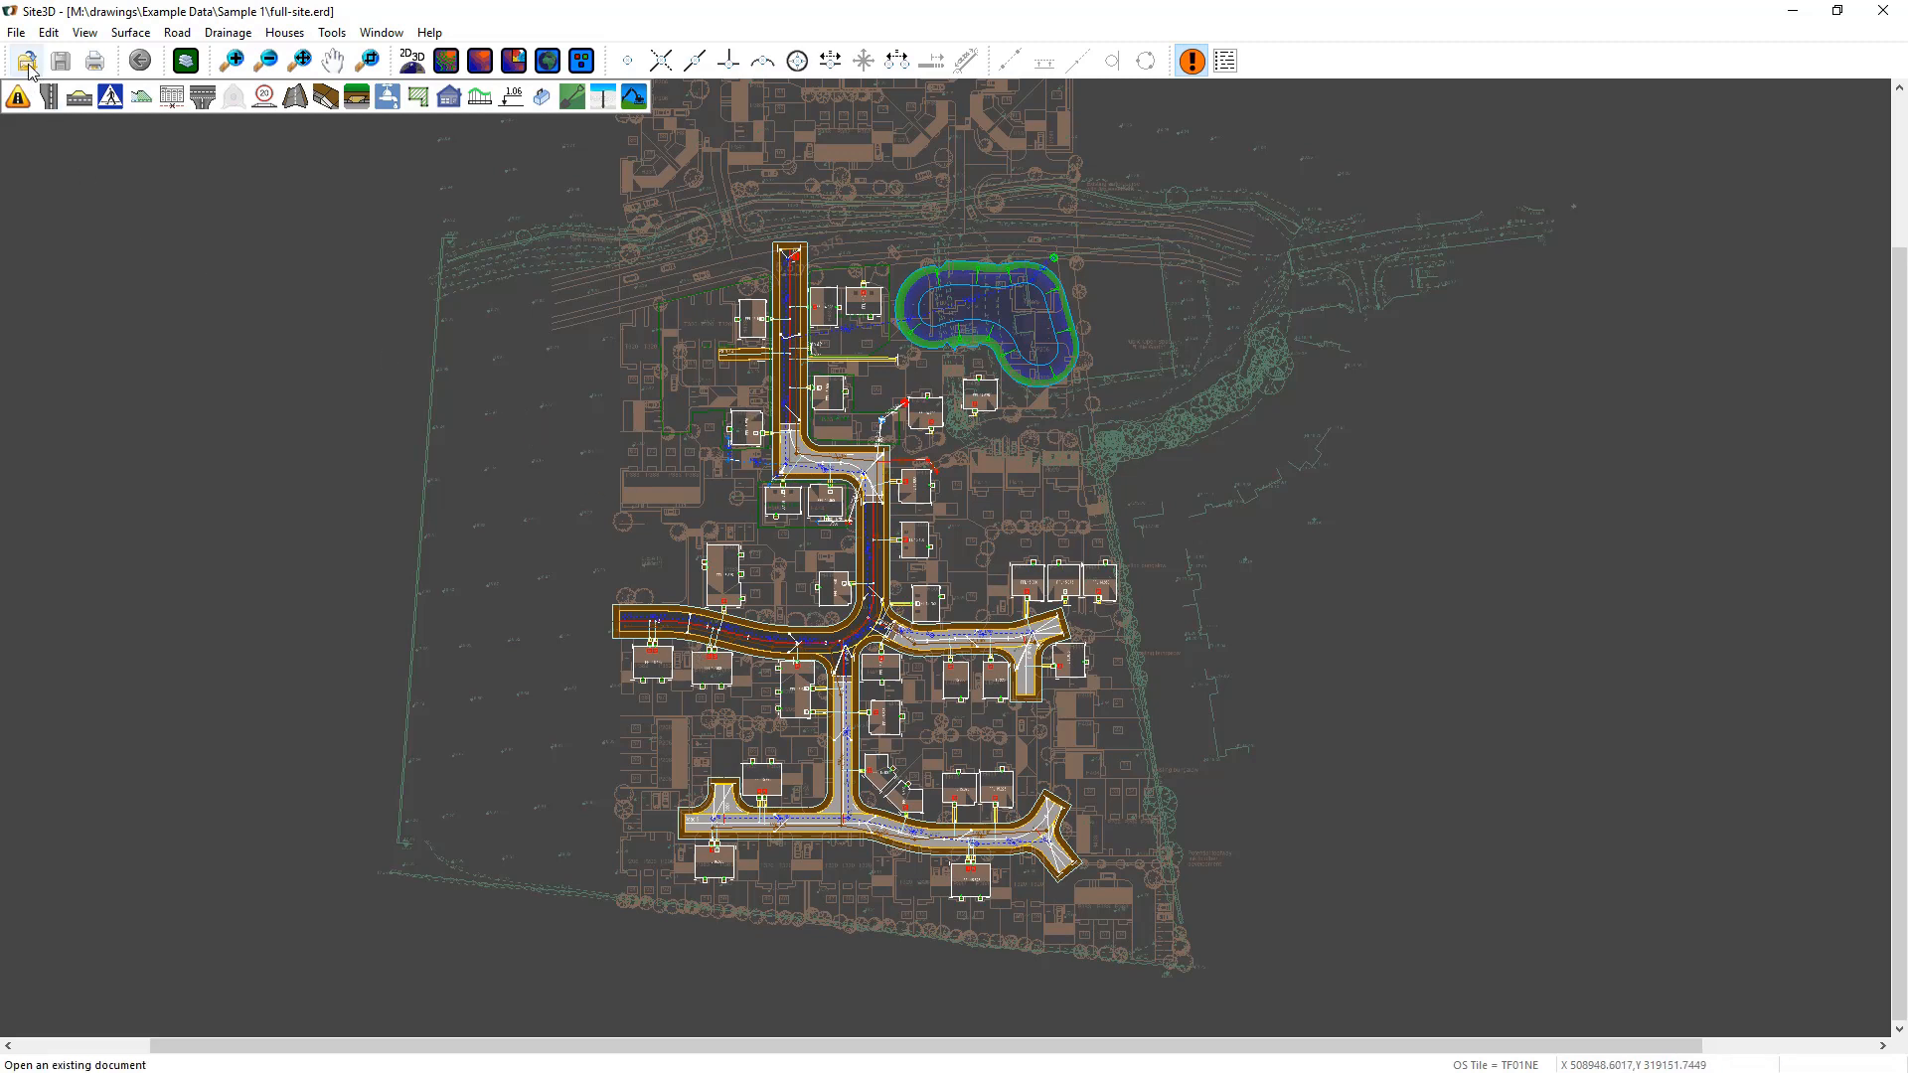
mouse_move(62, 63)
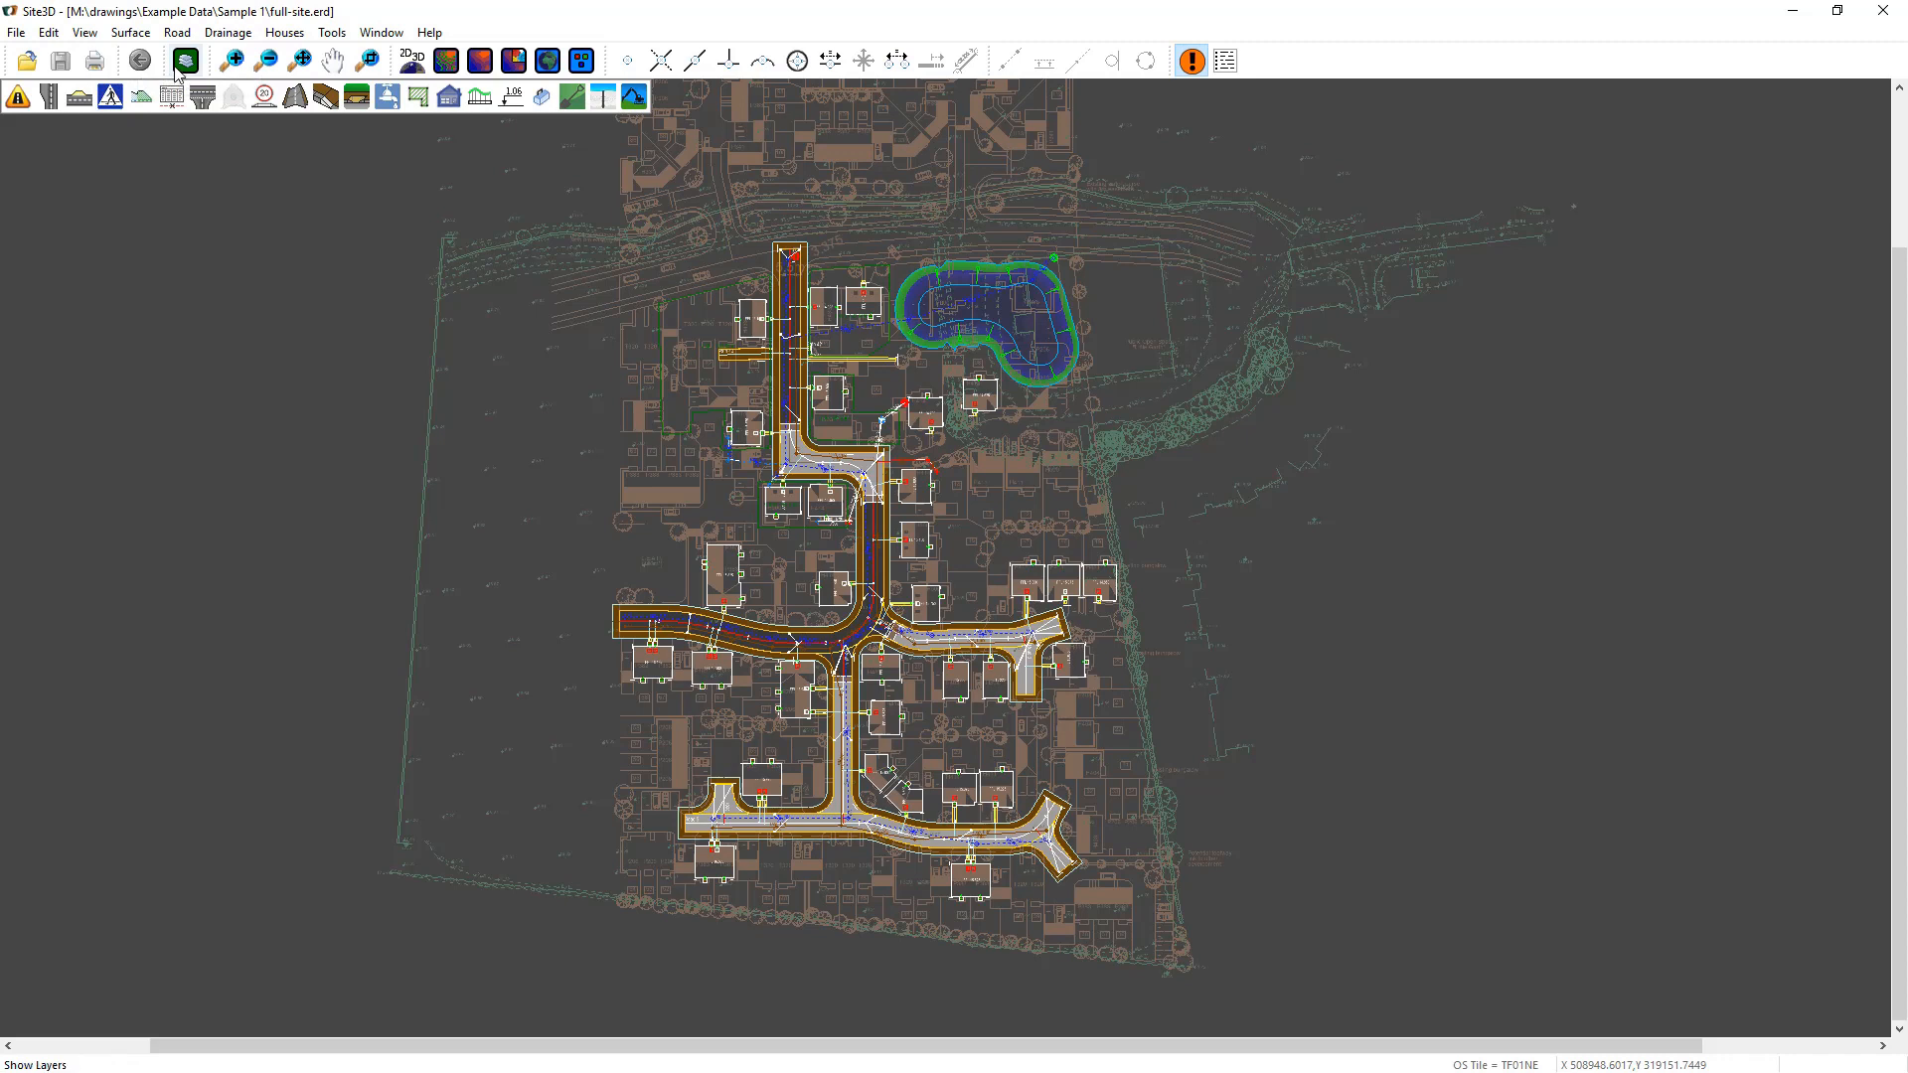
mouse_move(546, 61)
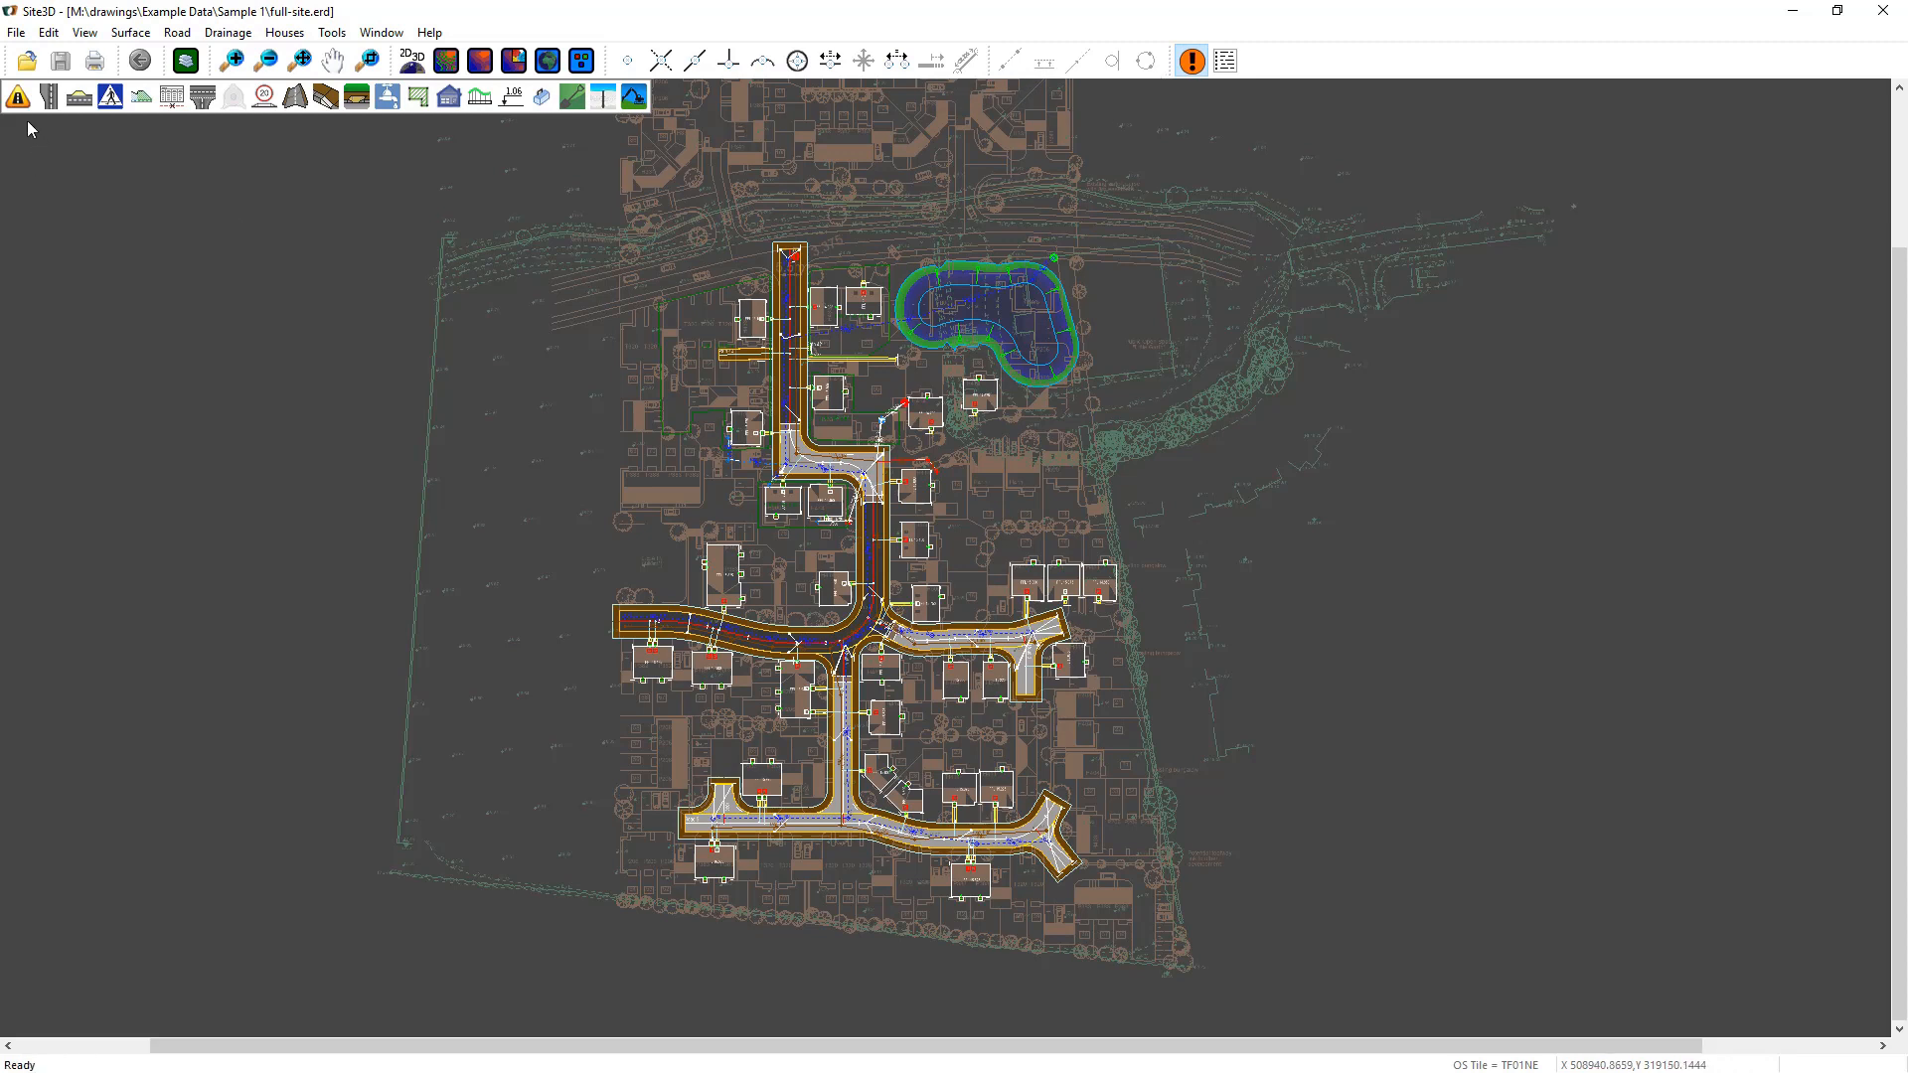
mouse_move(42, 98)
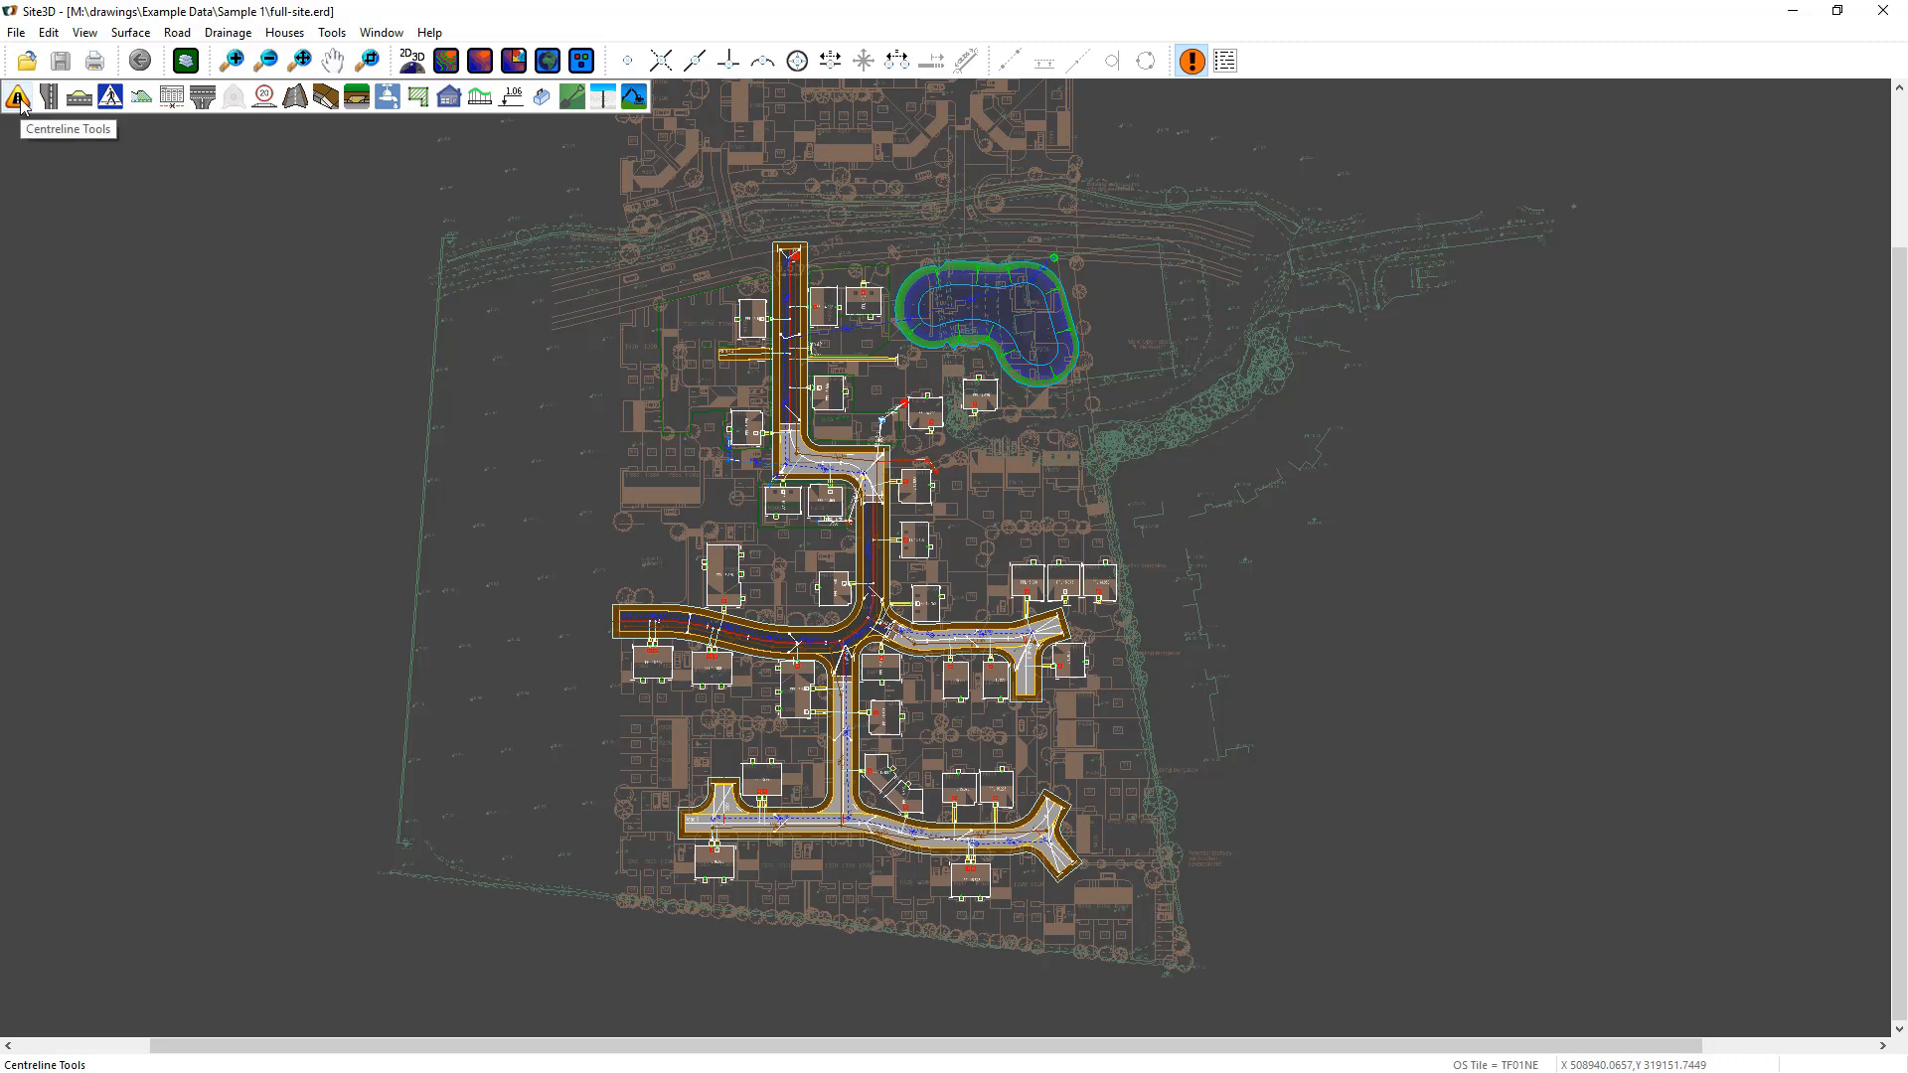
Step: Show the centreline, footpath and driveway, and long section tool groups
left_click(17, 95)
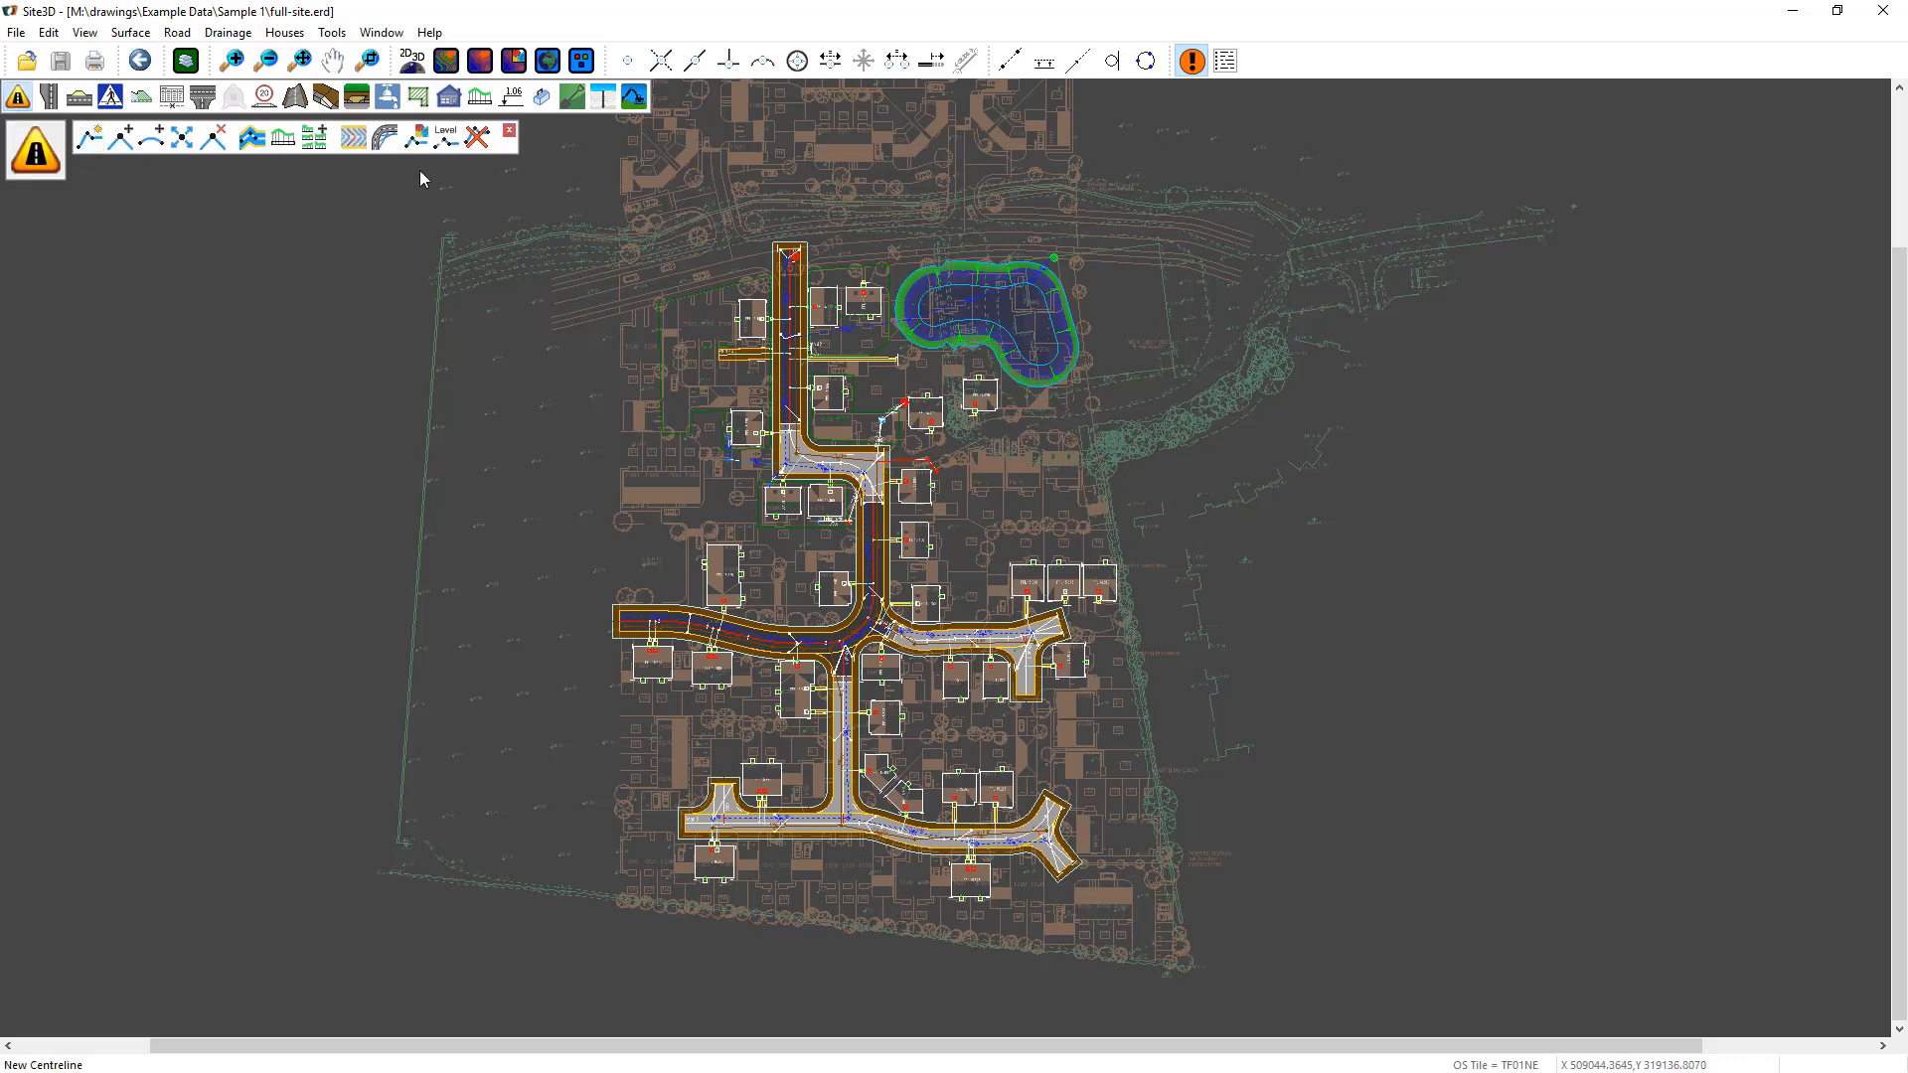
left_click(105, 97)
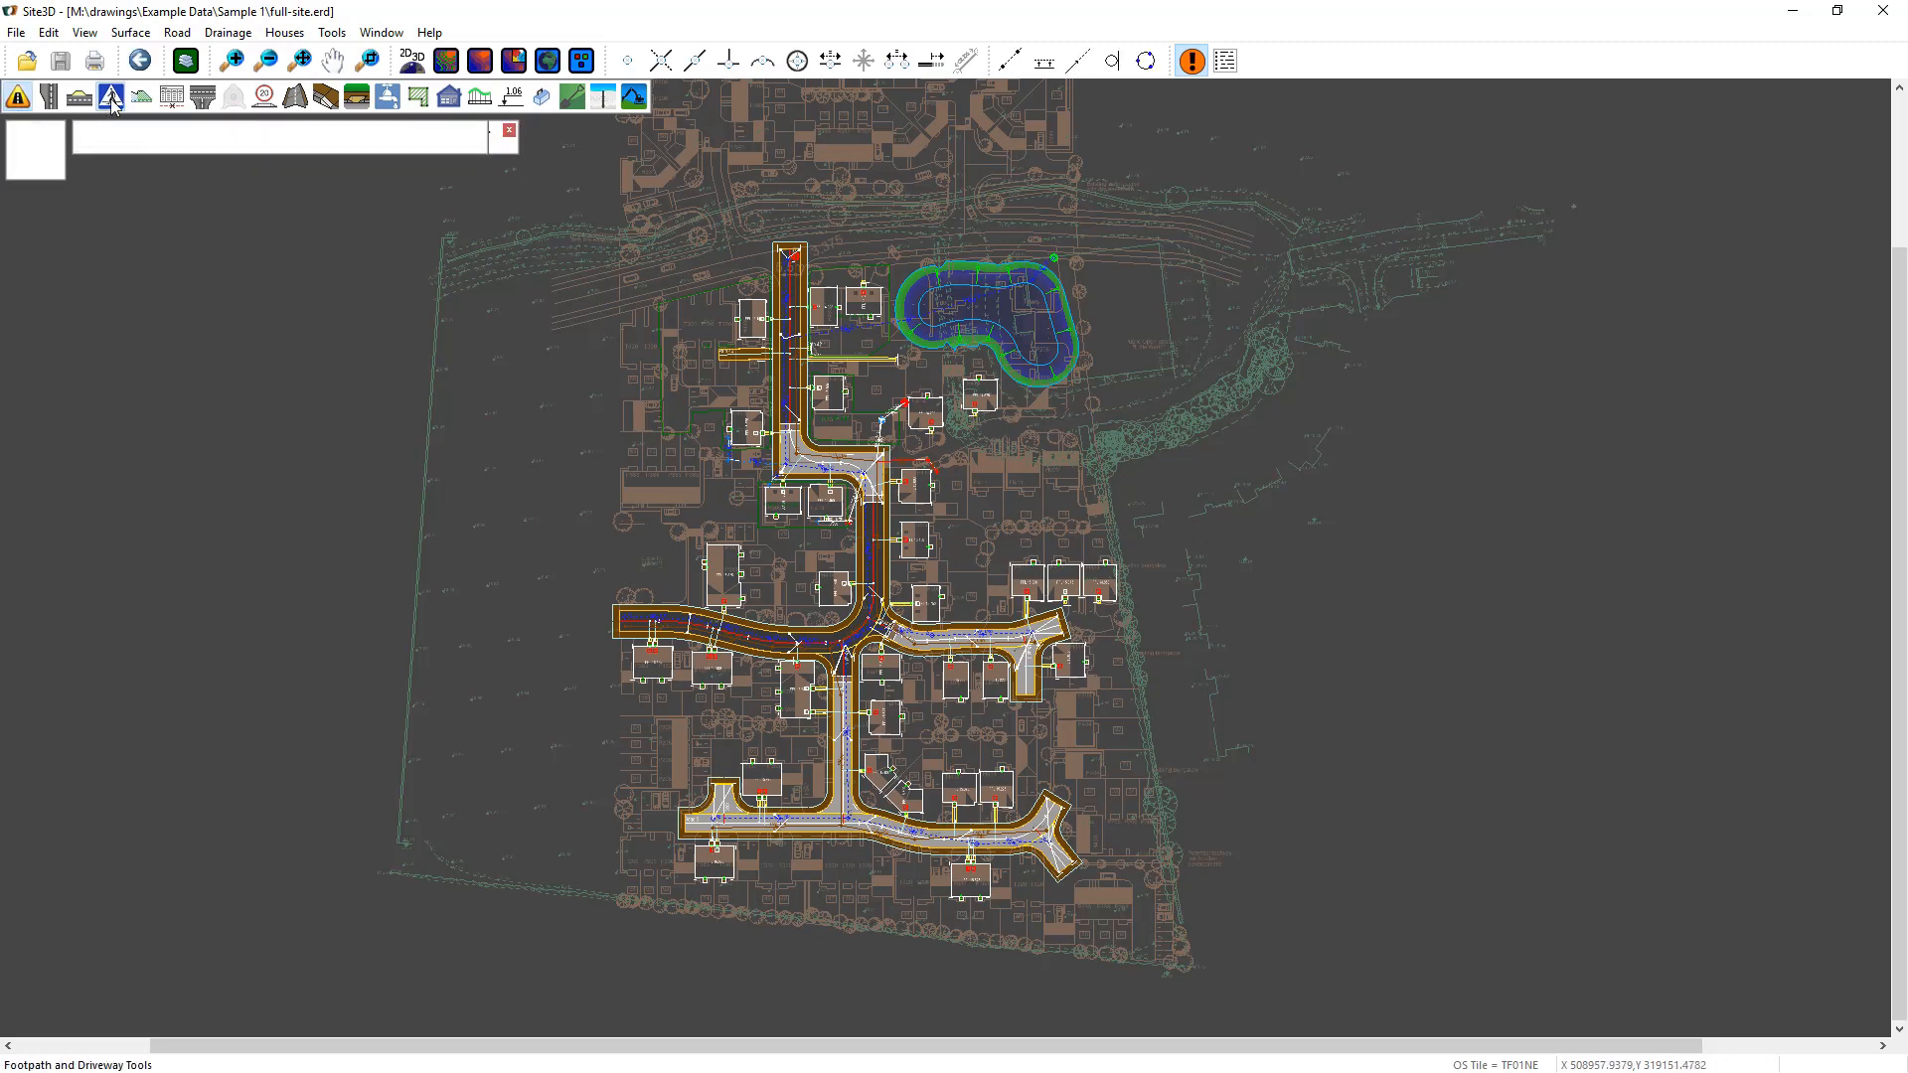
left_click(107, 96)
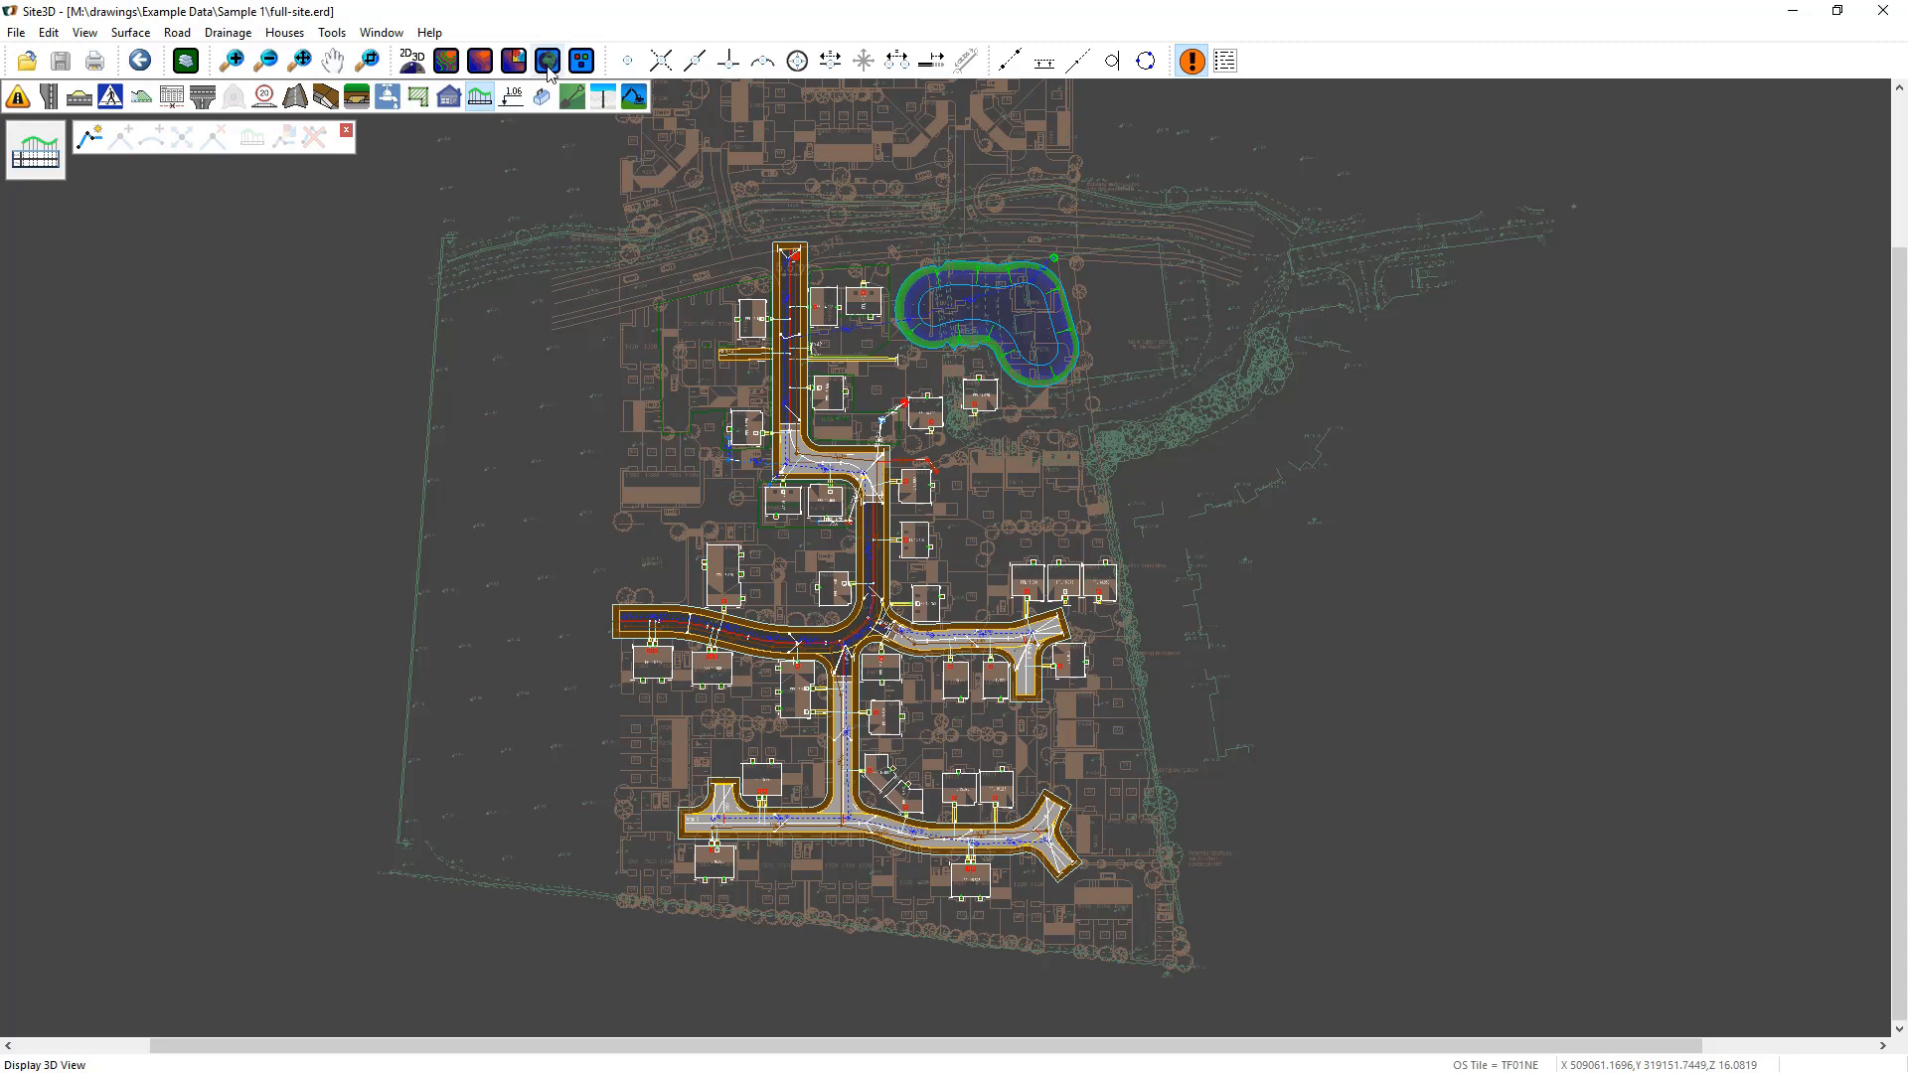
Step: Display the site model in a 3D view beside the plan
left_click(545, 61)
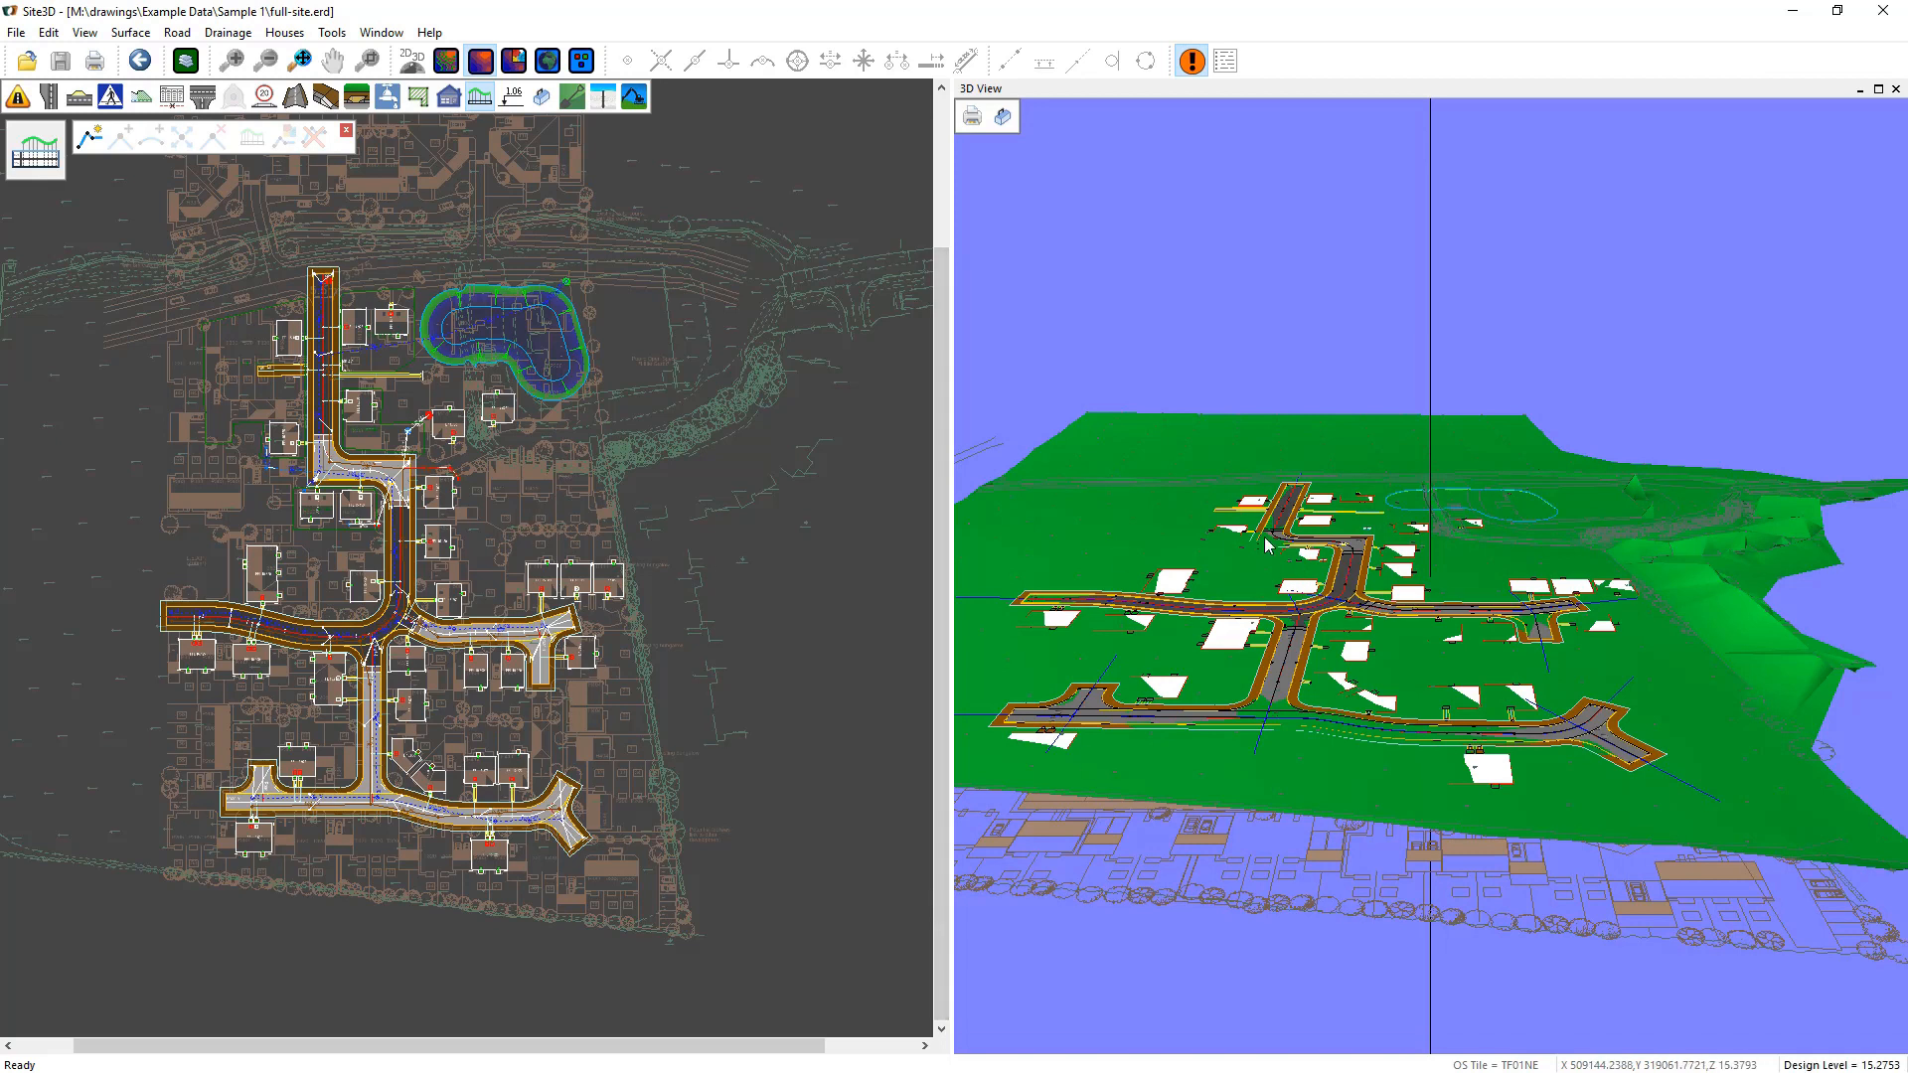
mouse_move(592, 556)
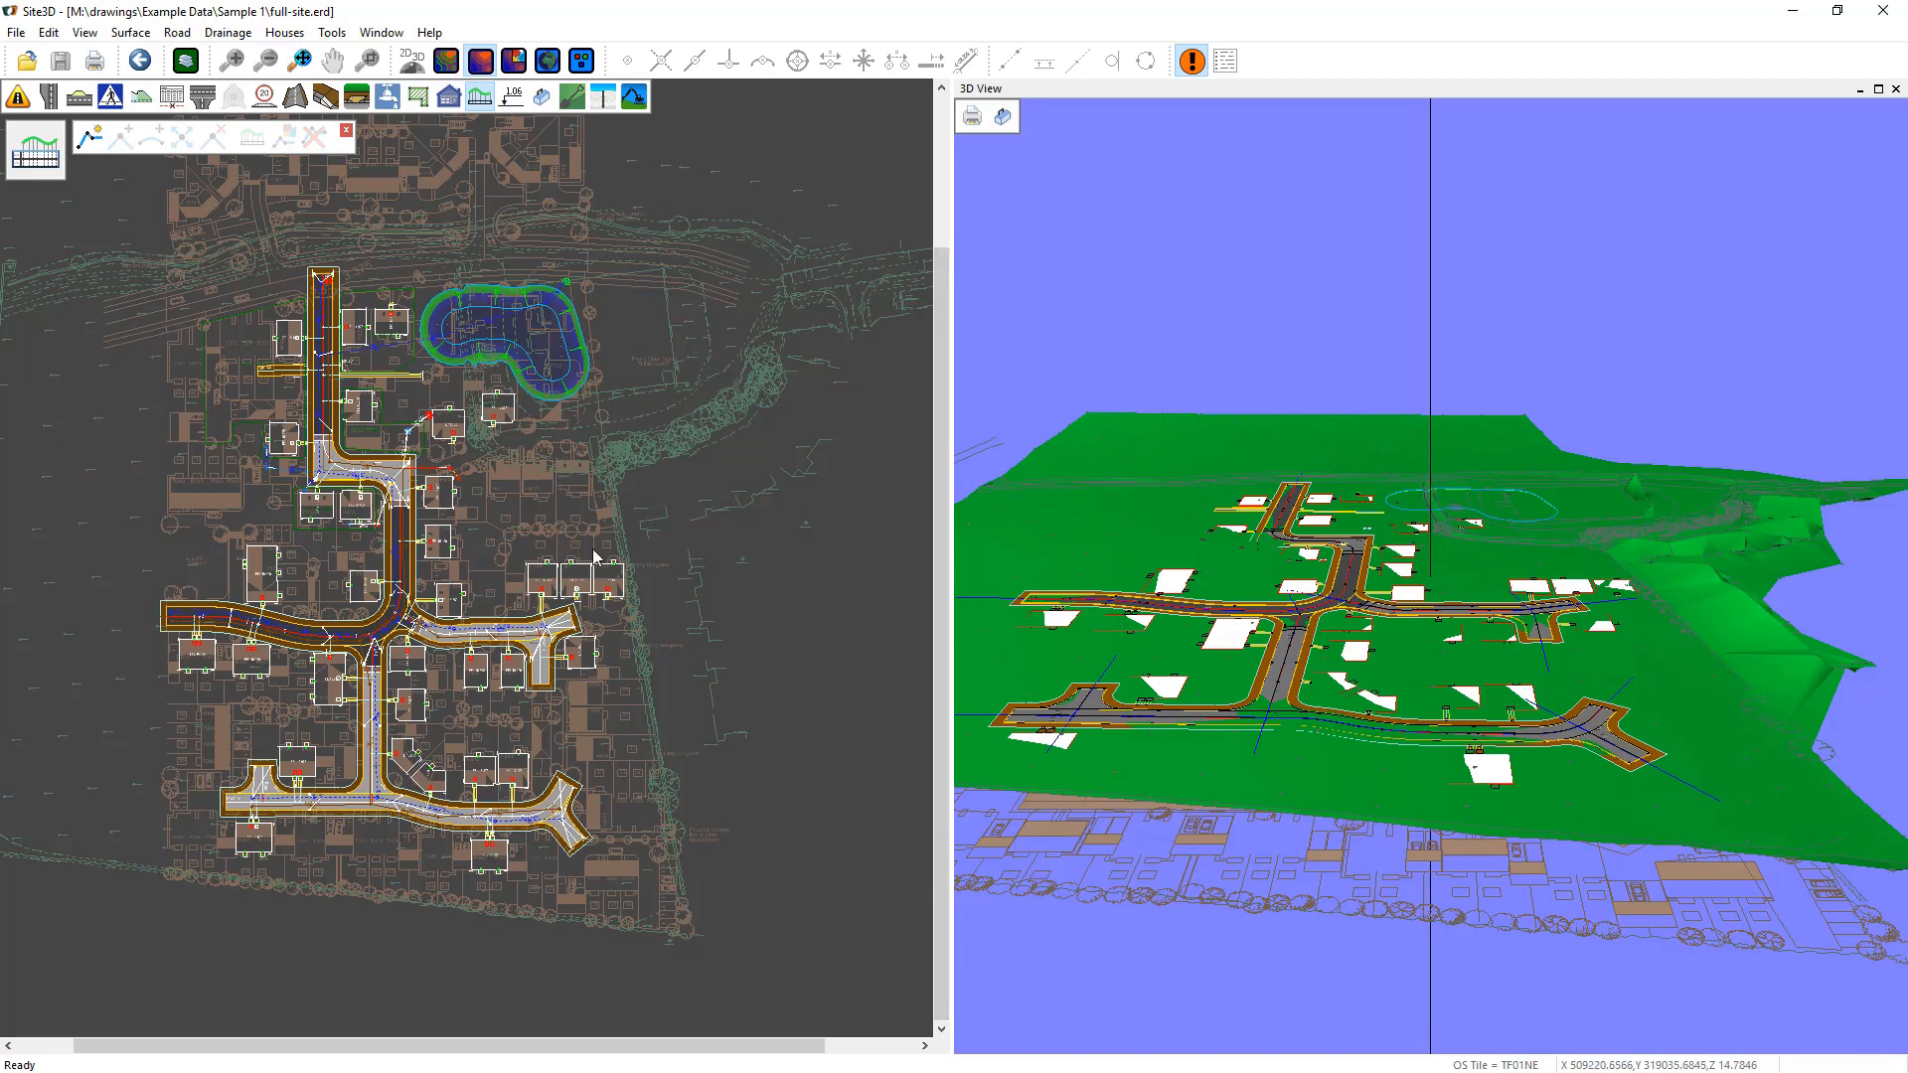
mouse_move(374, 550)
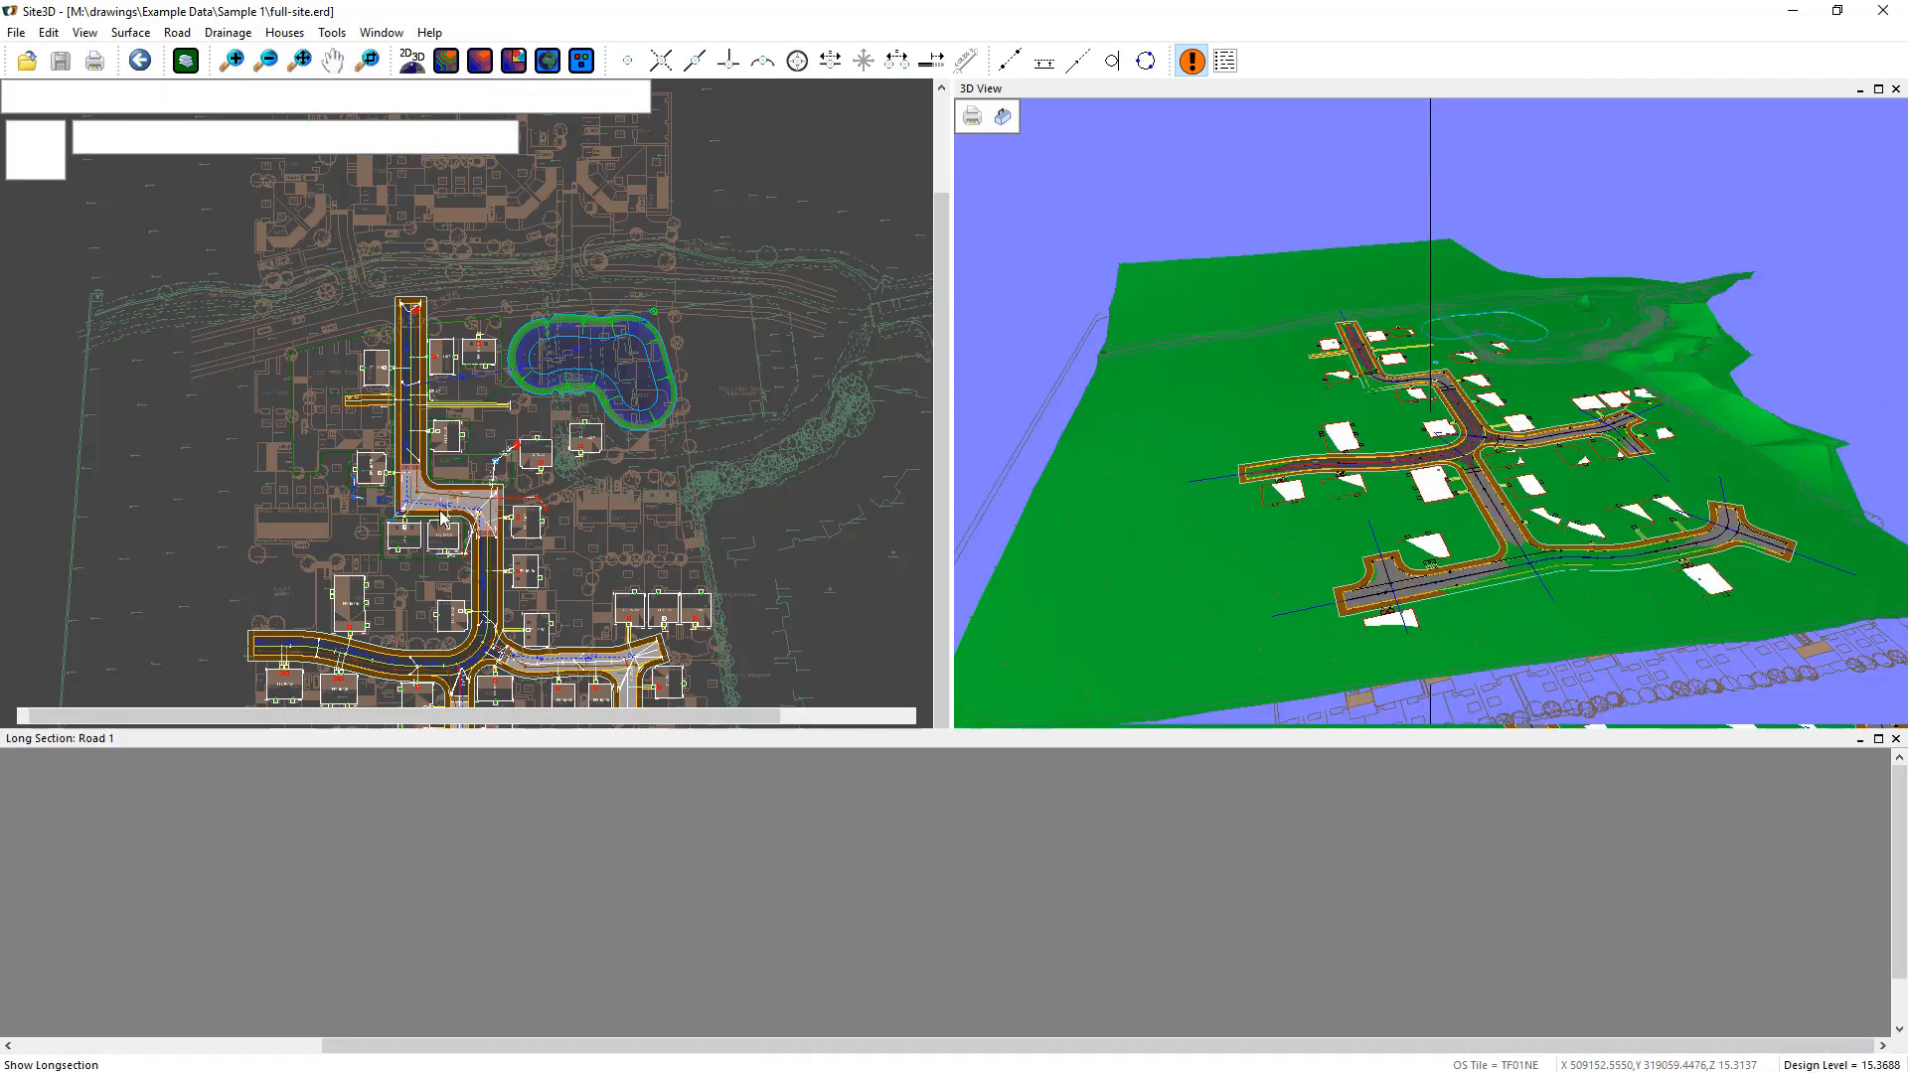
Step: Bring the Road 1 long section into the lower panel beneath the plan and 3D view
left_click(38, 1065)
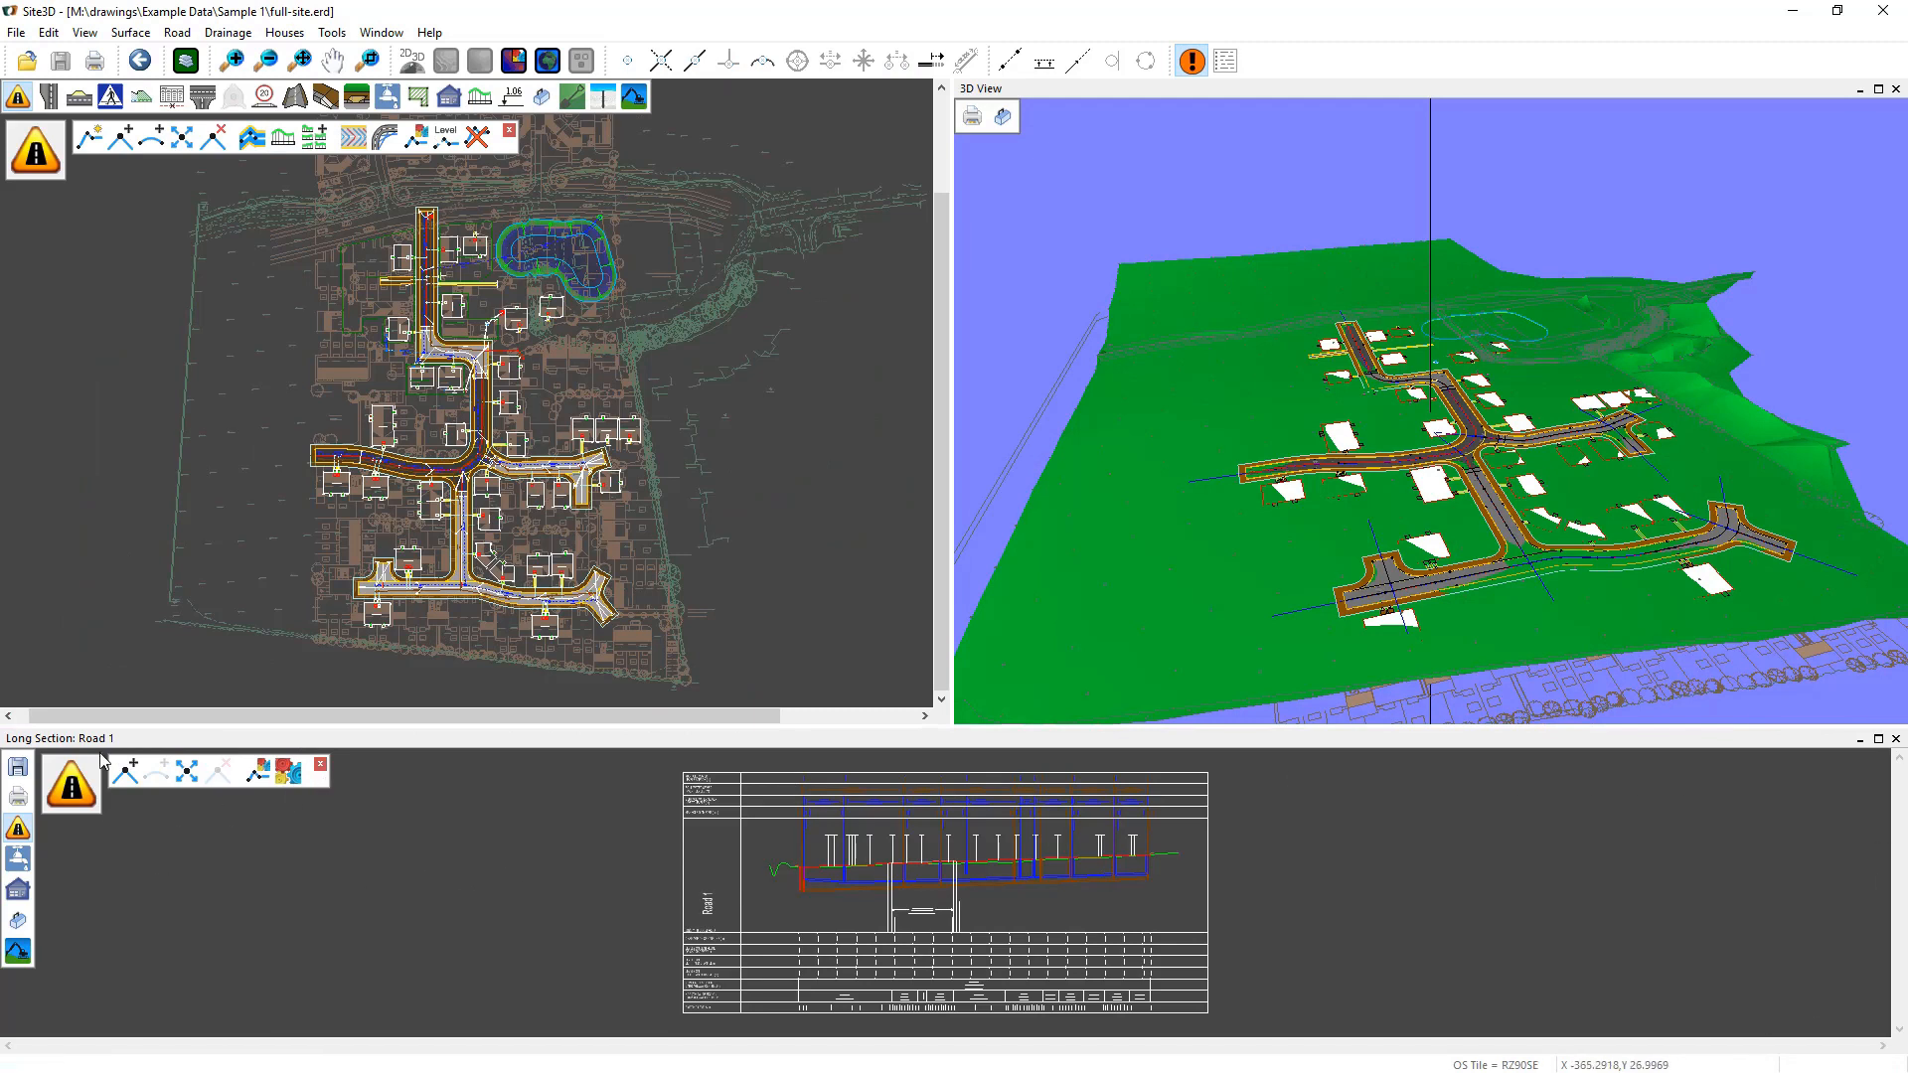
mouse_move(16, 765)
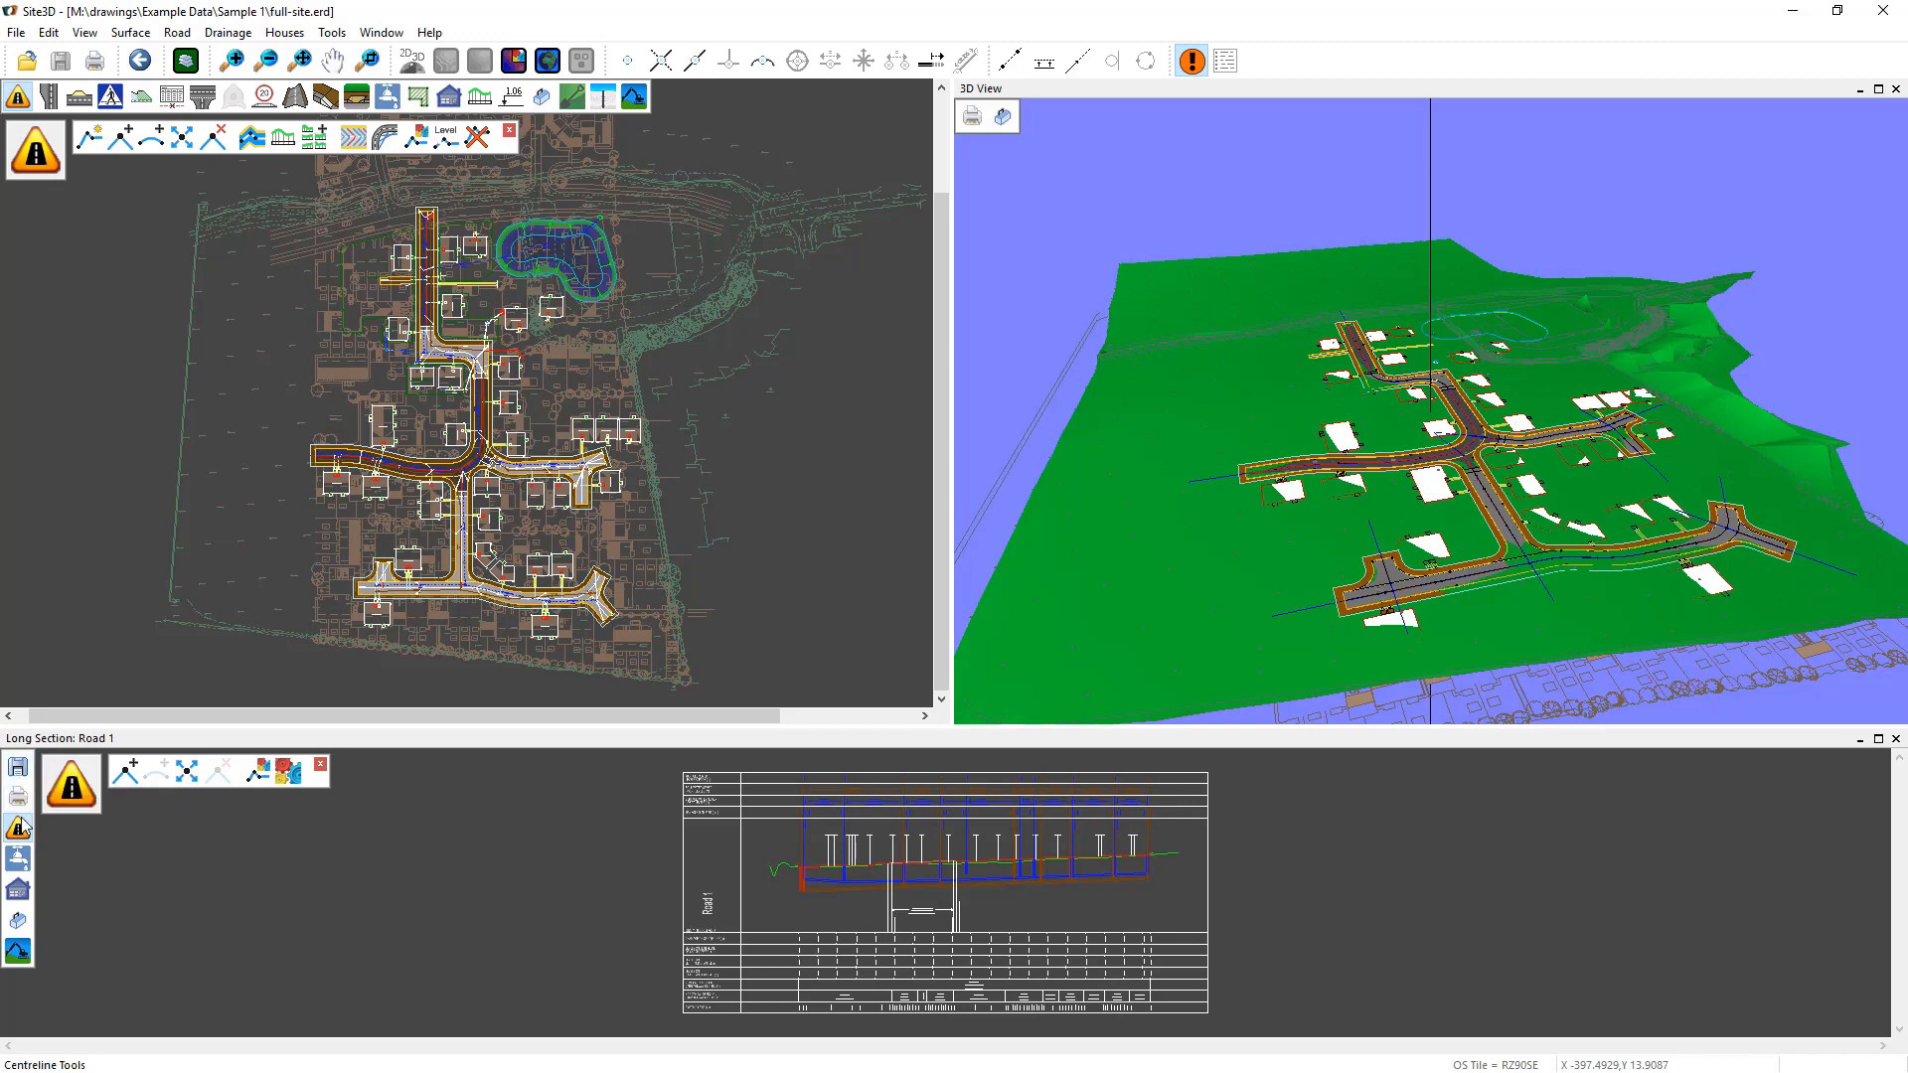
mouse_move(17, 828)
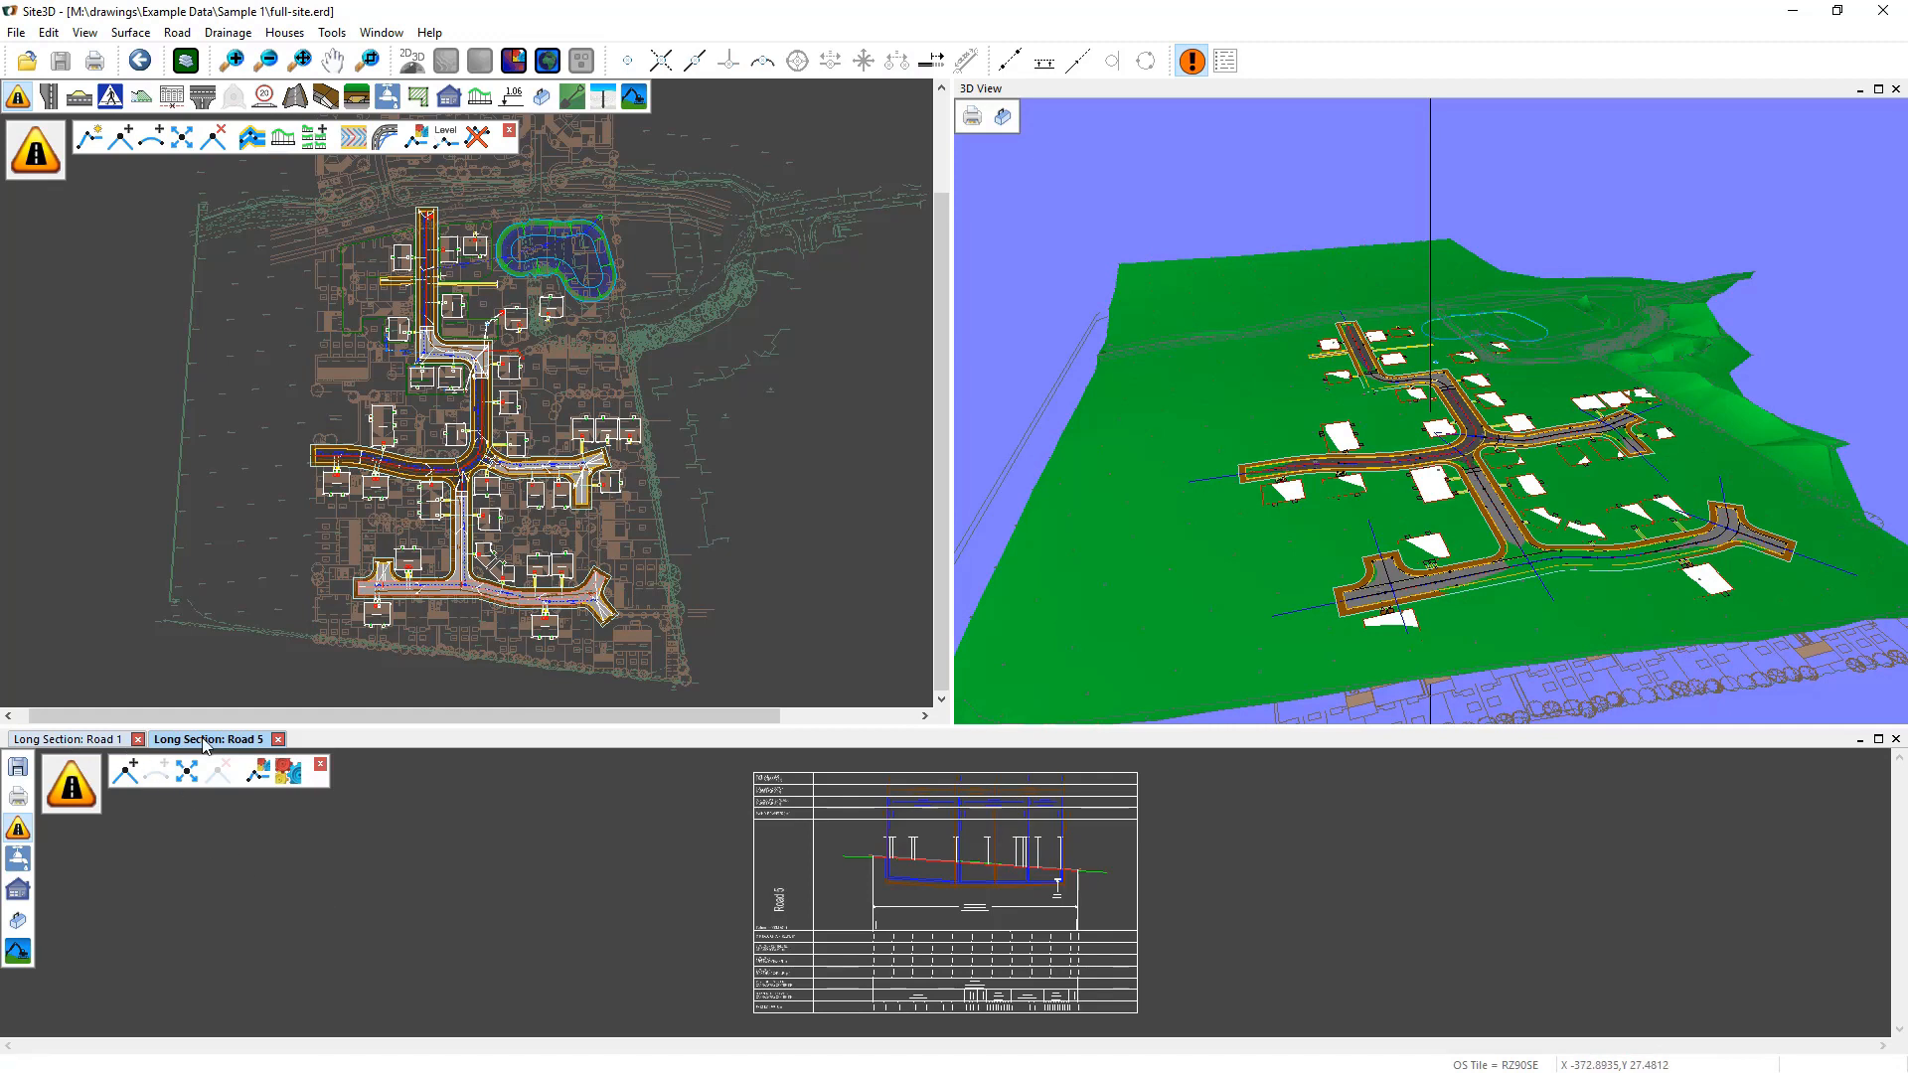
left_click(67, 738)
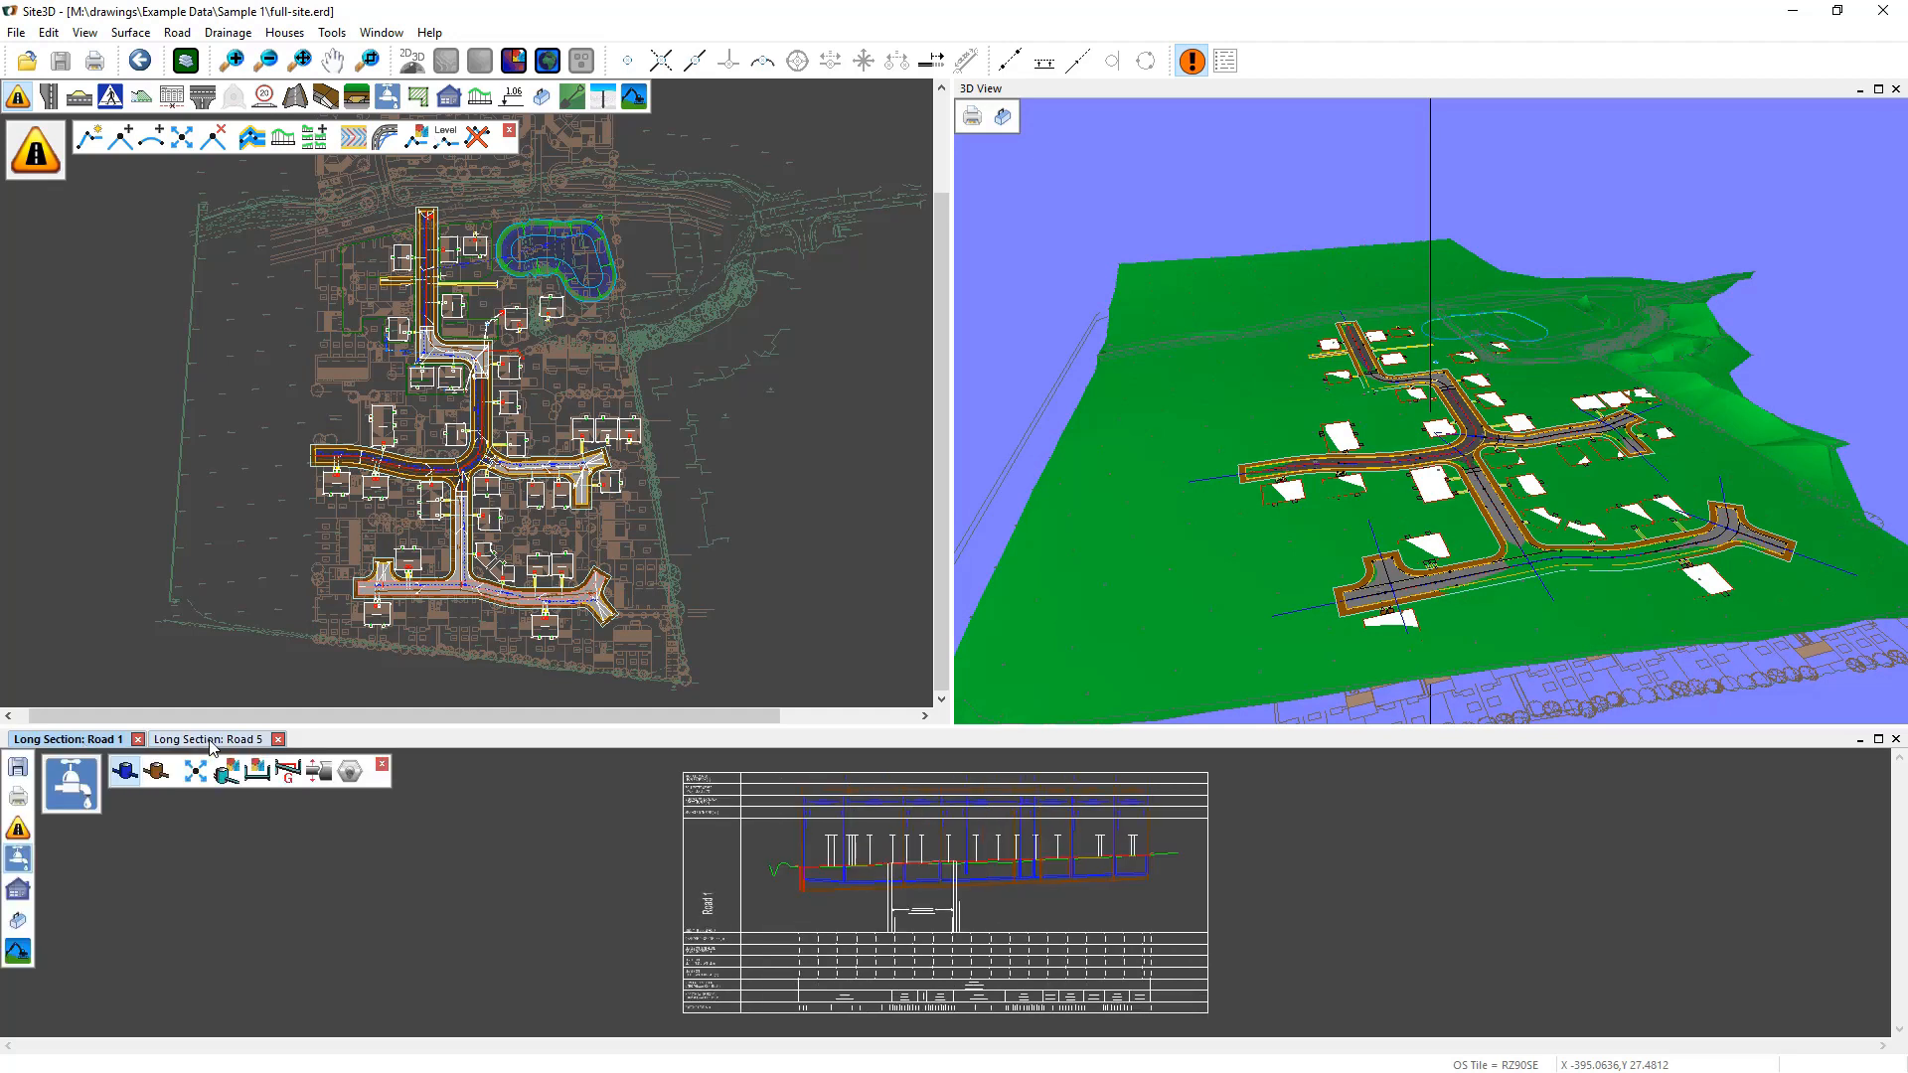
left_click(208, 740)
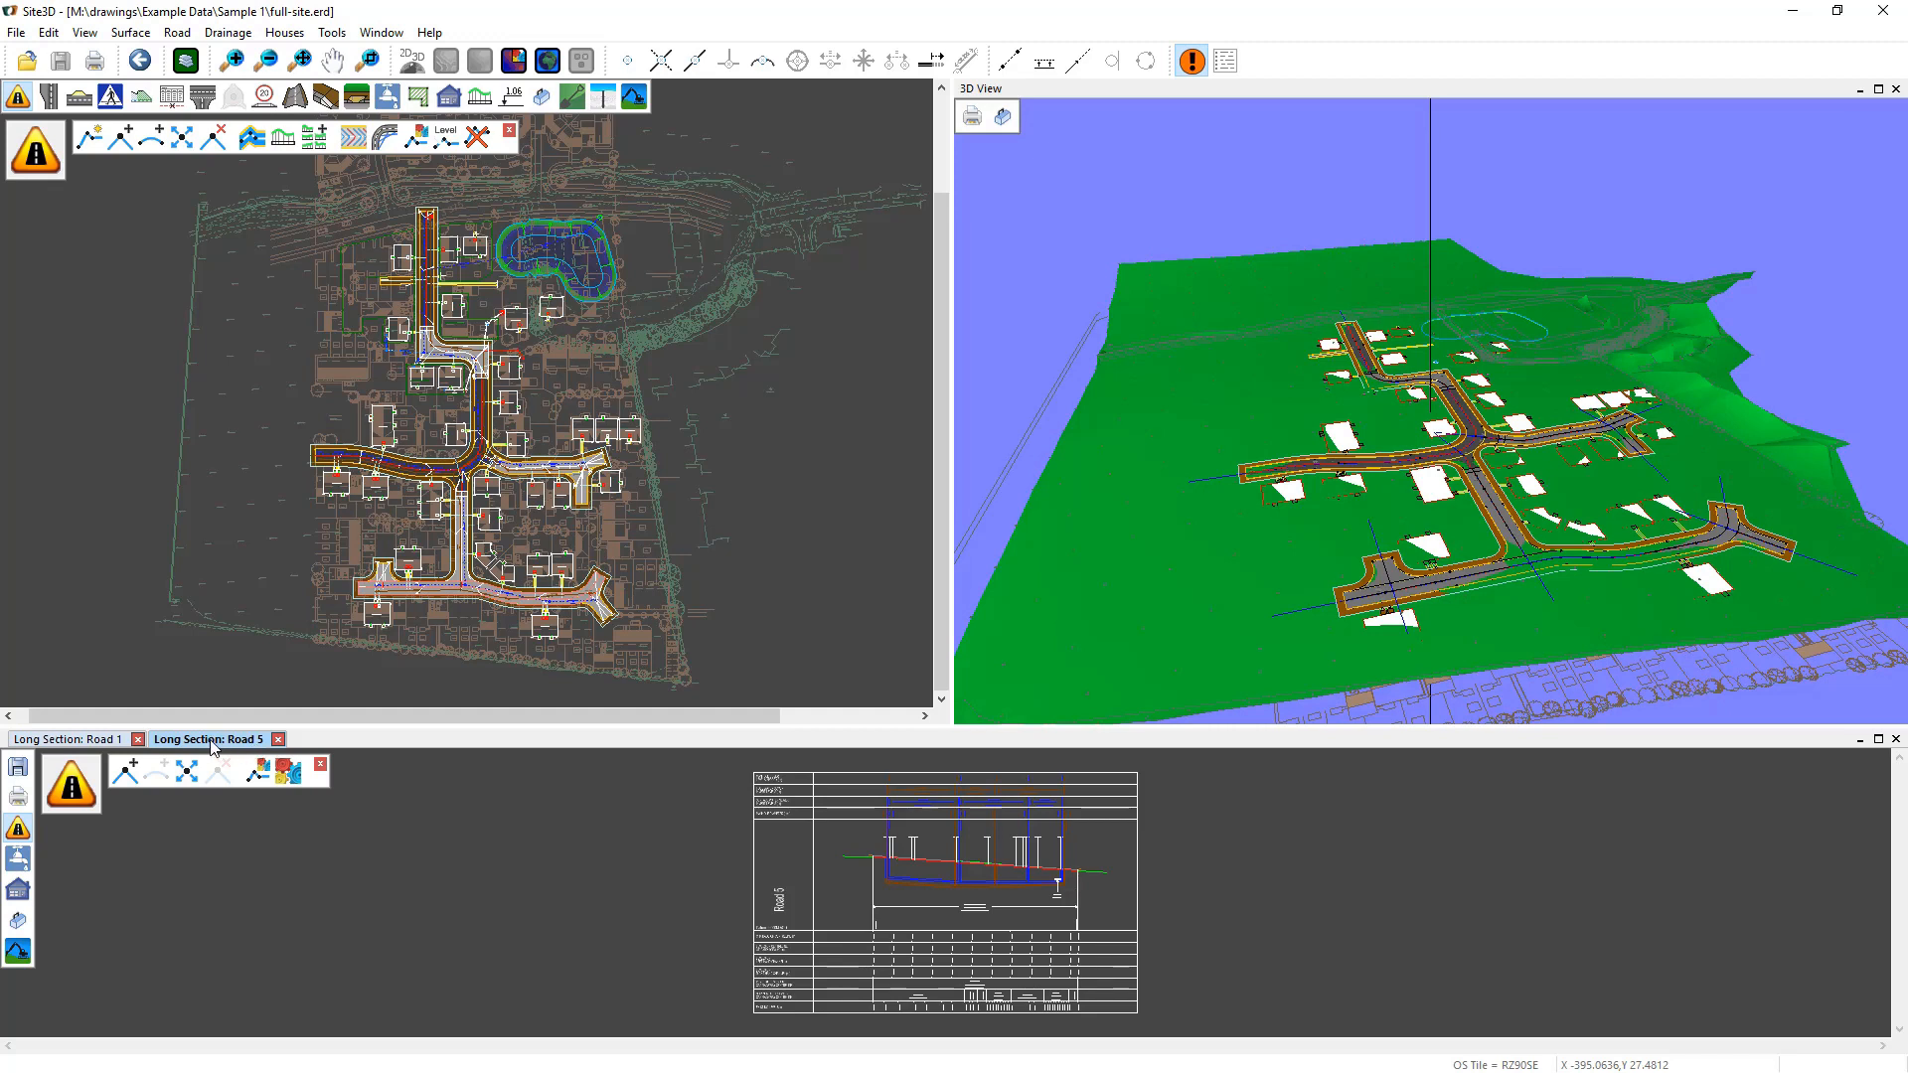
right_click(209, 740)
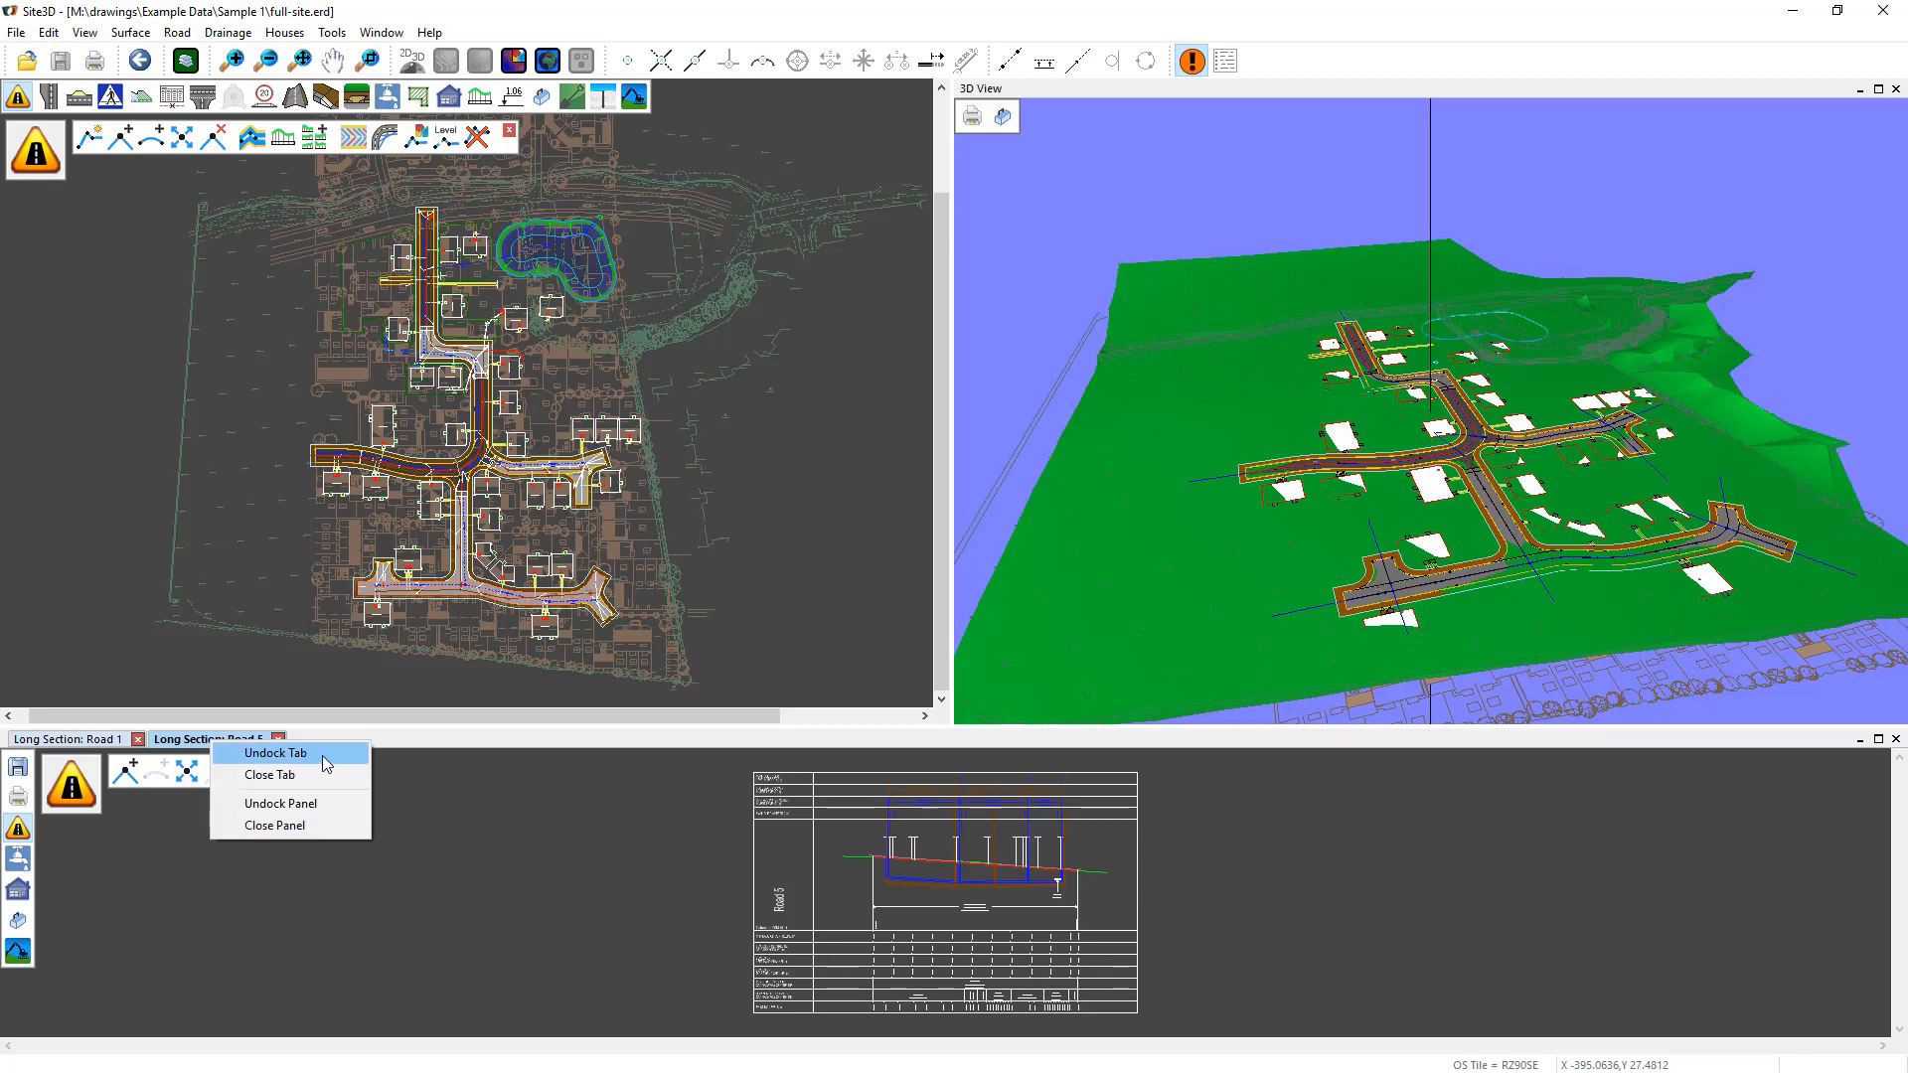
left_click(274, 752)
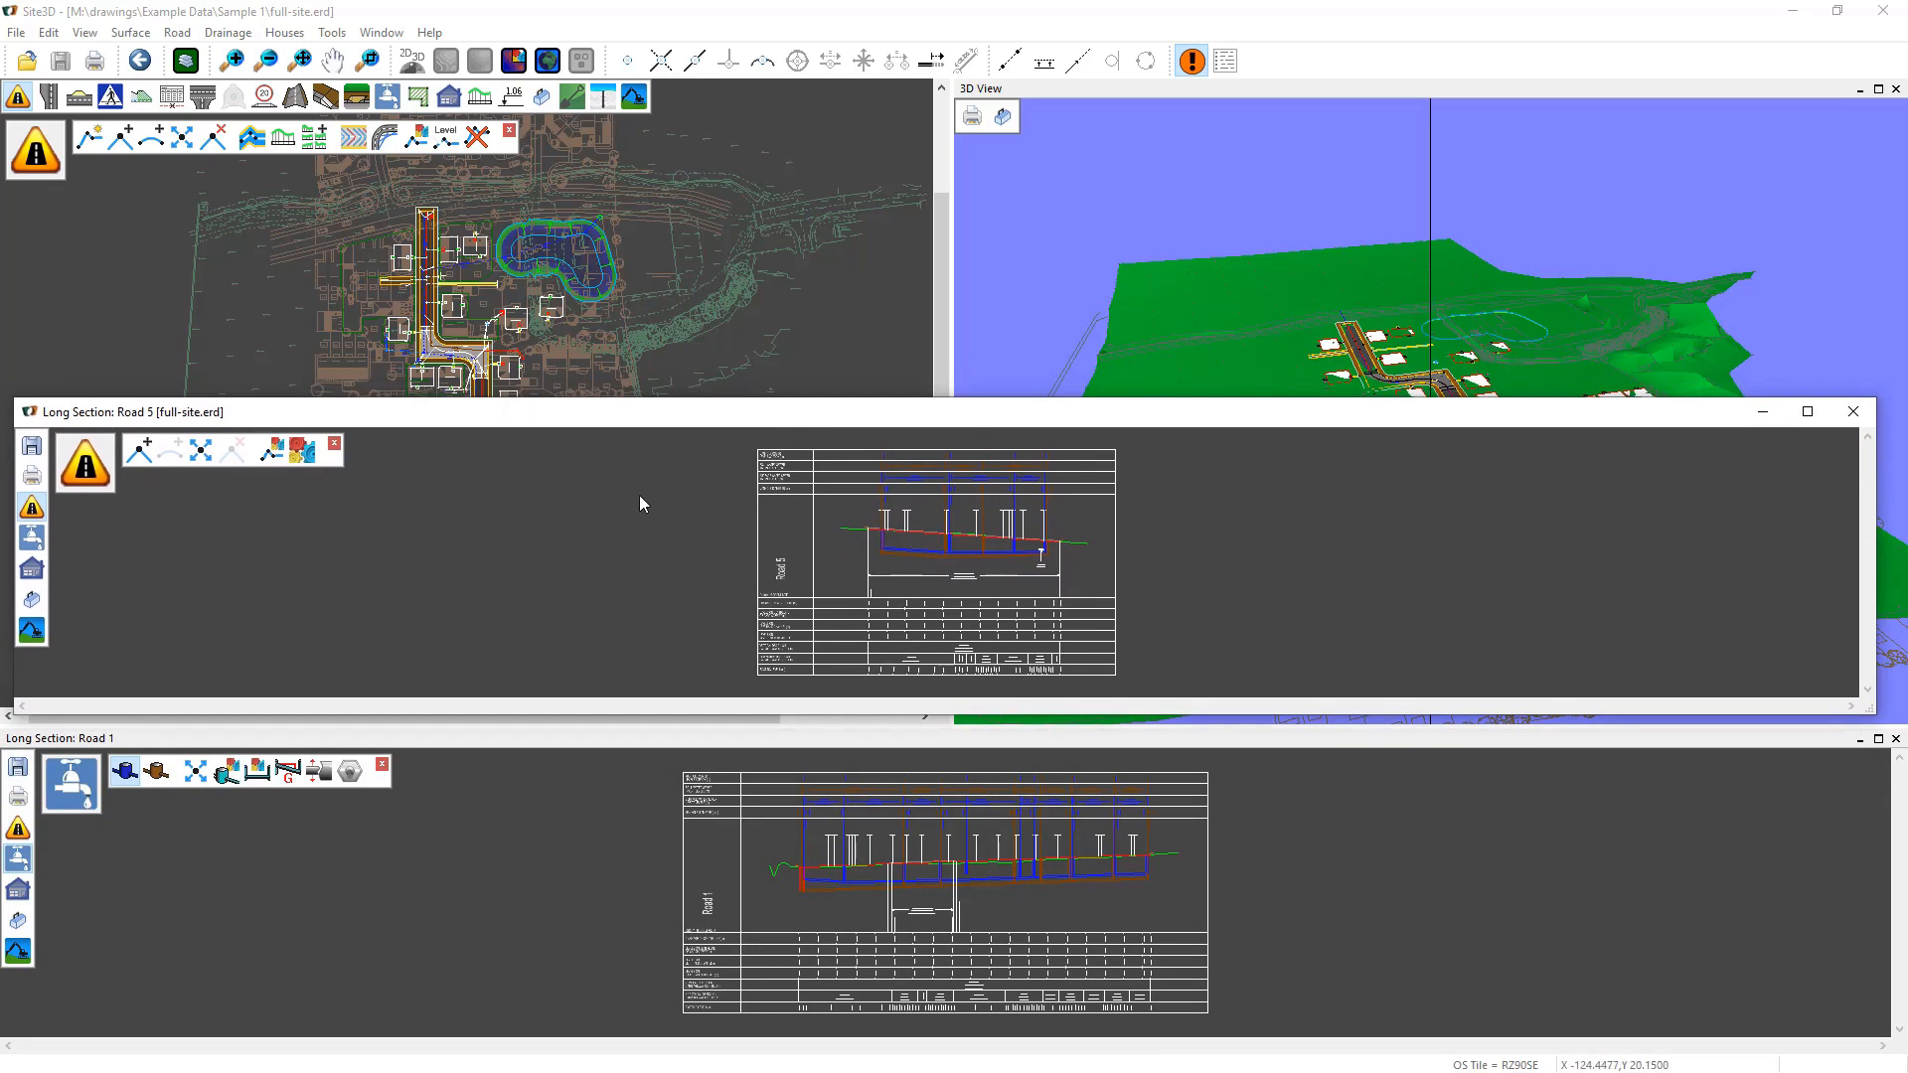
mouse_move(921, 426)
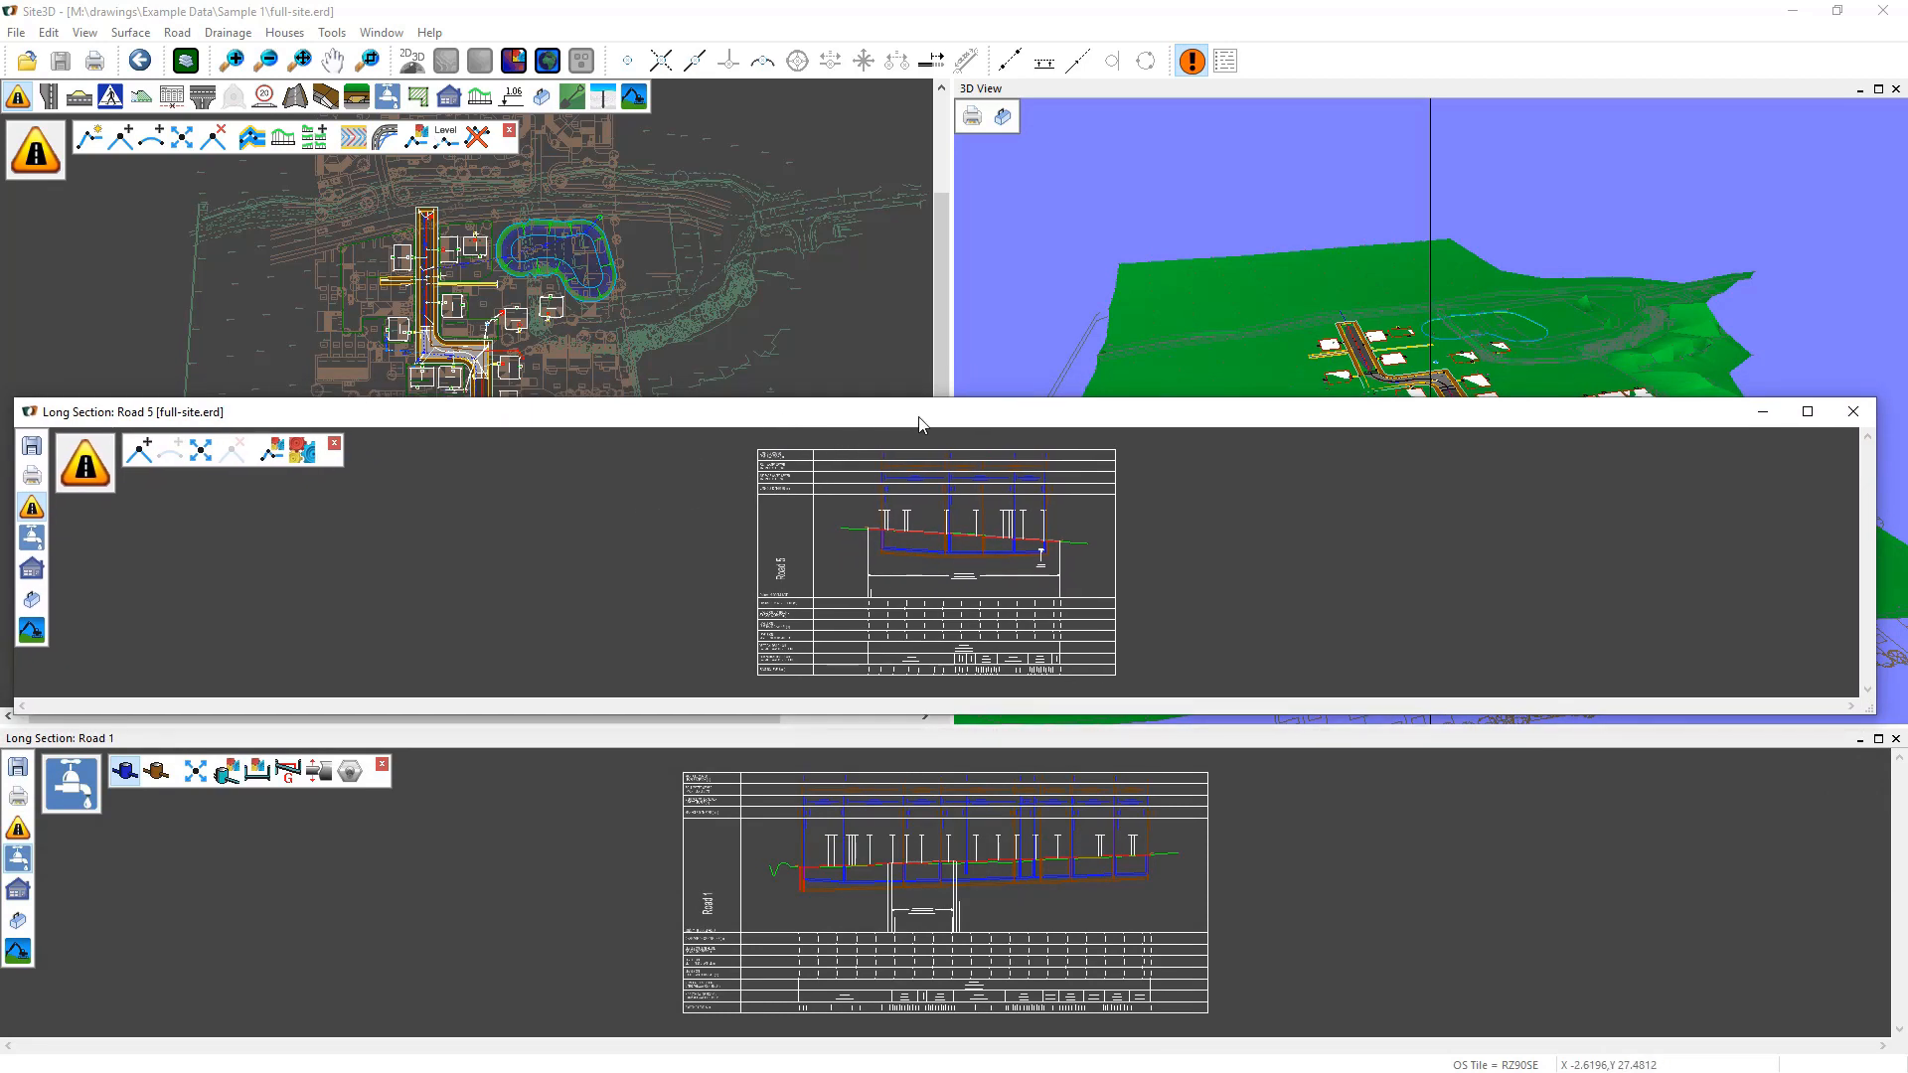
left_click(1806, 412)
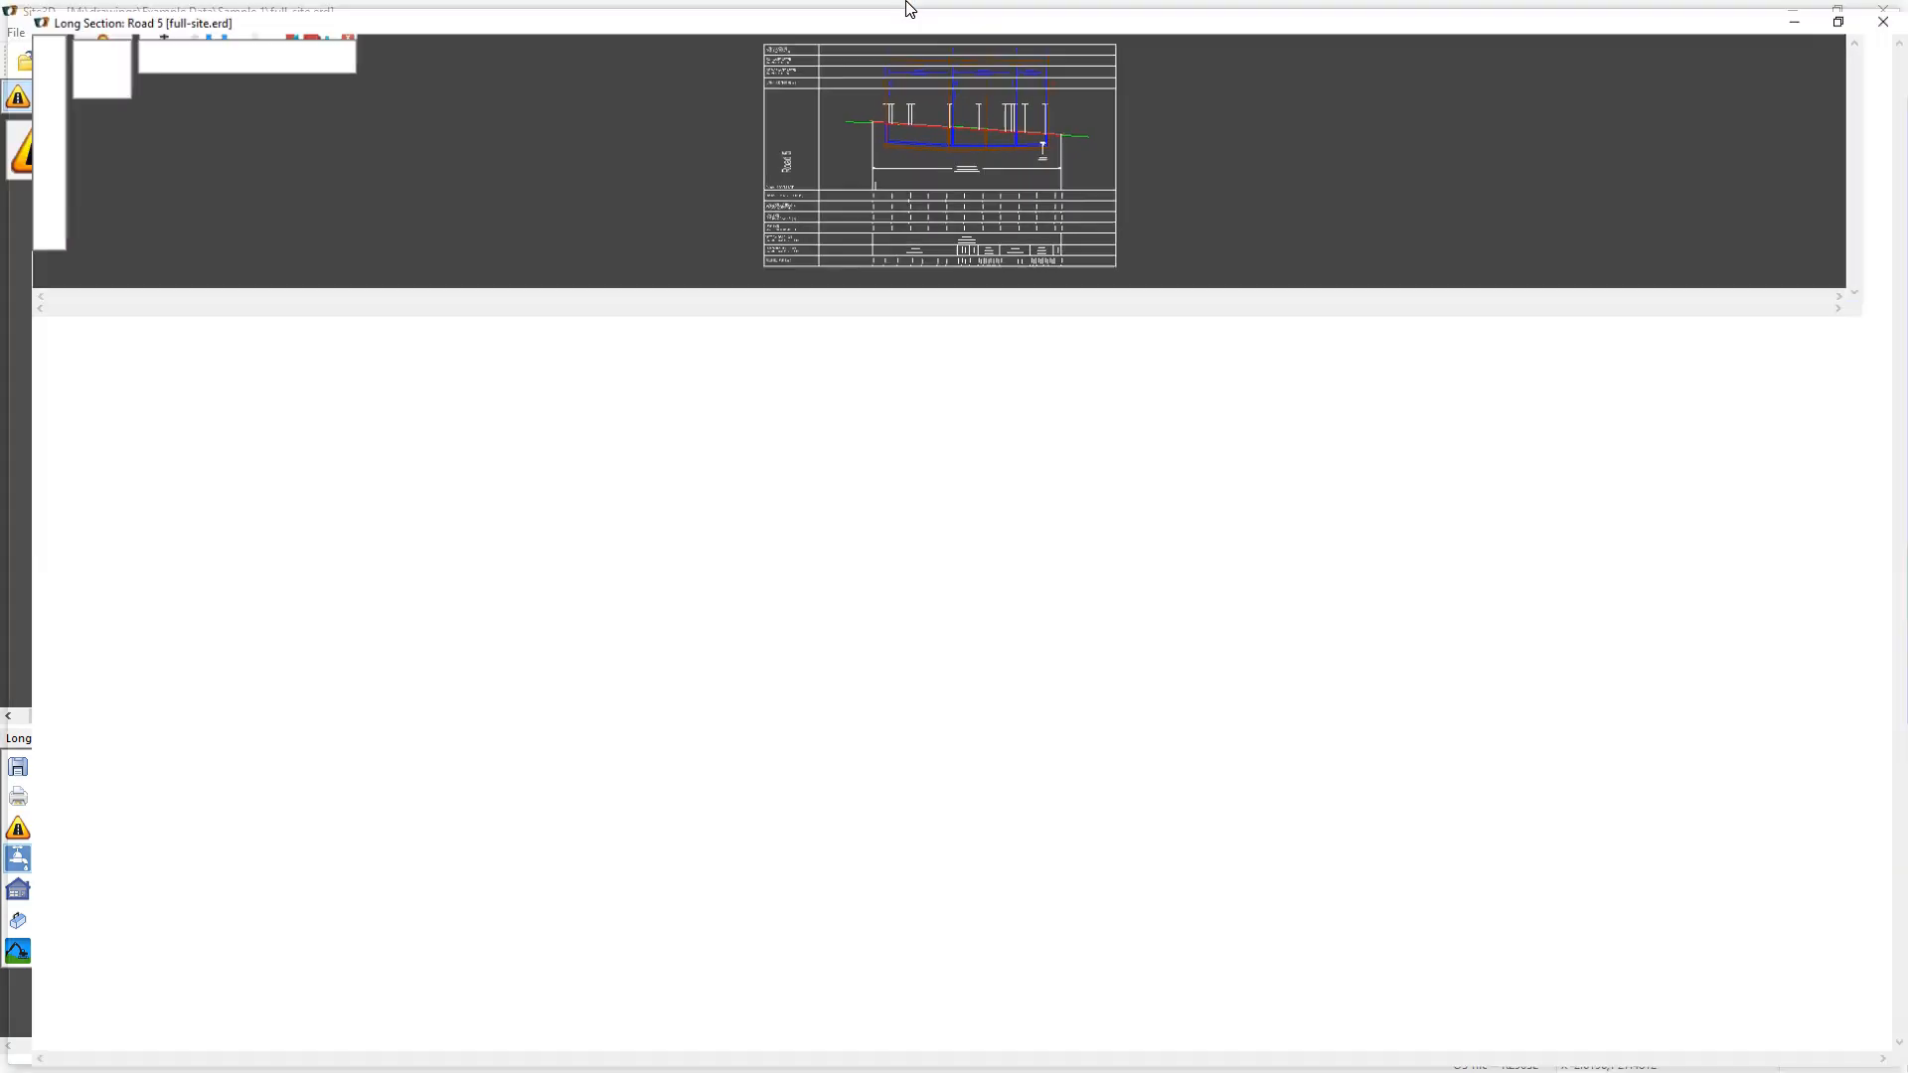
left_click(1832, 21)
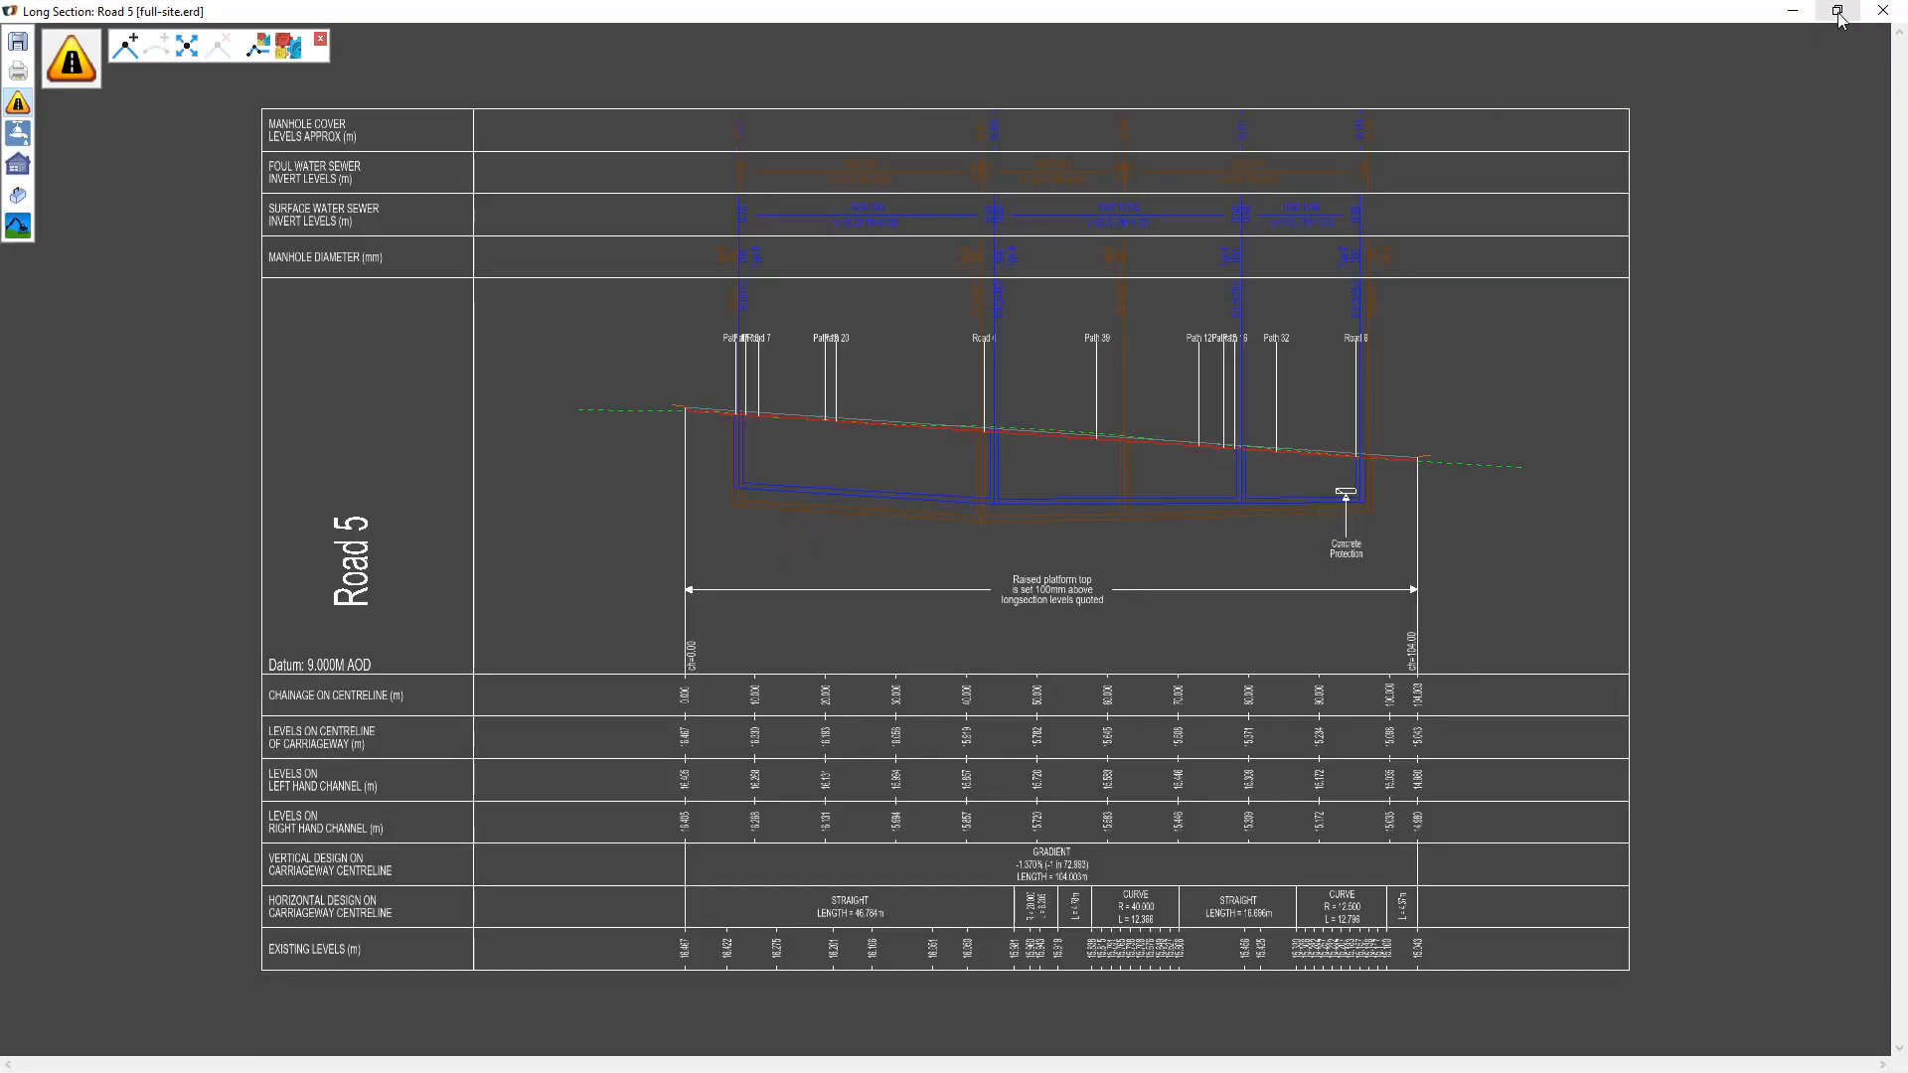
left_click(1836, 11)
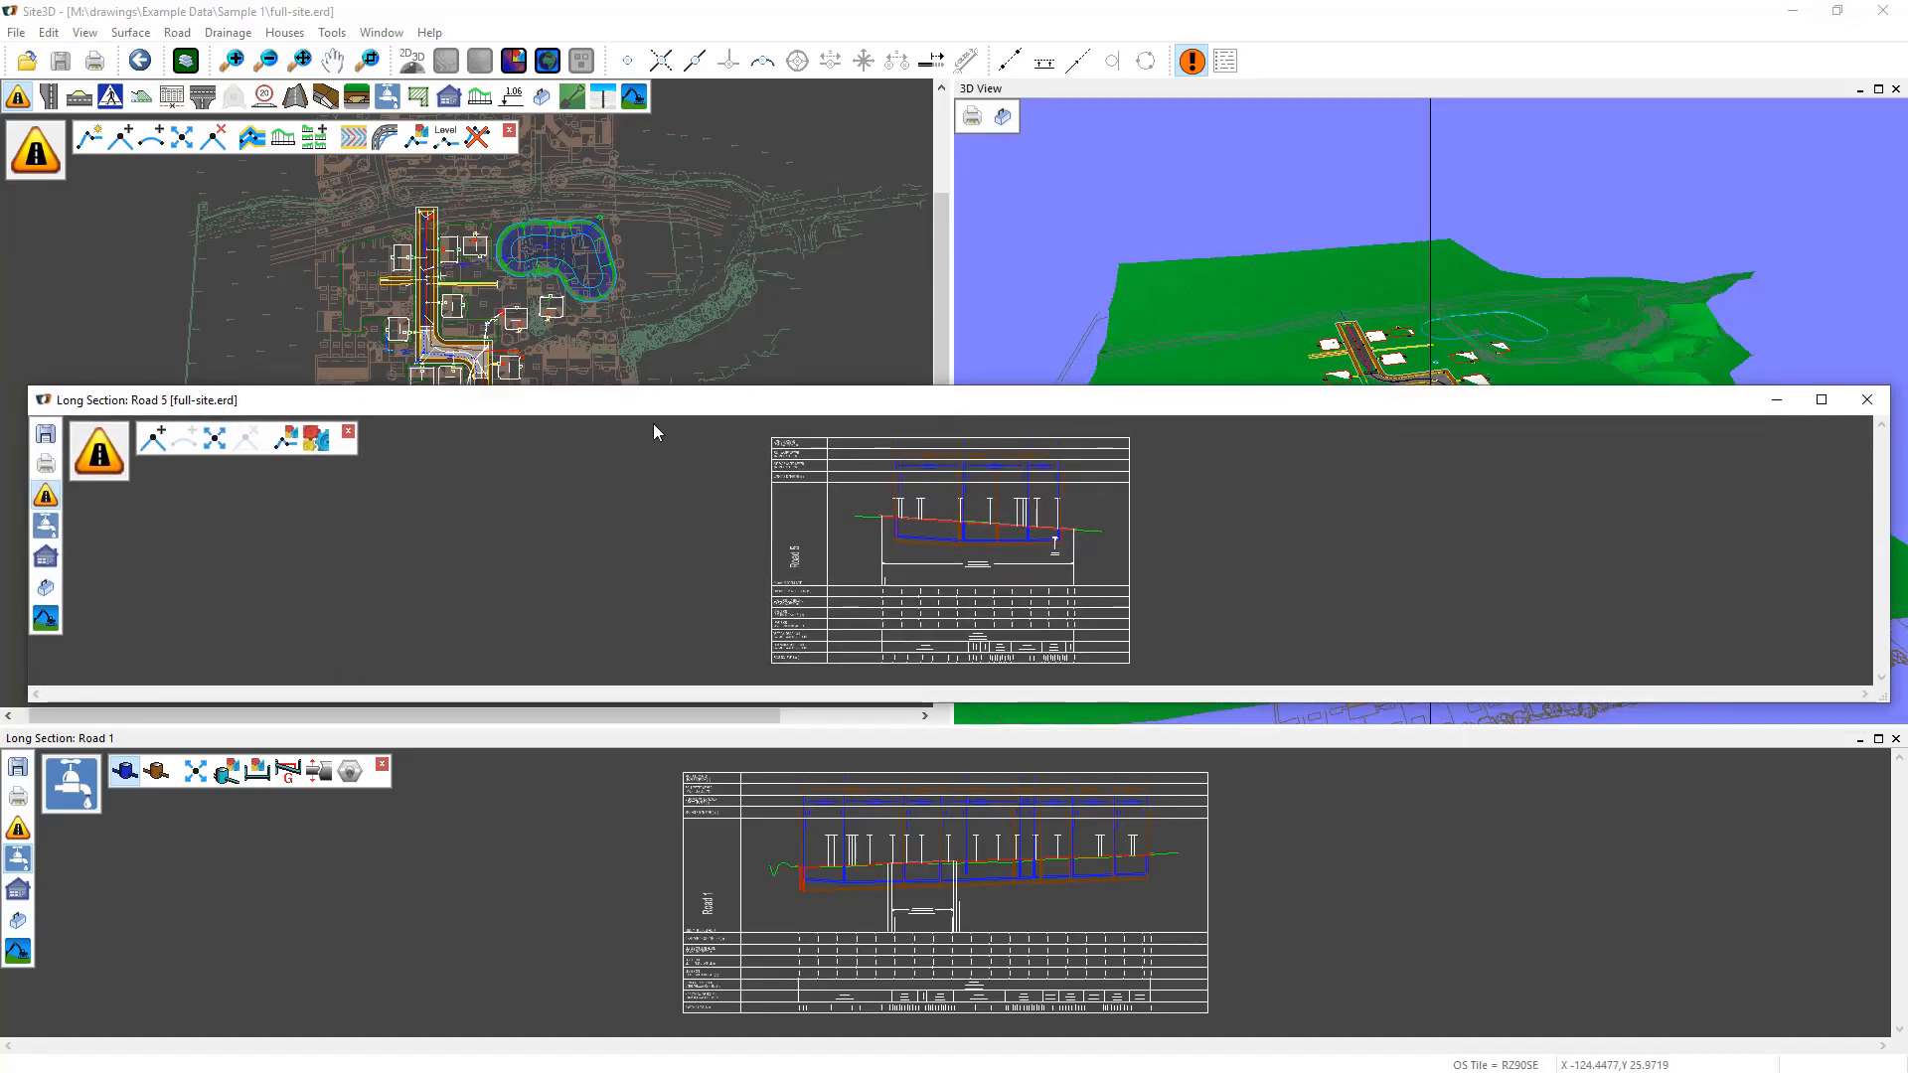
mouse_move(569, 410)
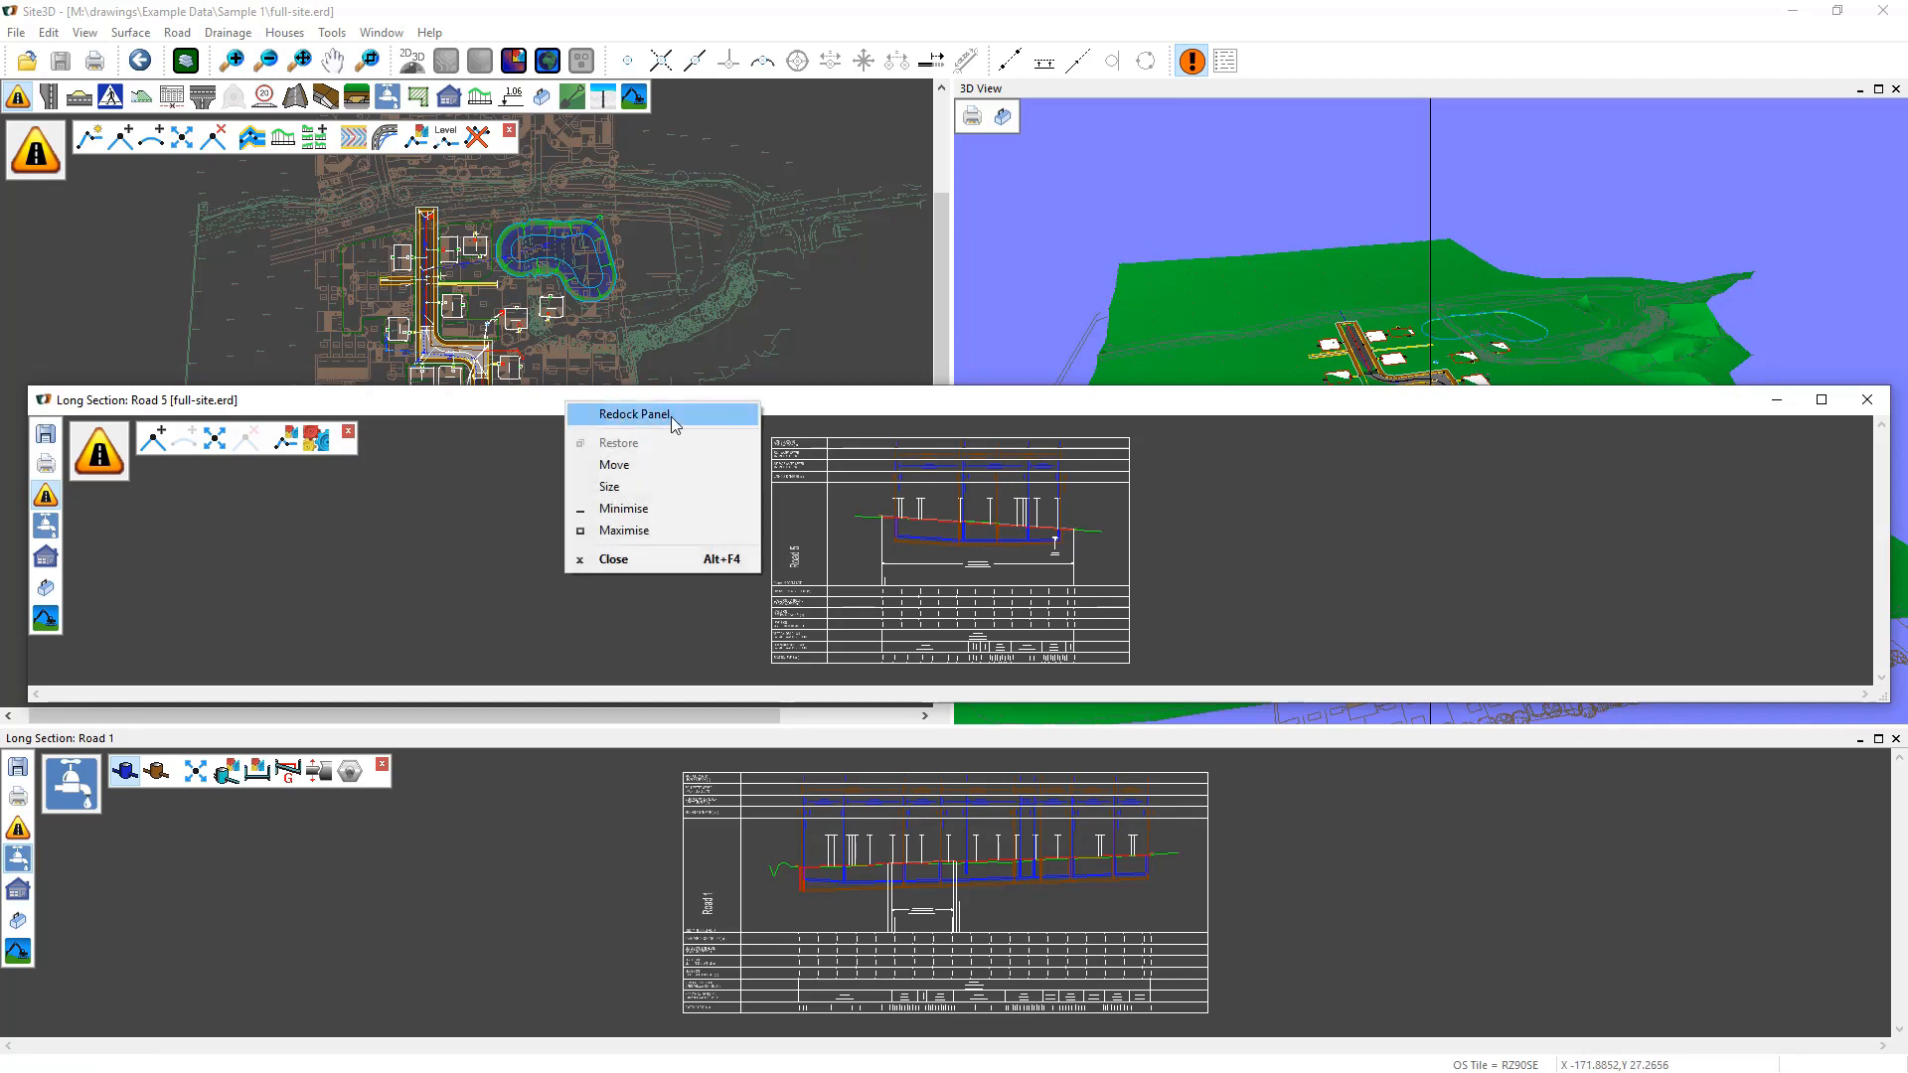
left_click(635, 414)
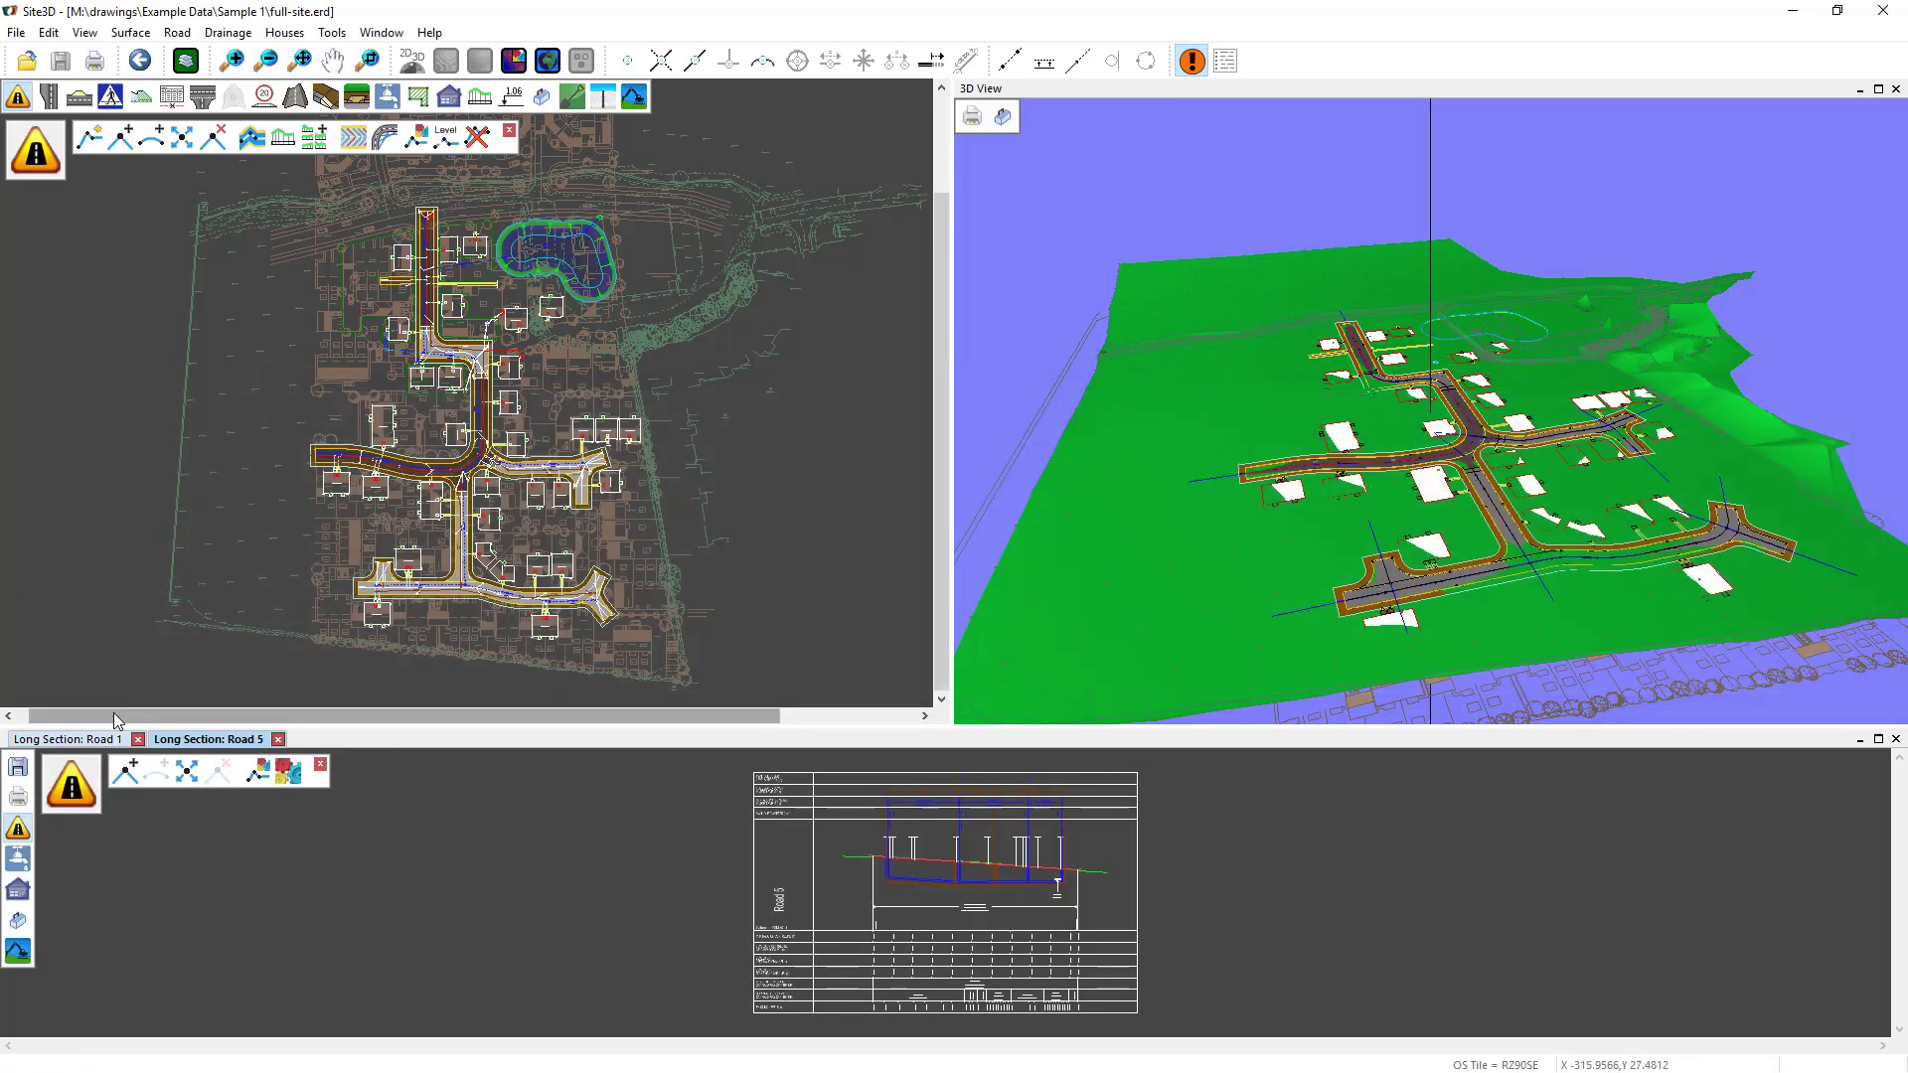
mouse_move(195, 771)
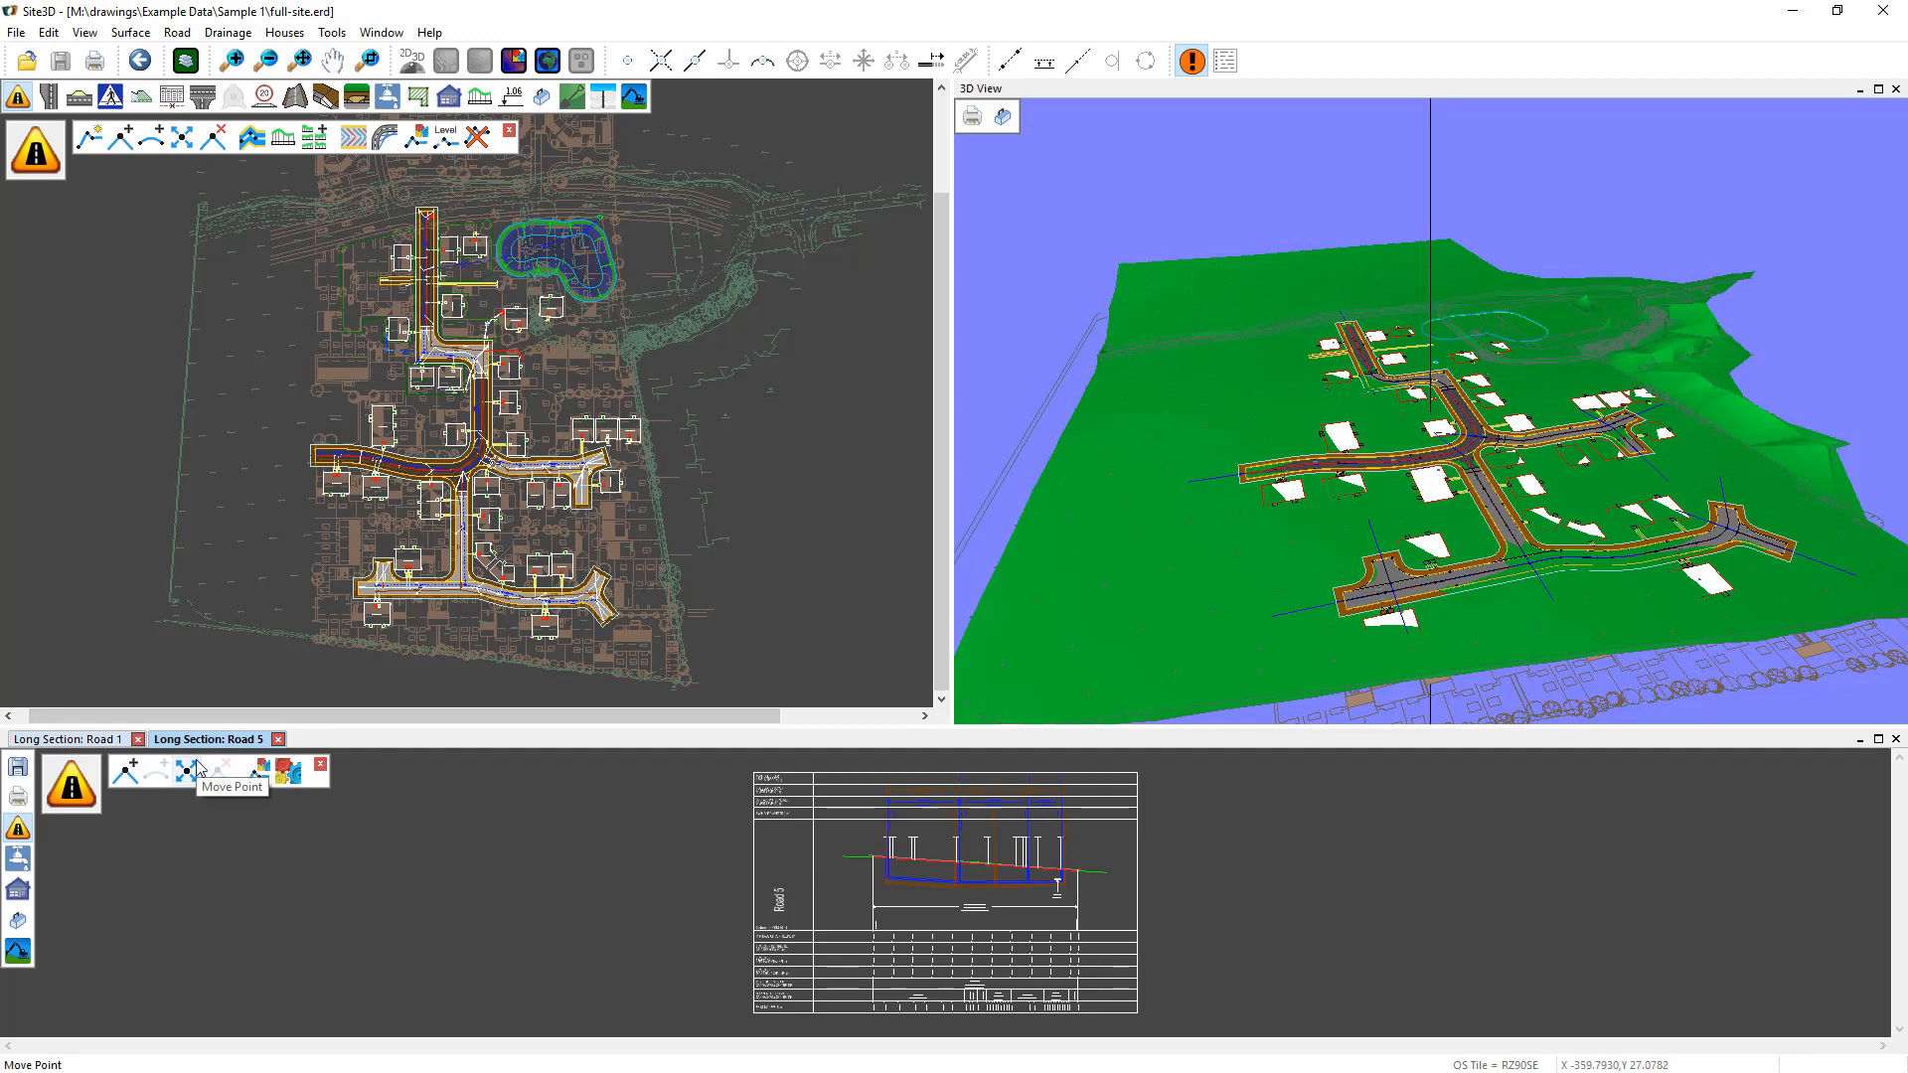
mouse_move(30, 873)
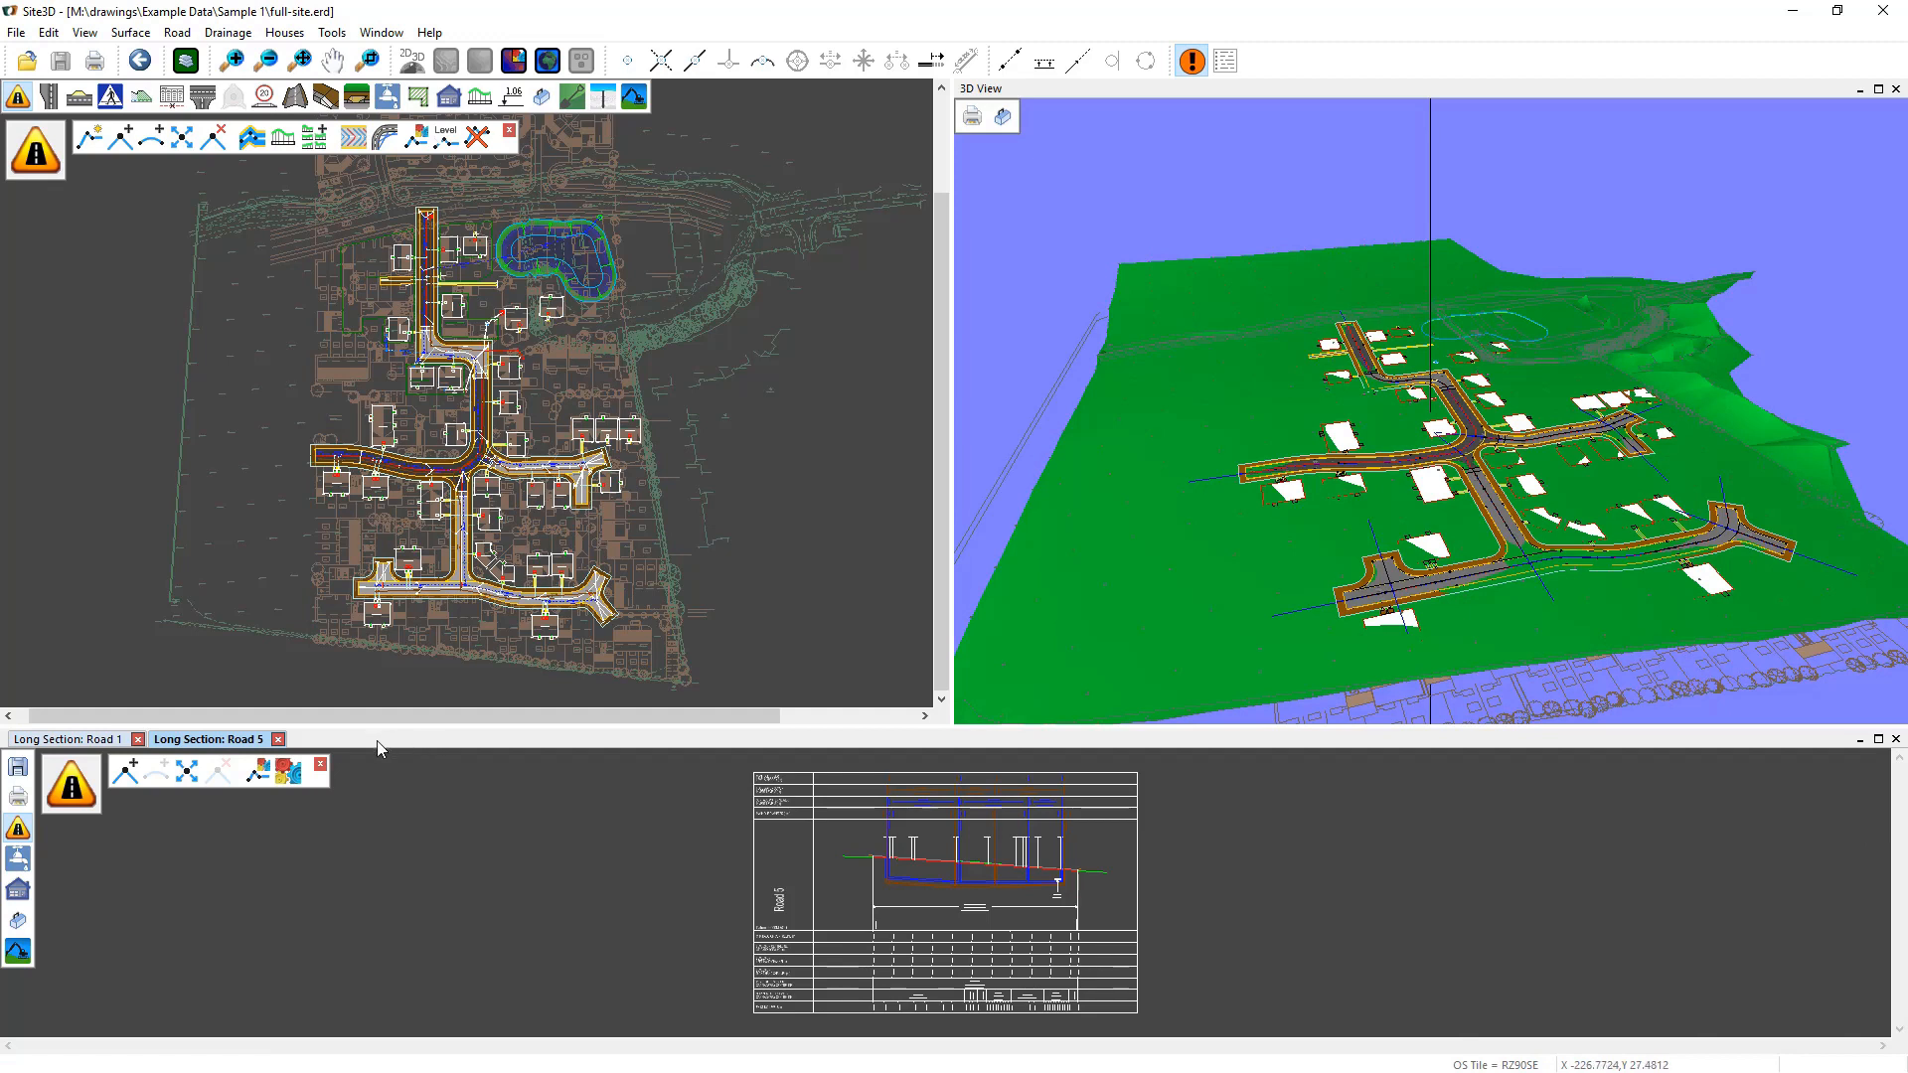
right_click(379, 748)
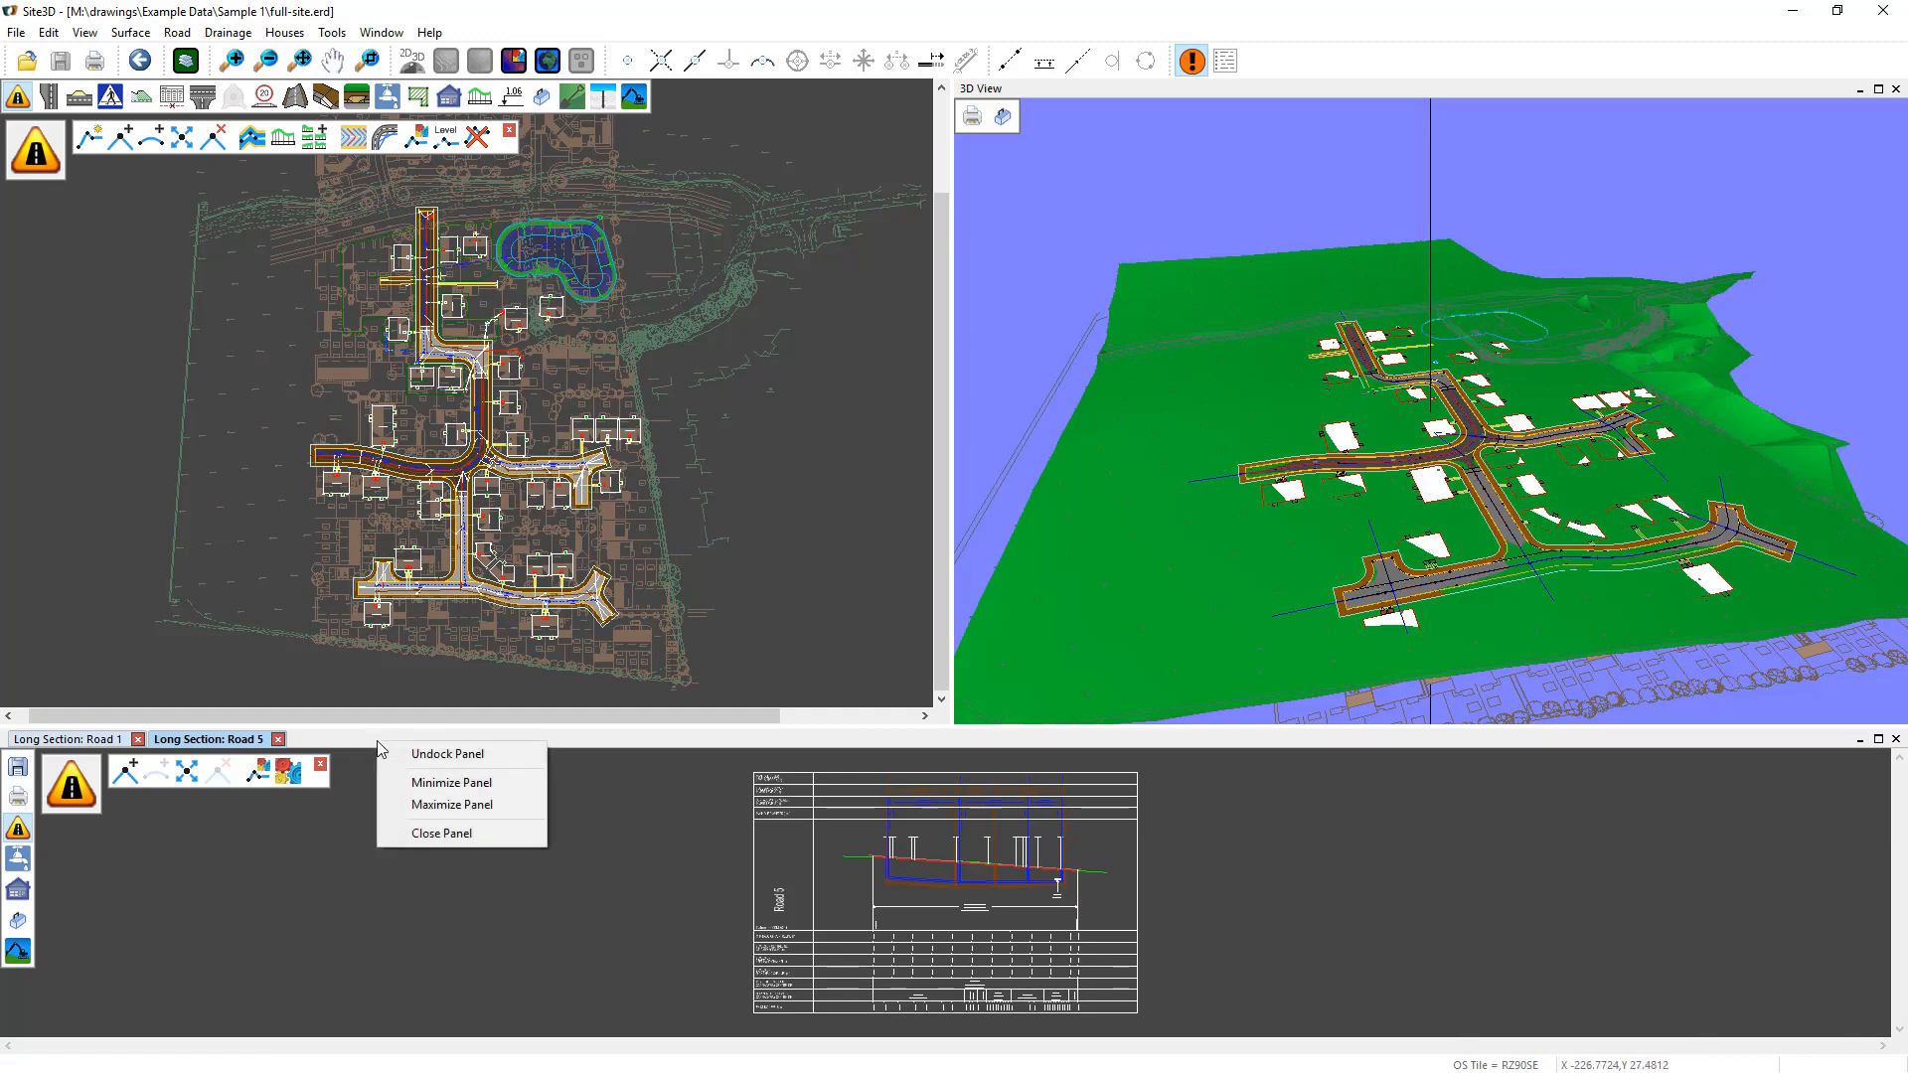
left_click(447, 753)
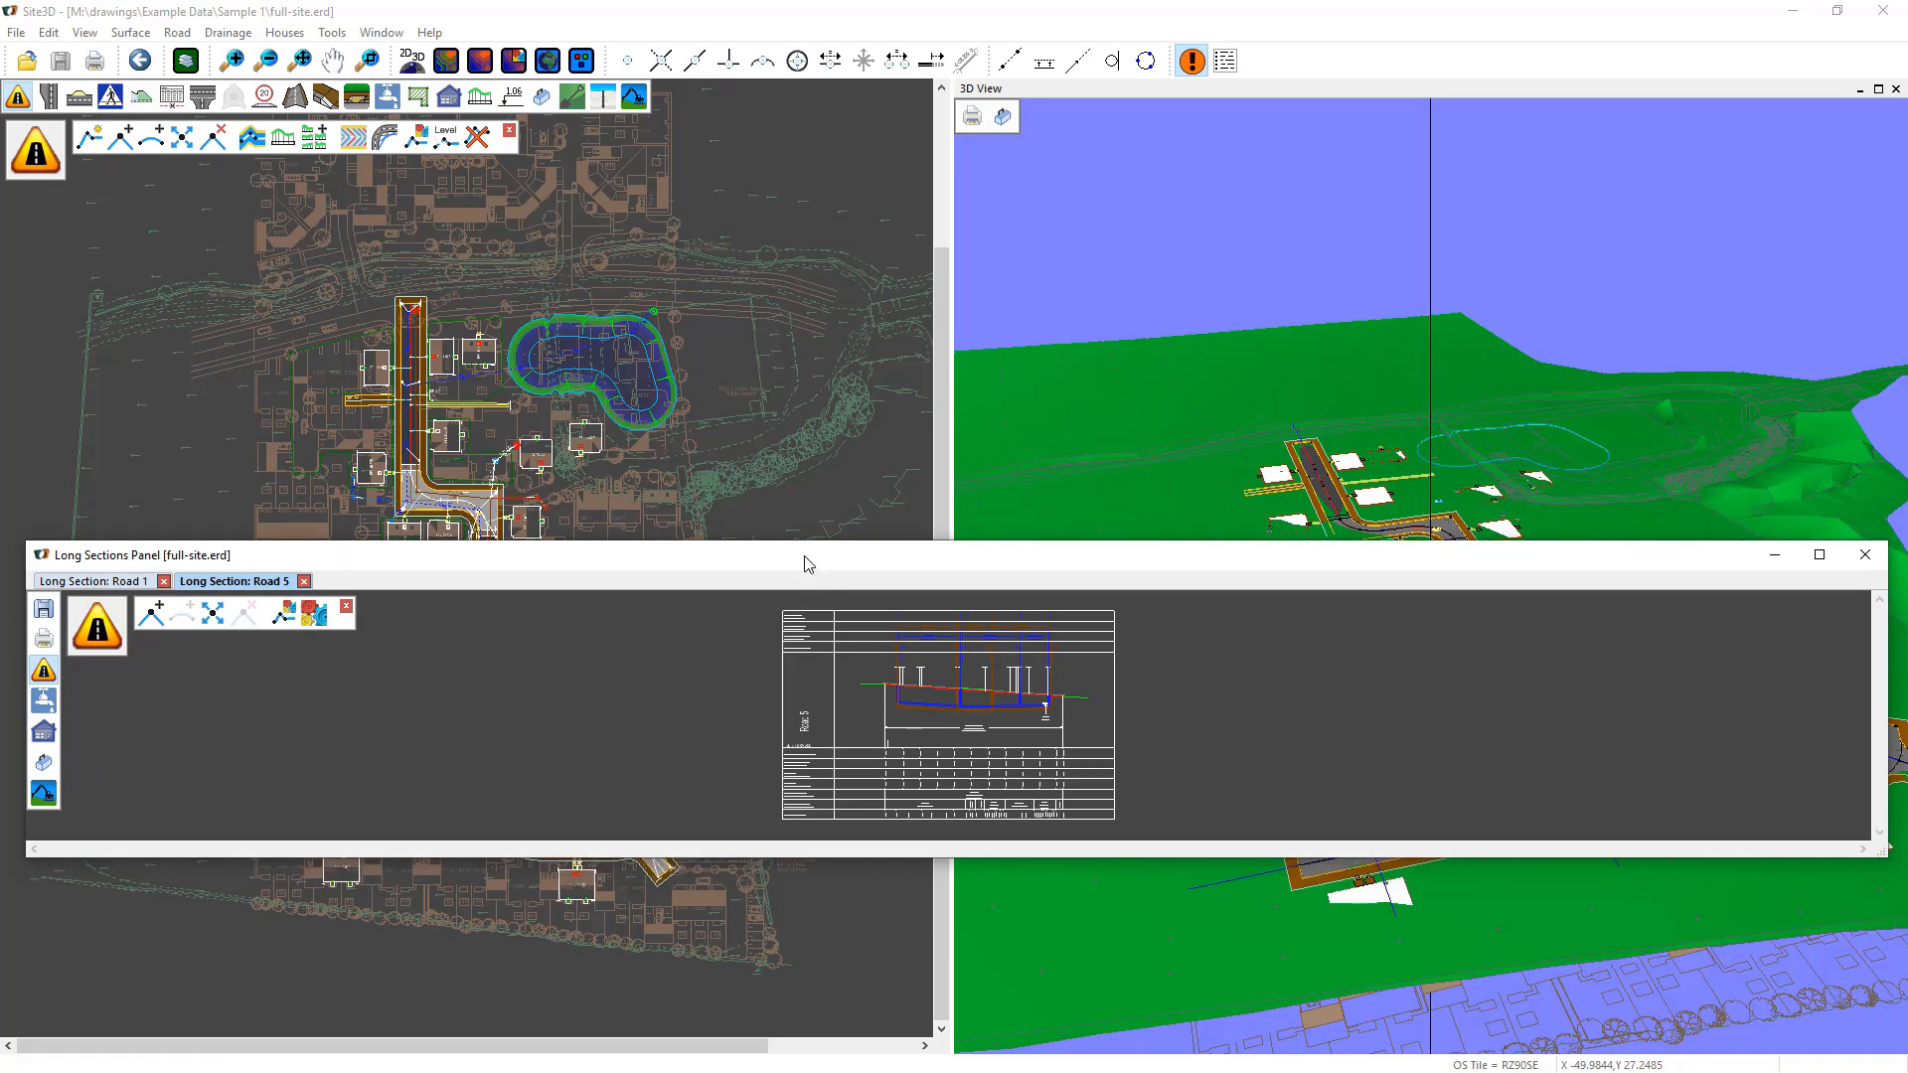
mouse_move(794, 573)
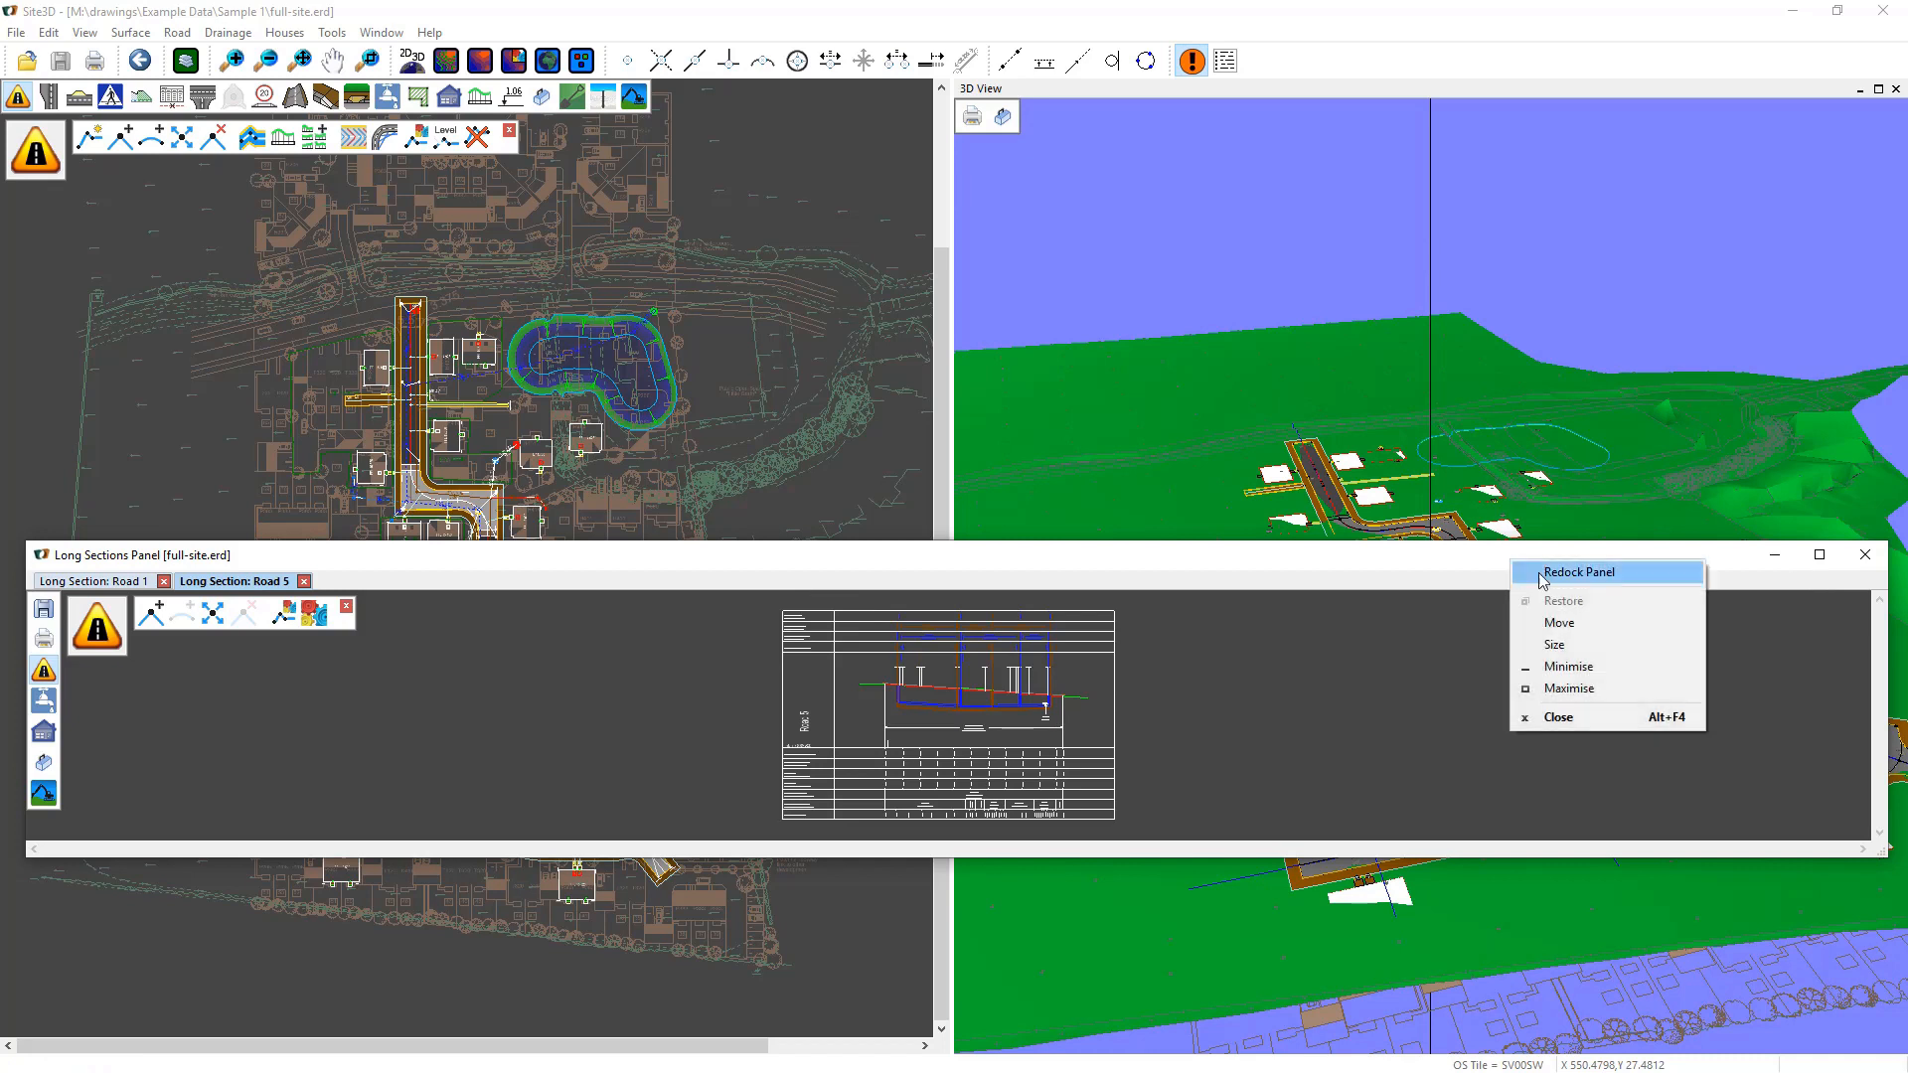
left_click(1579, 572)
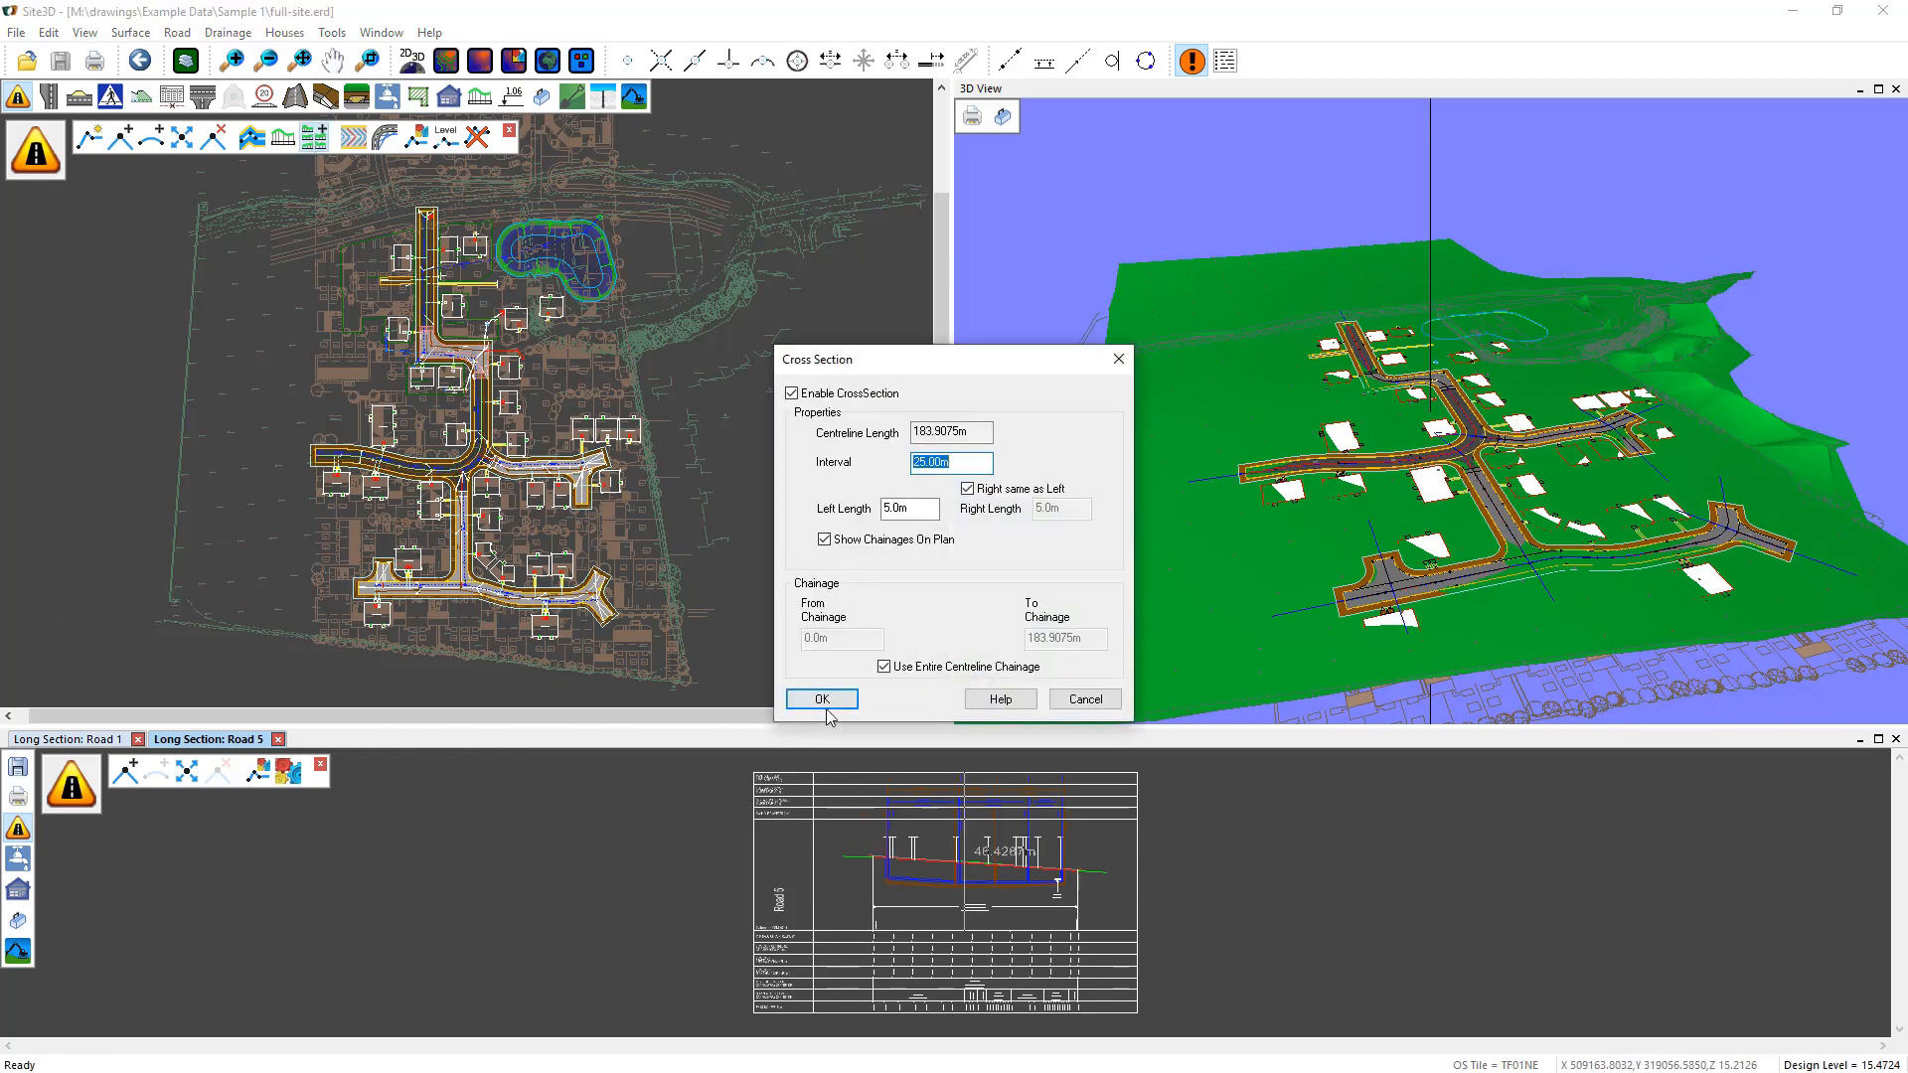
Step: Generate the Road 1 cross sections and view their tab beside the 3D View tab
left_click(821, 699)
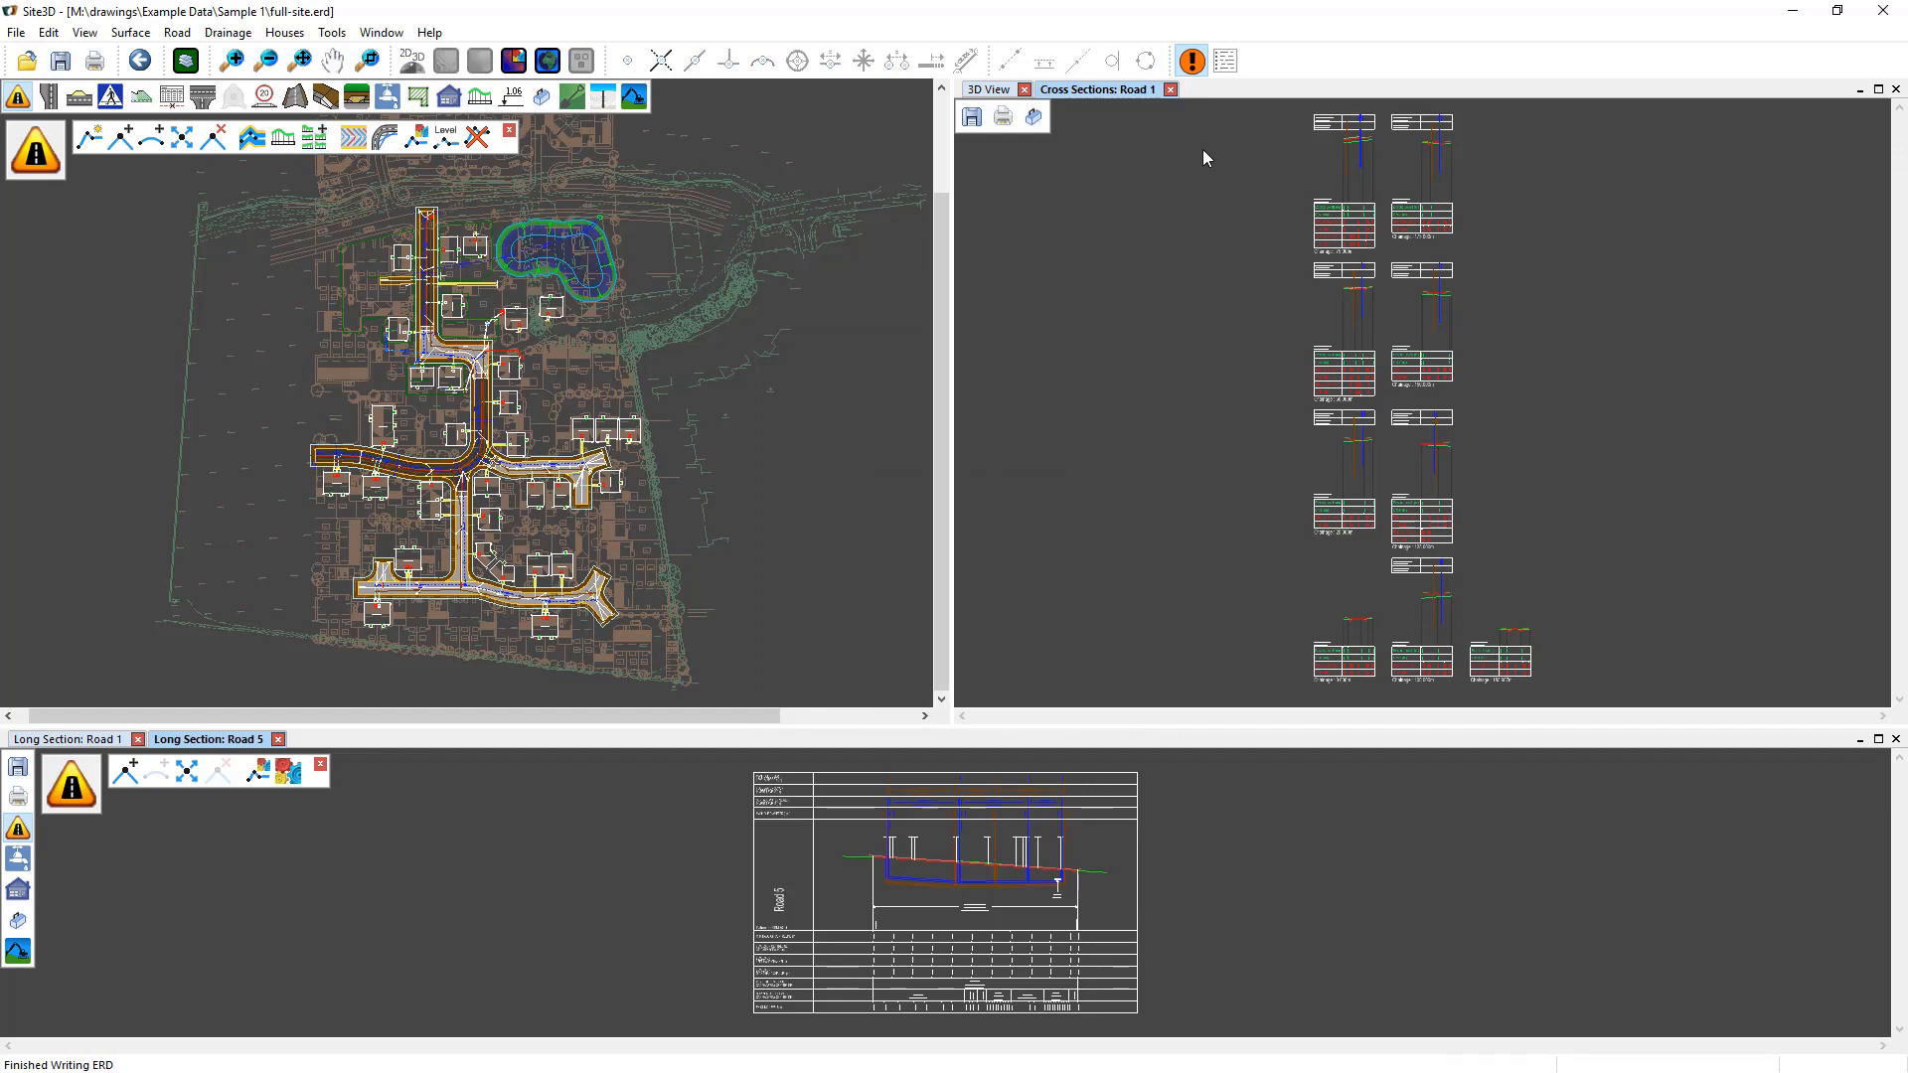
mouse_move(994, 97)
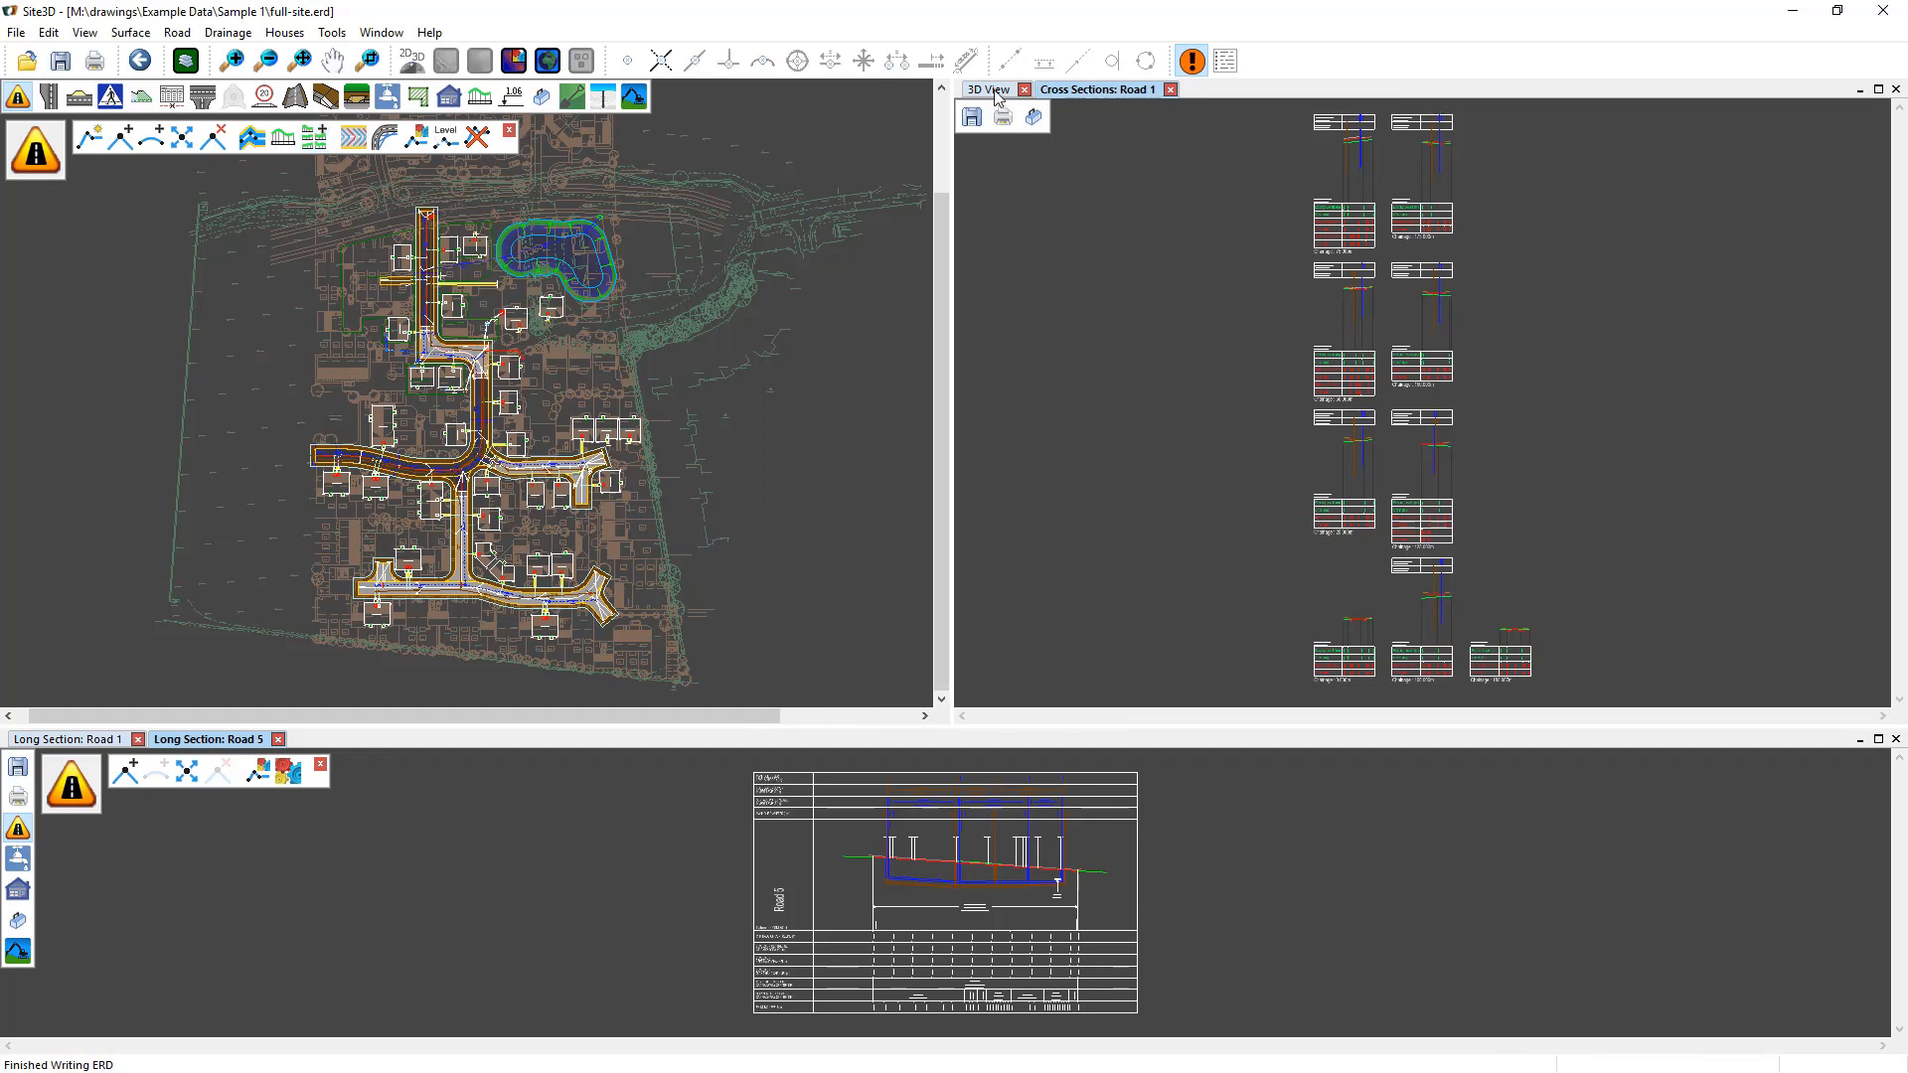
left_click(989, 88)
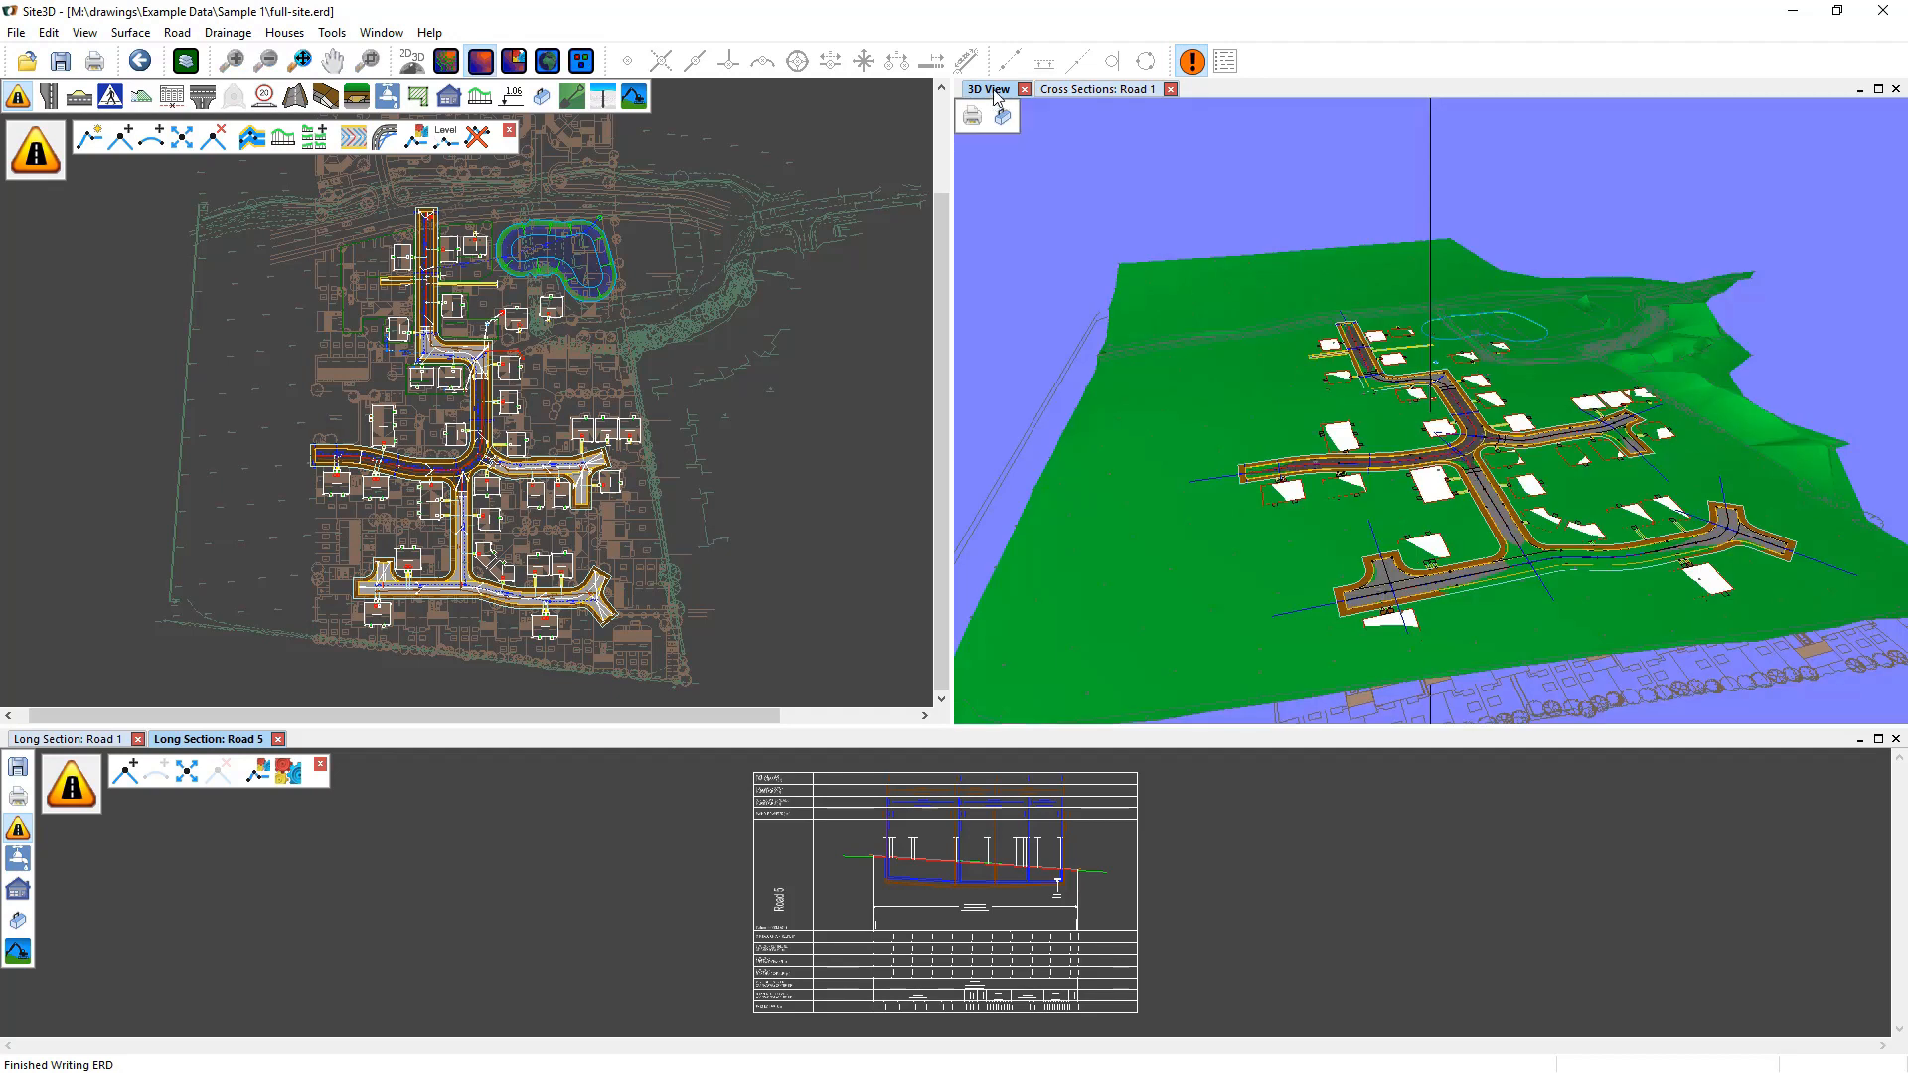
left_click(1098, 89)
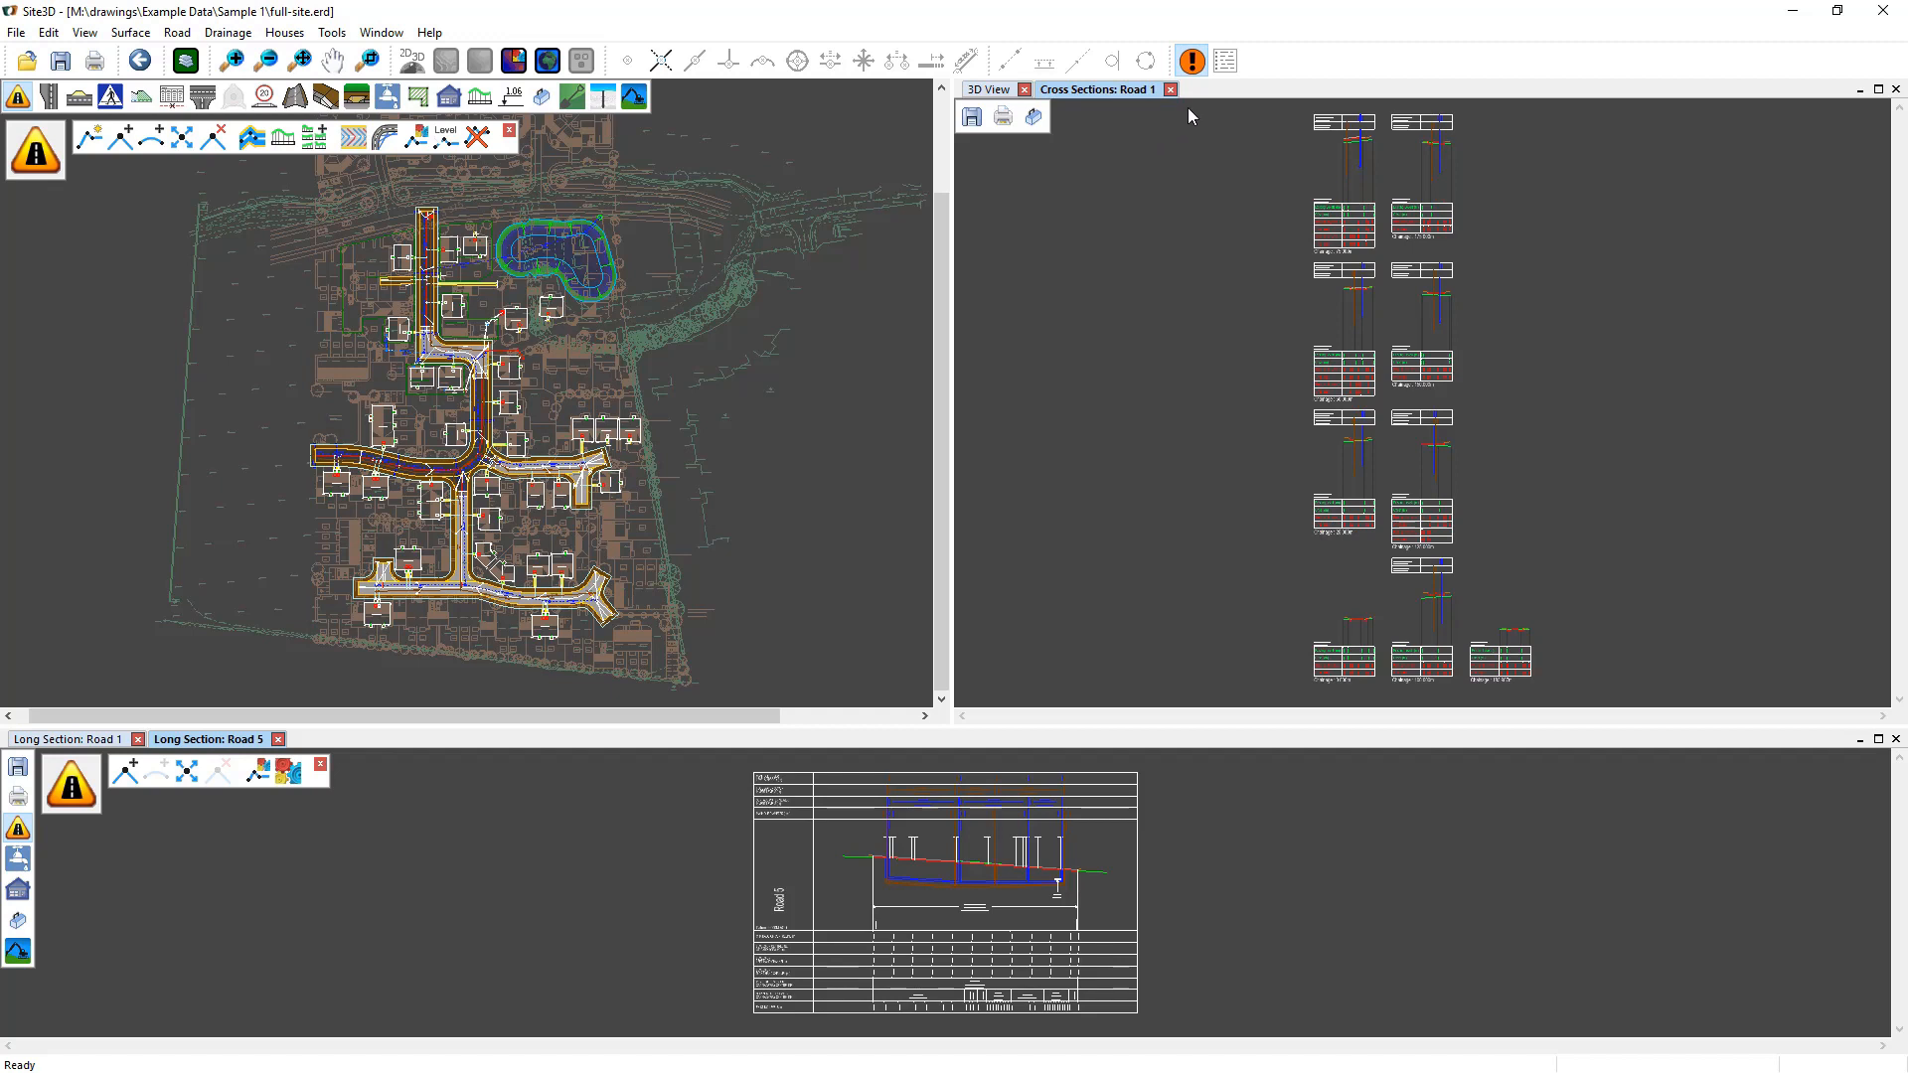
right_click(1100, 89)
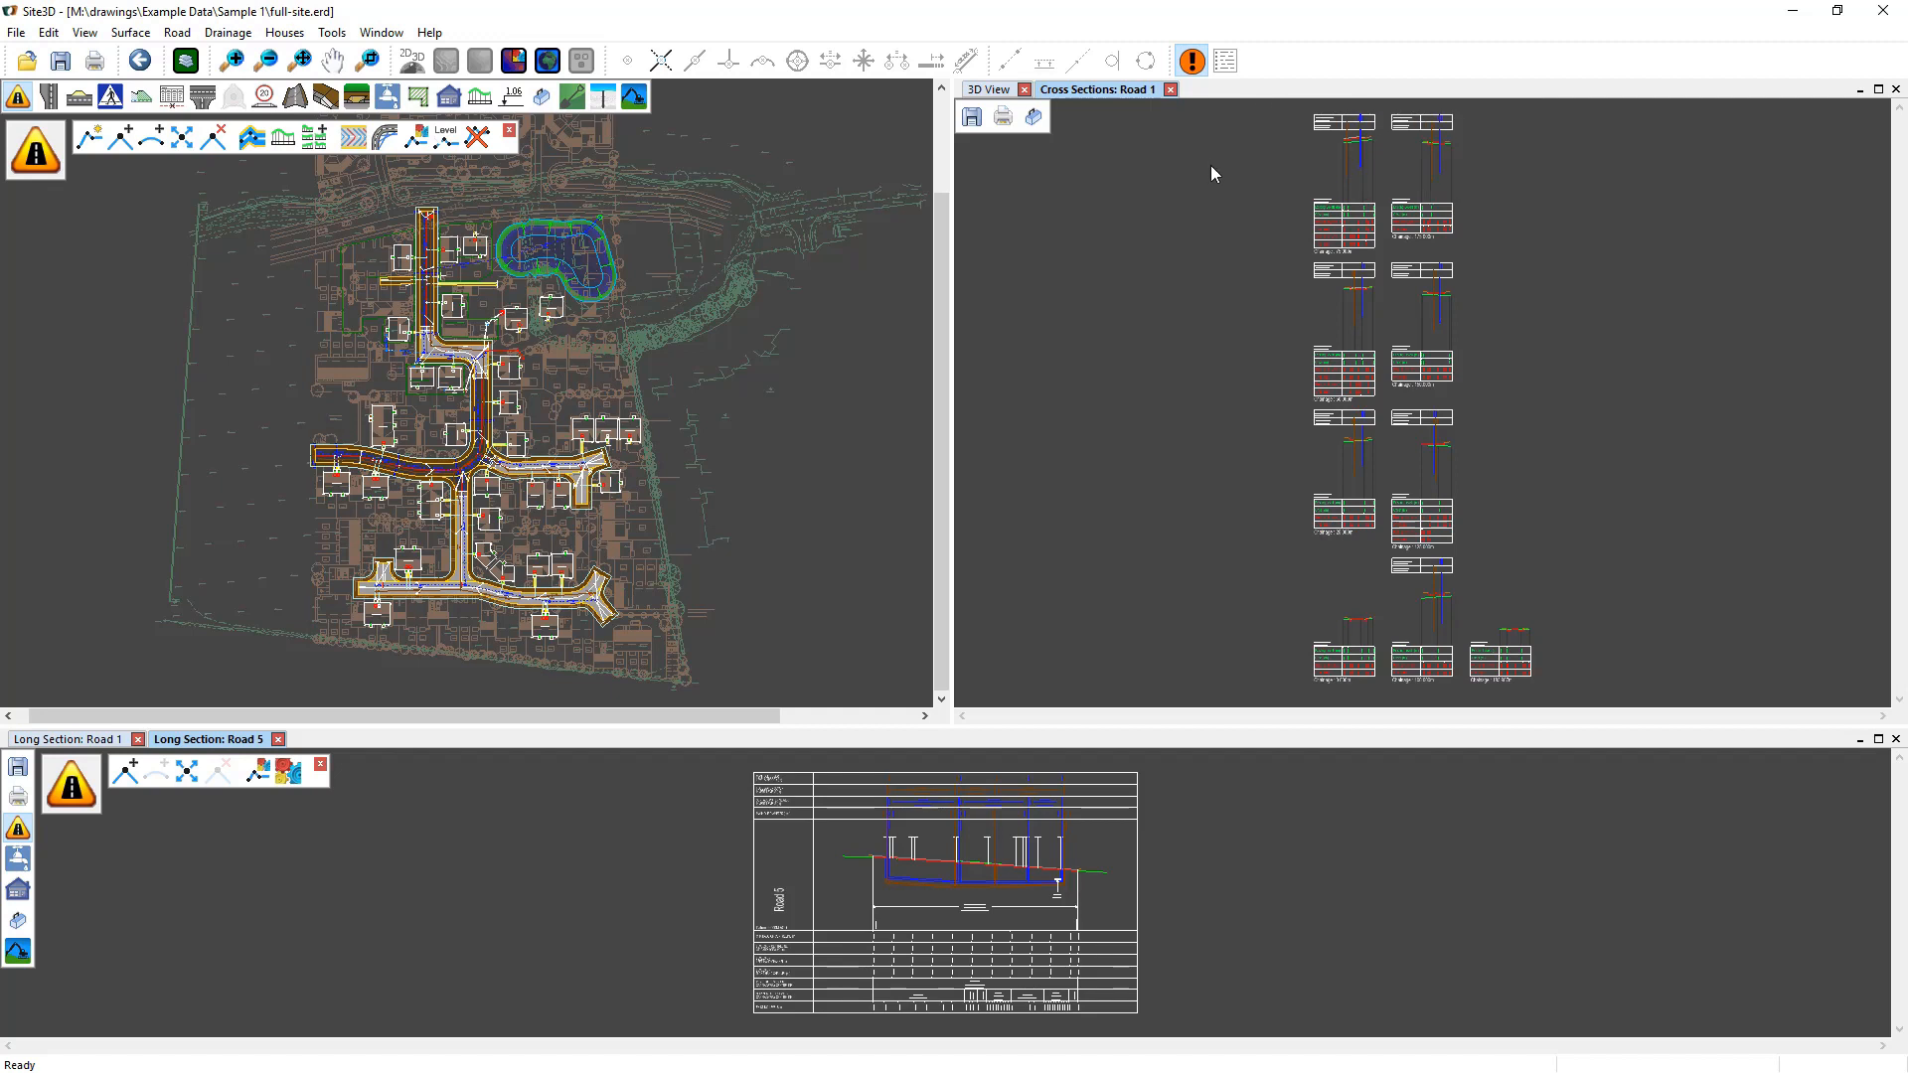
mouse_move(1017, 526)
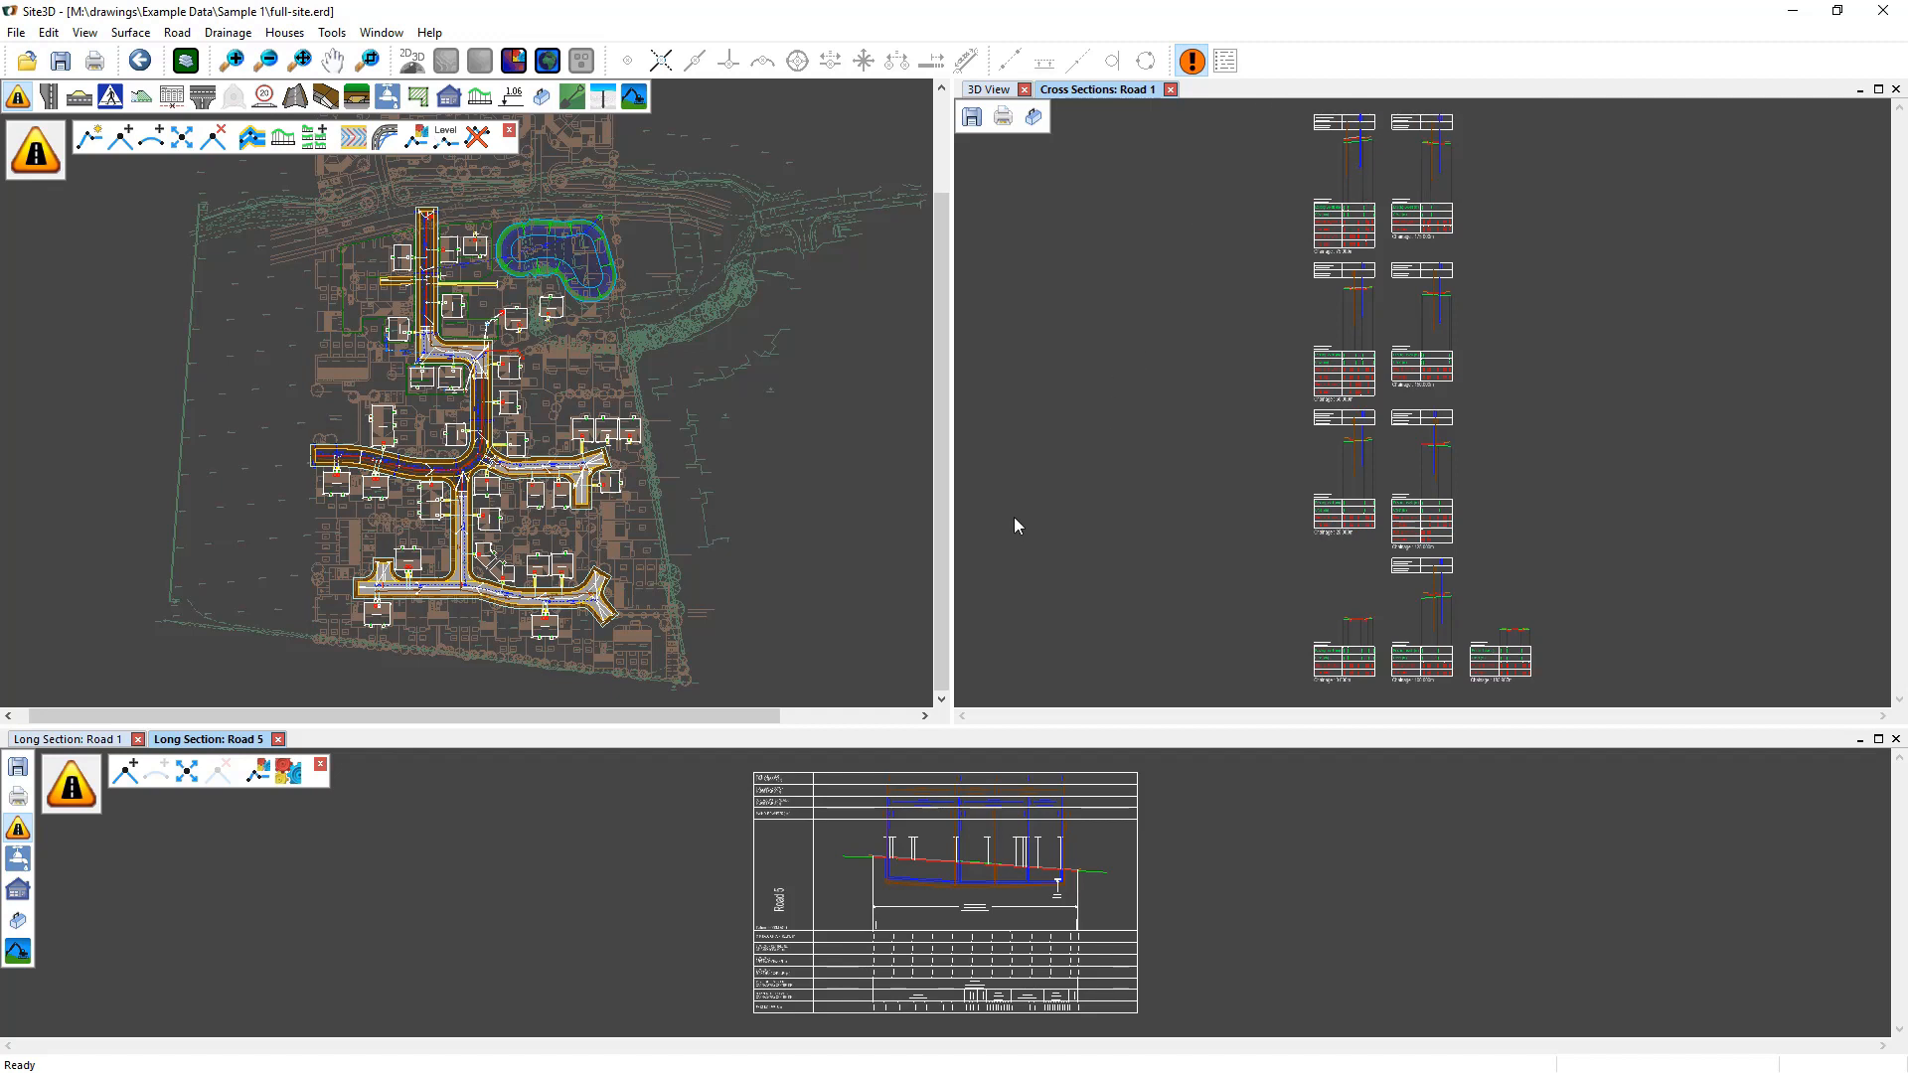
mouse_move(953, 437)
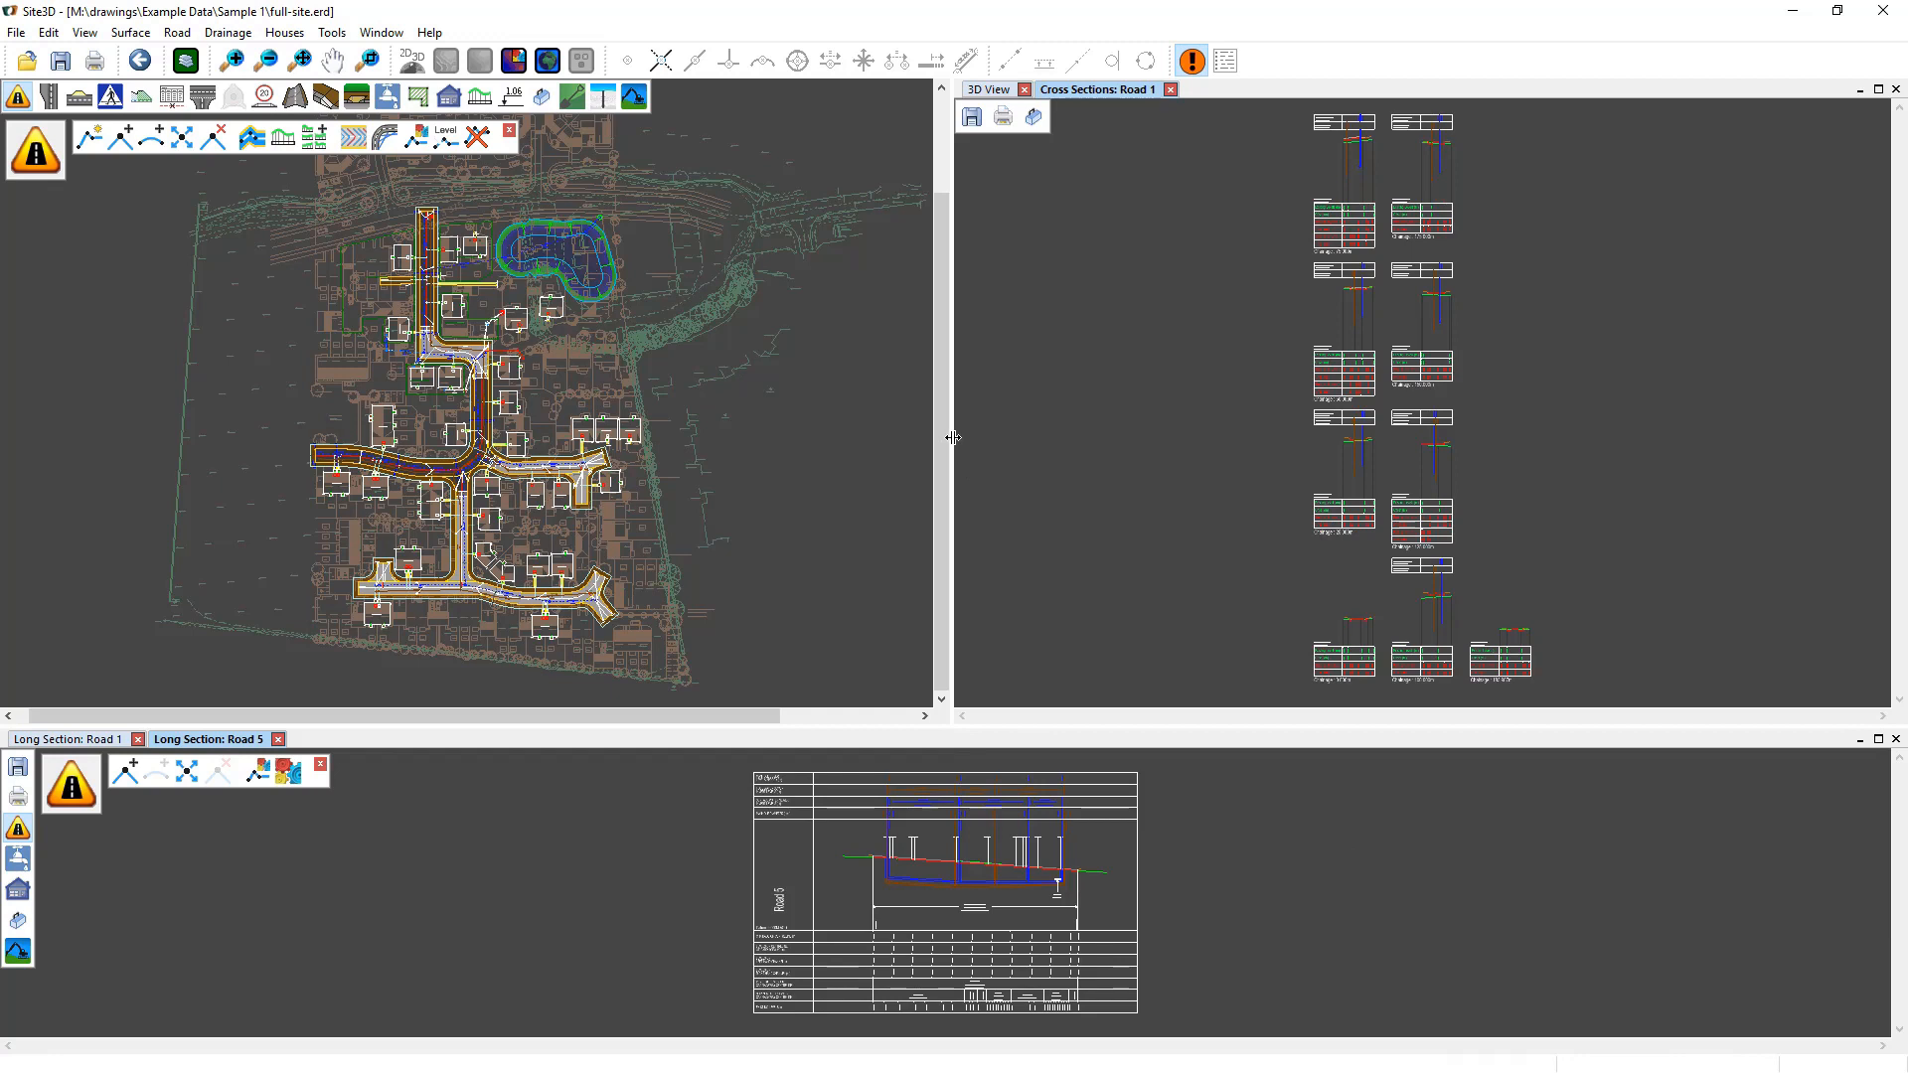
mouse_move(951, 431)
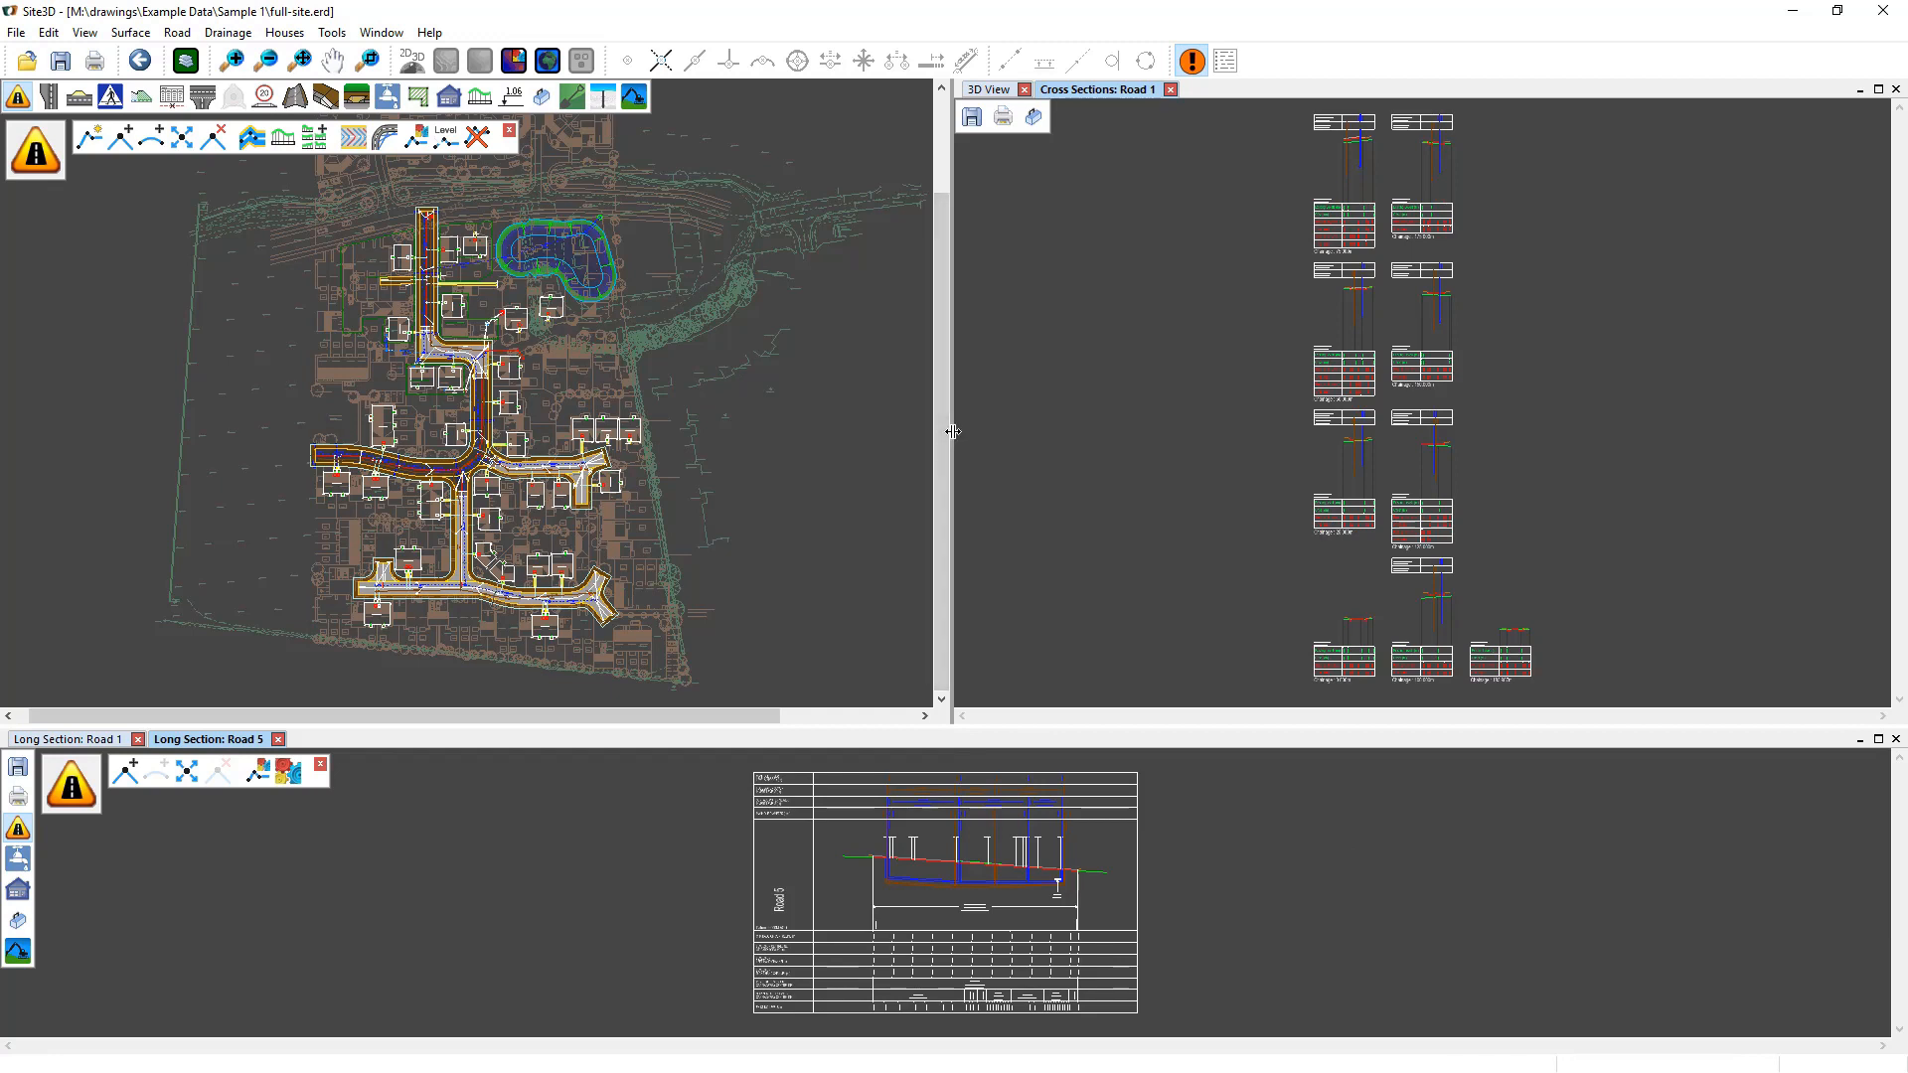
Step: Drag the plan/cross-sections splitter to make the plan pane wider
left_click_drag(952, 430, 836, 428)
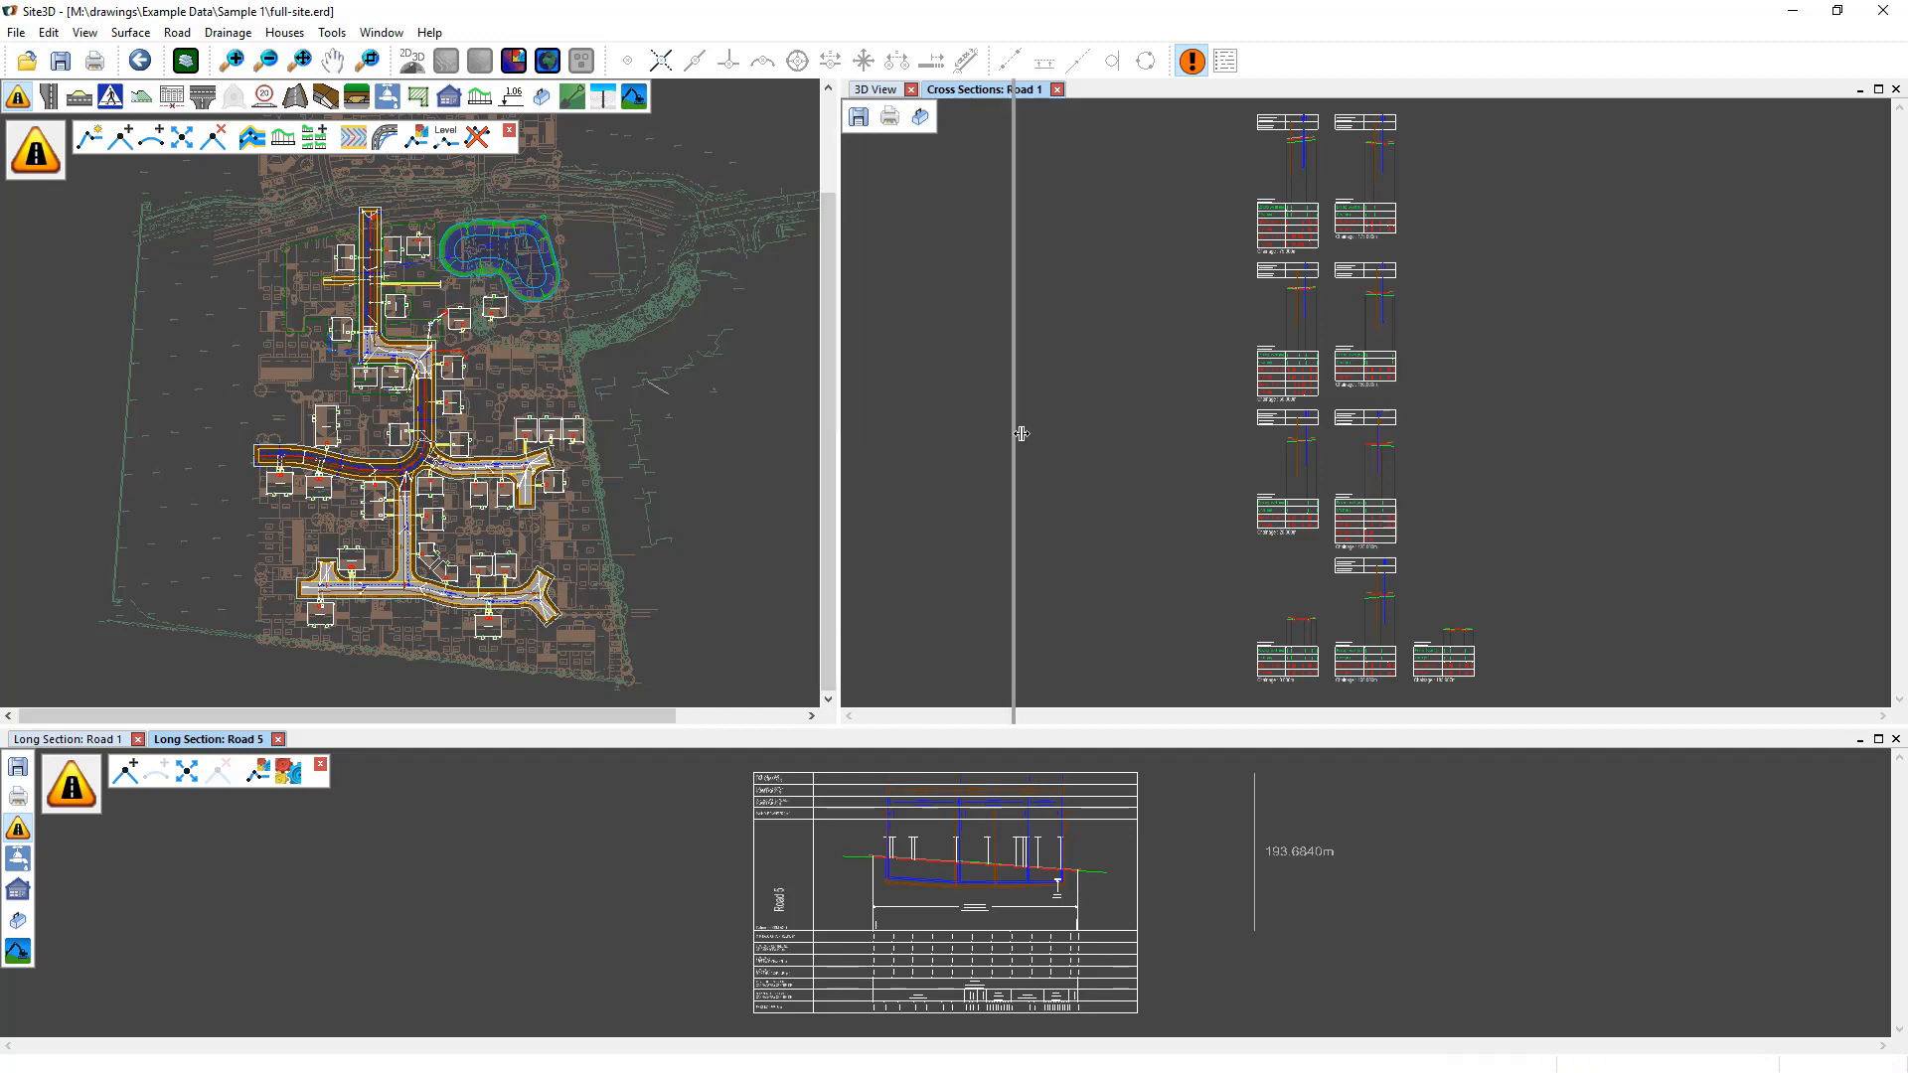
left_click_drag(1019, 433, 1043, 433)
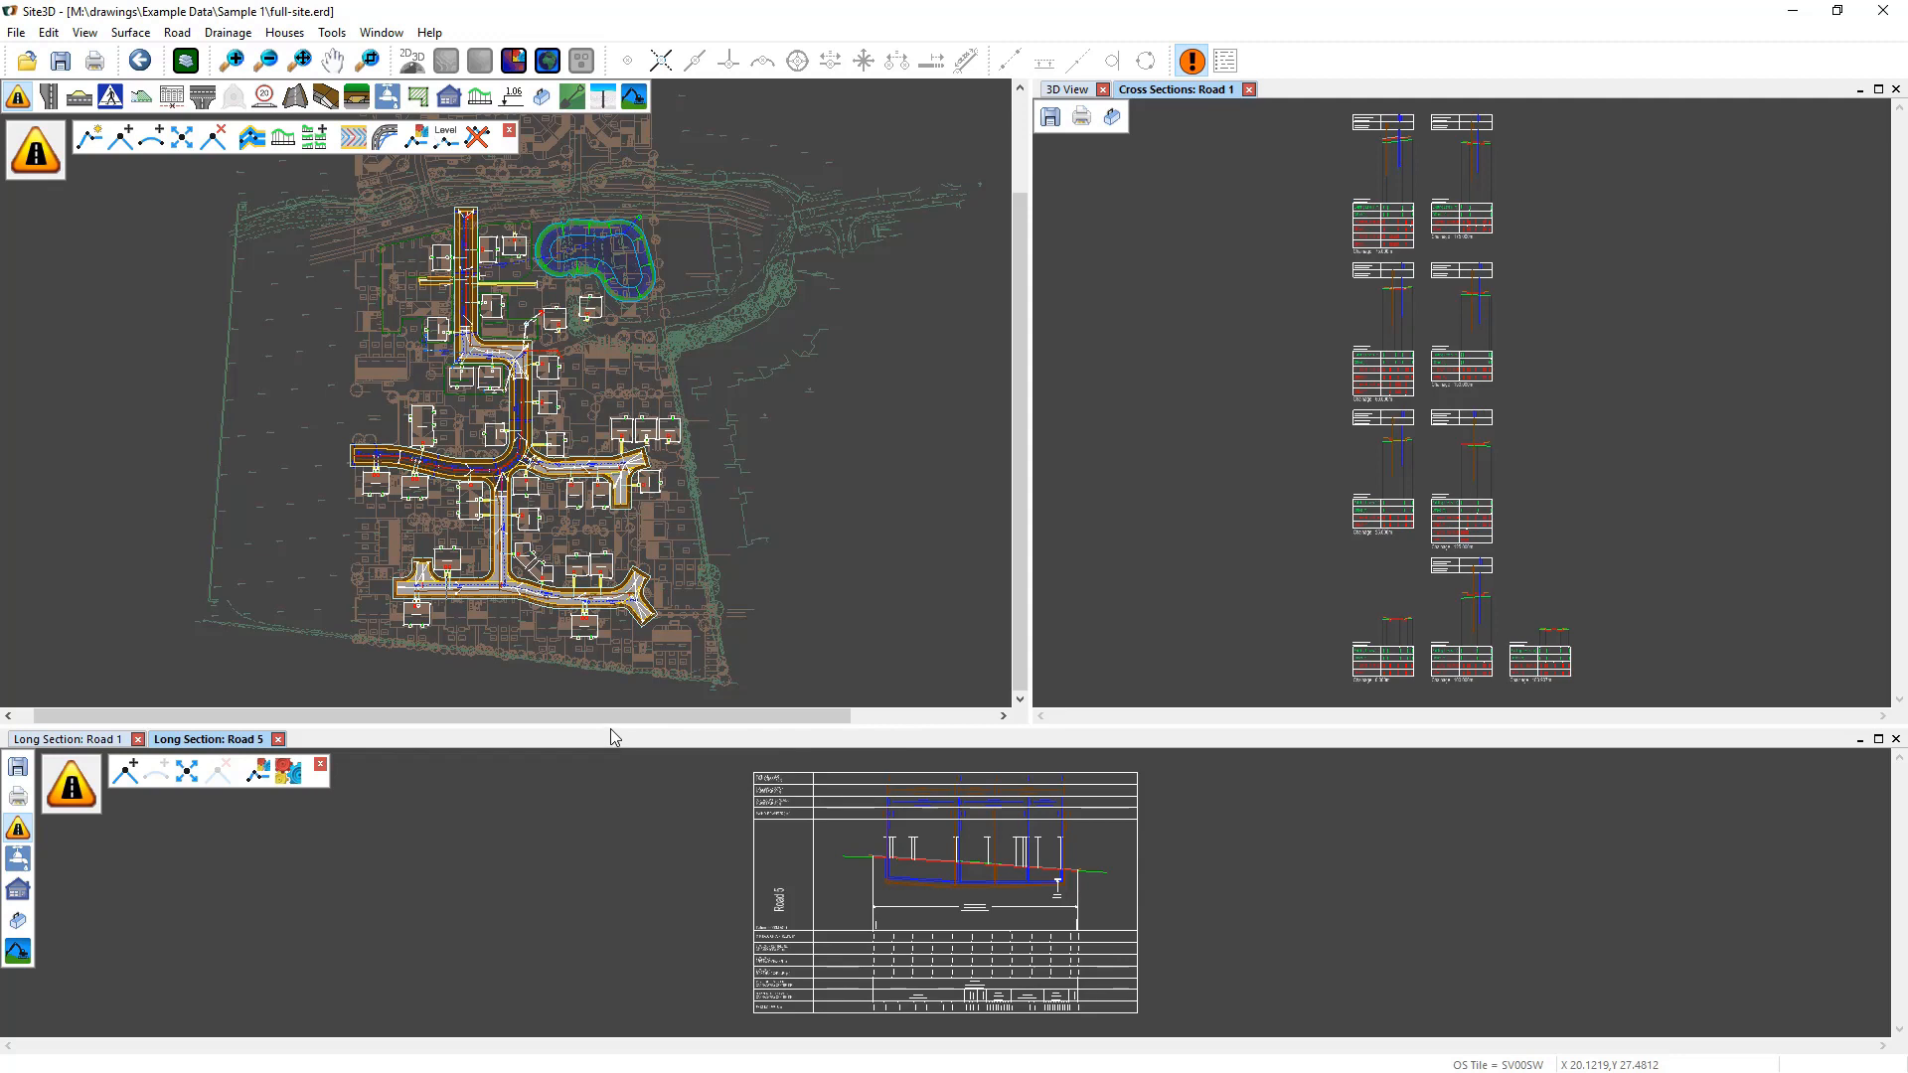
mouse_move(613, 724)
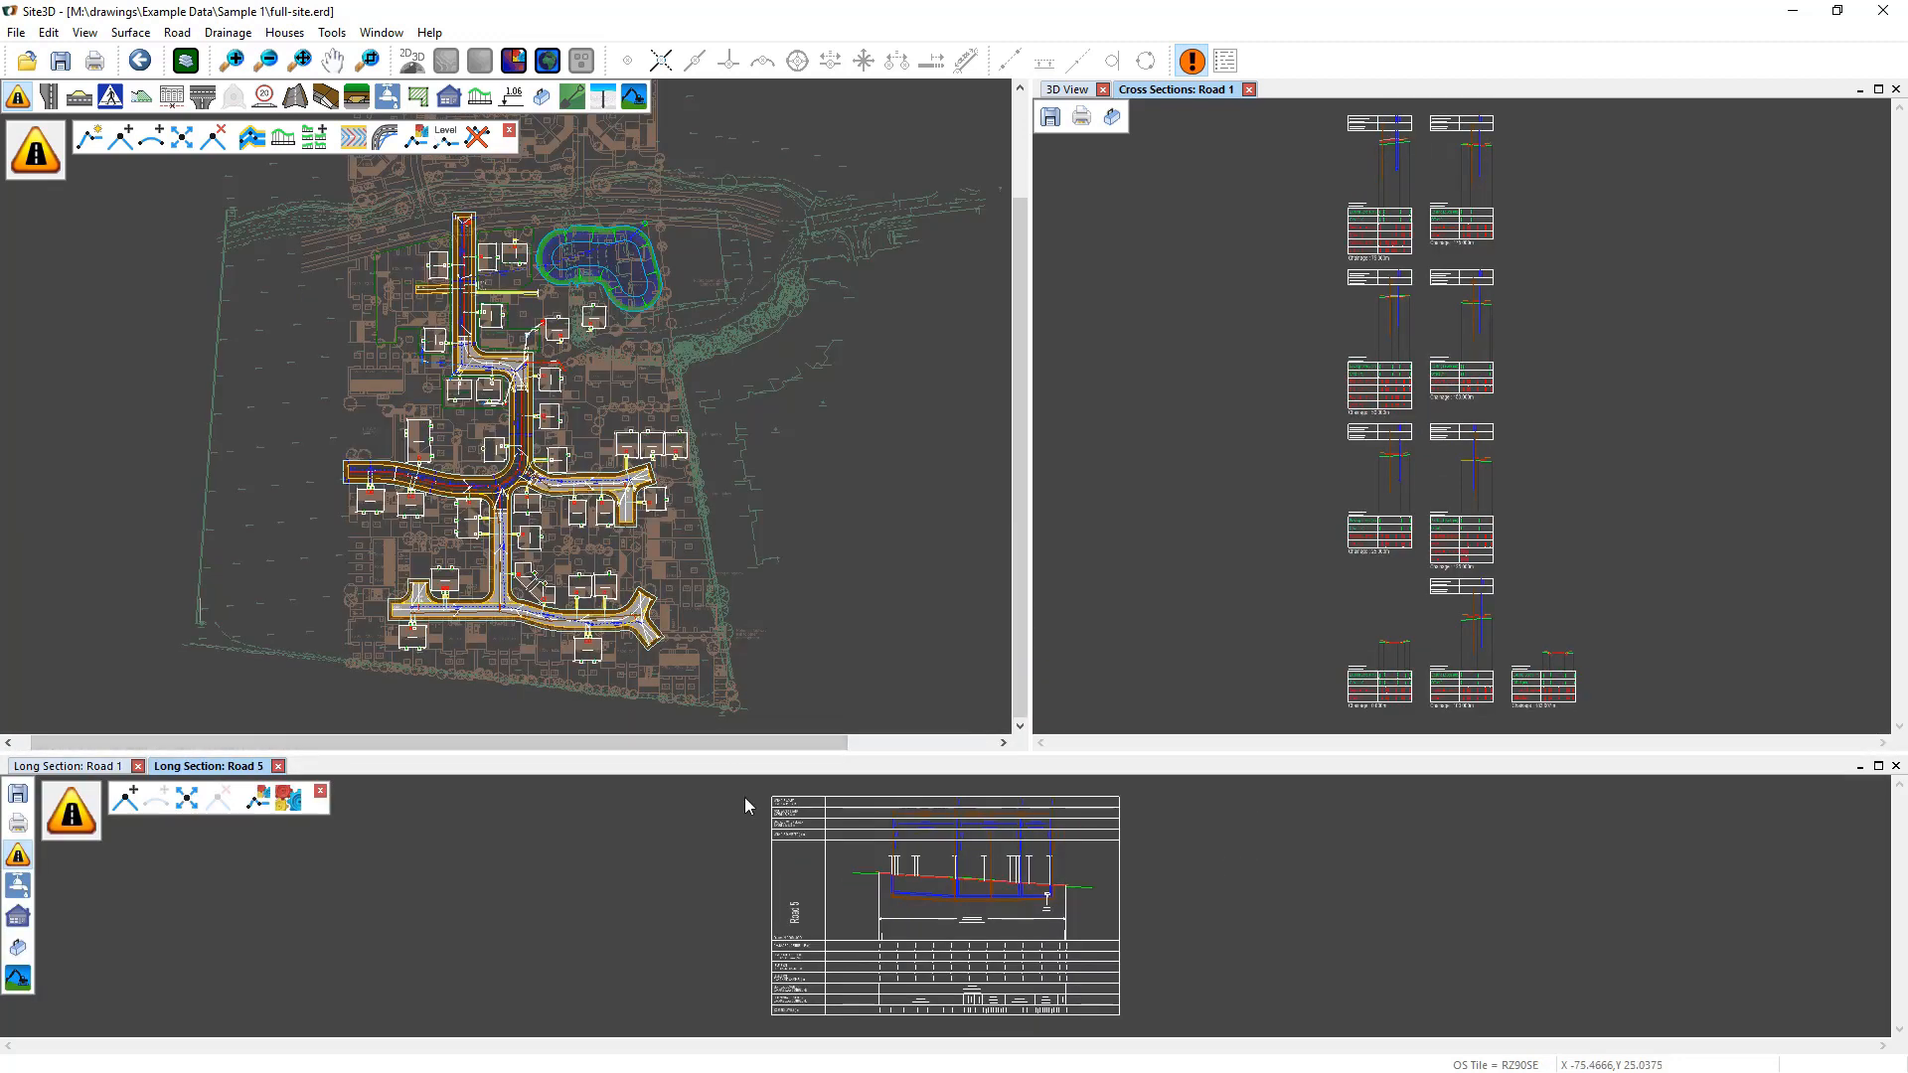
mouse_move(1196, 119)
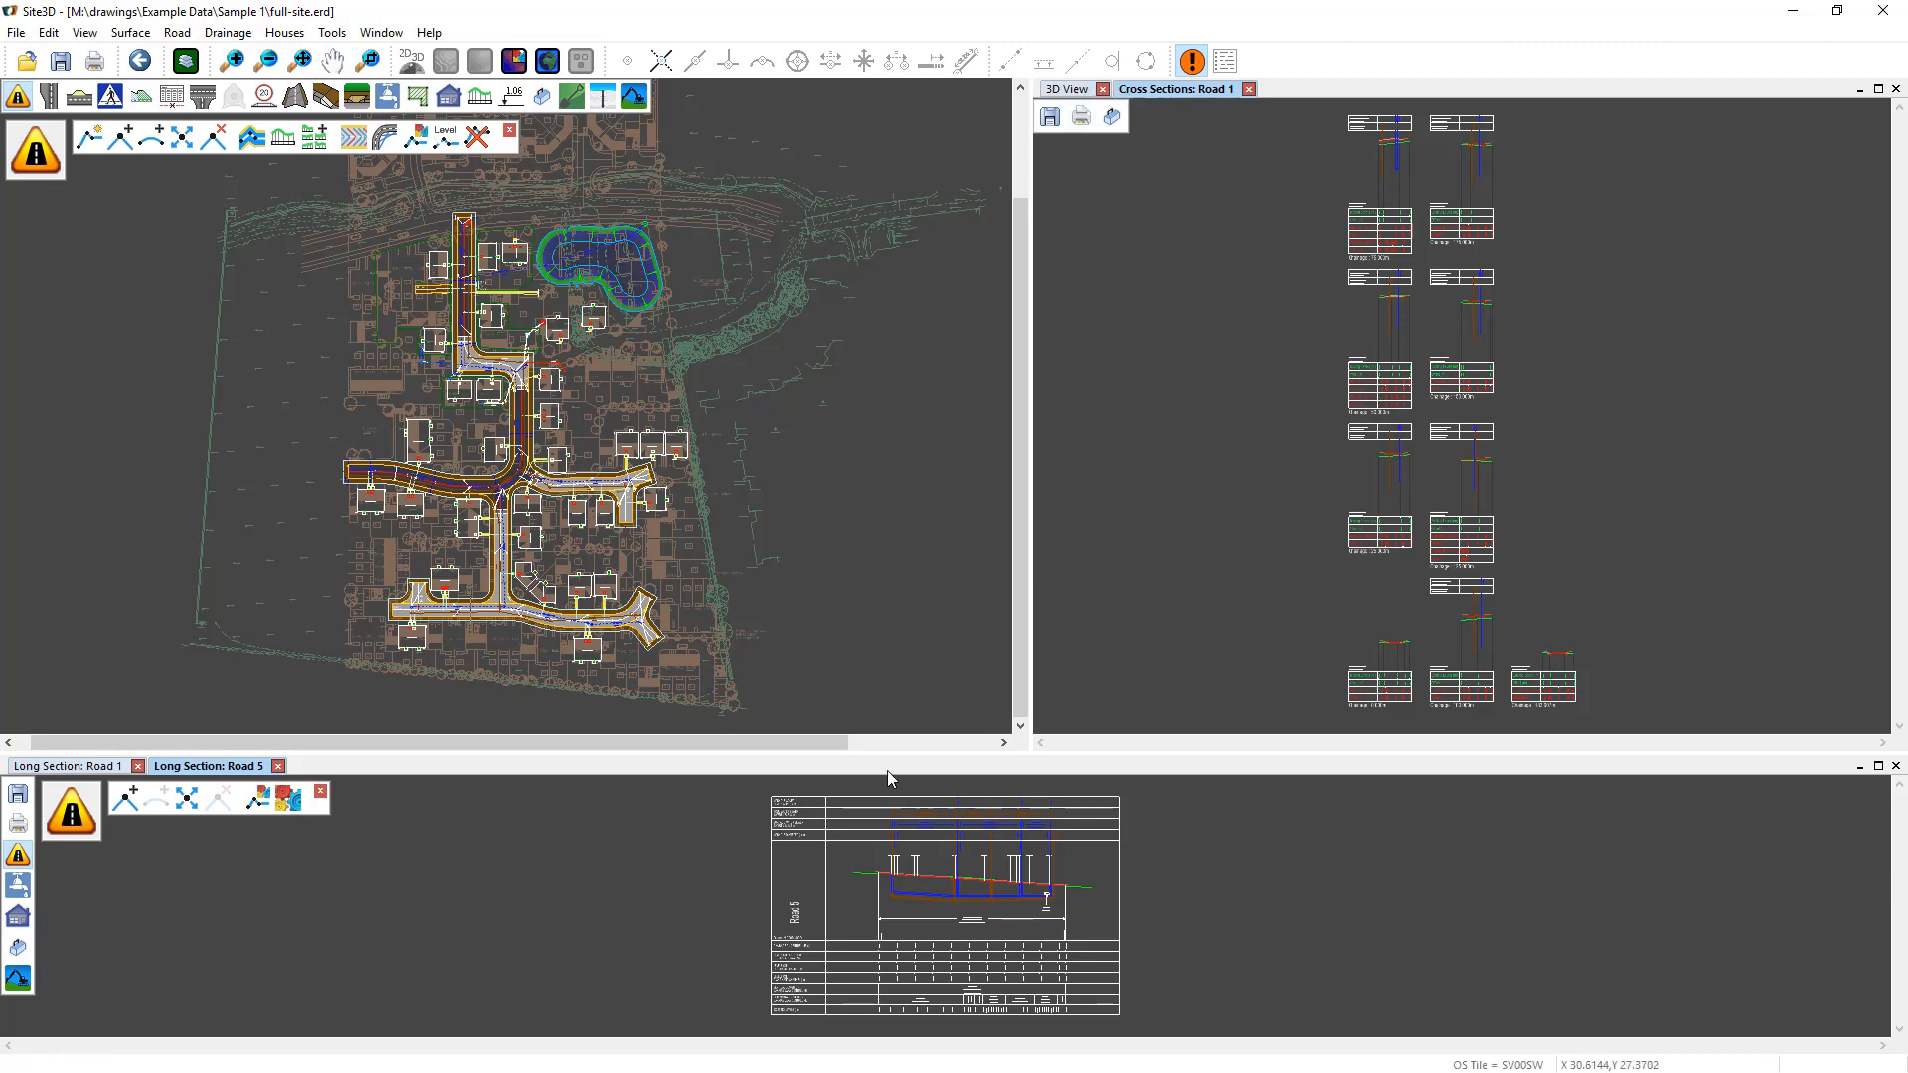
mouse_move(927, 778)
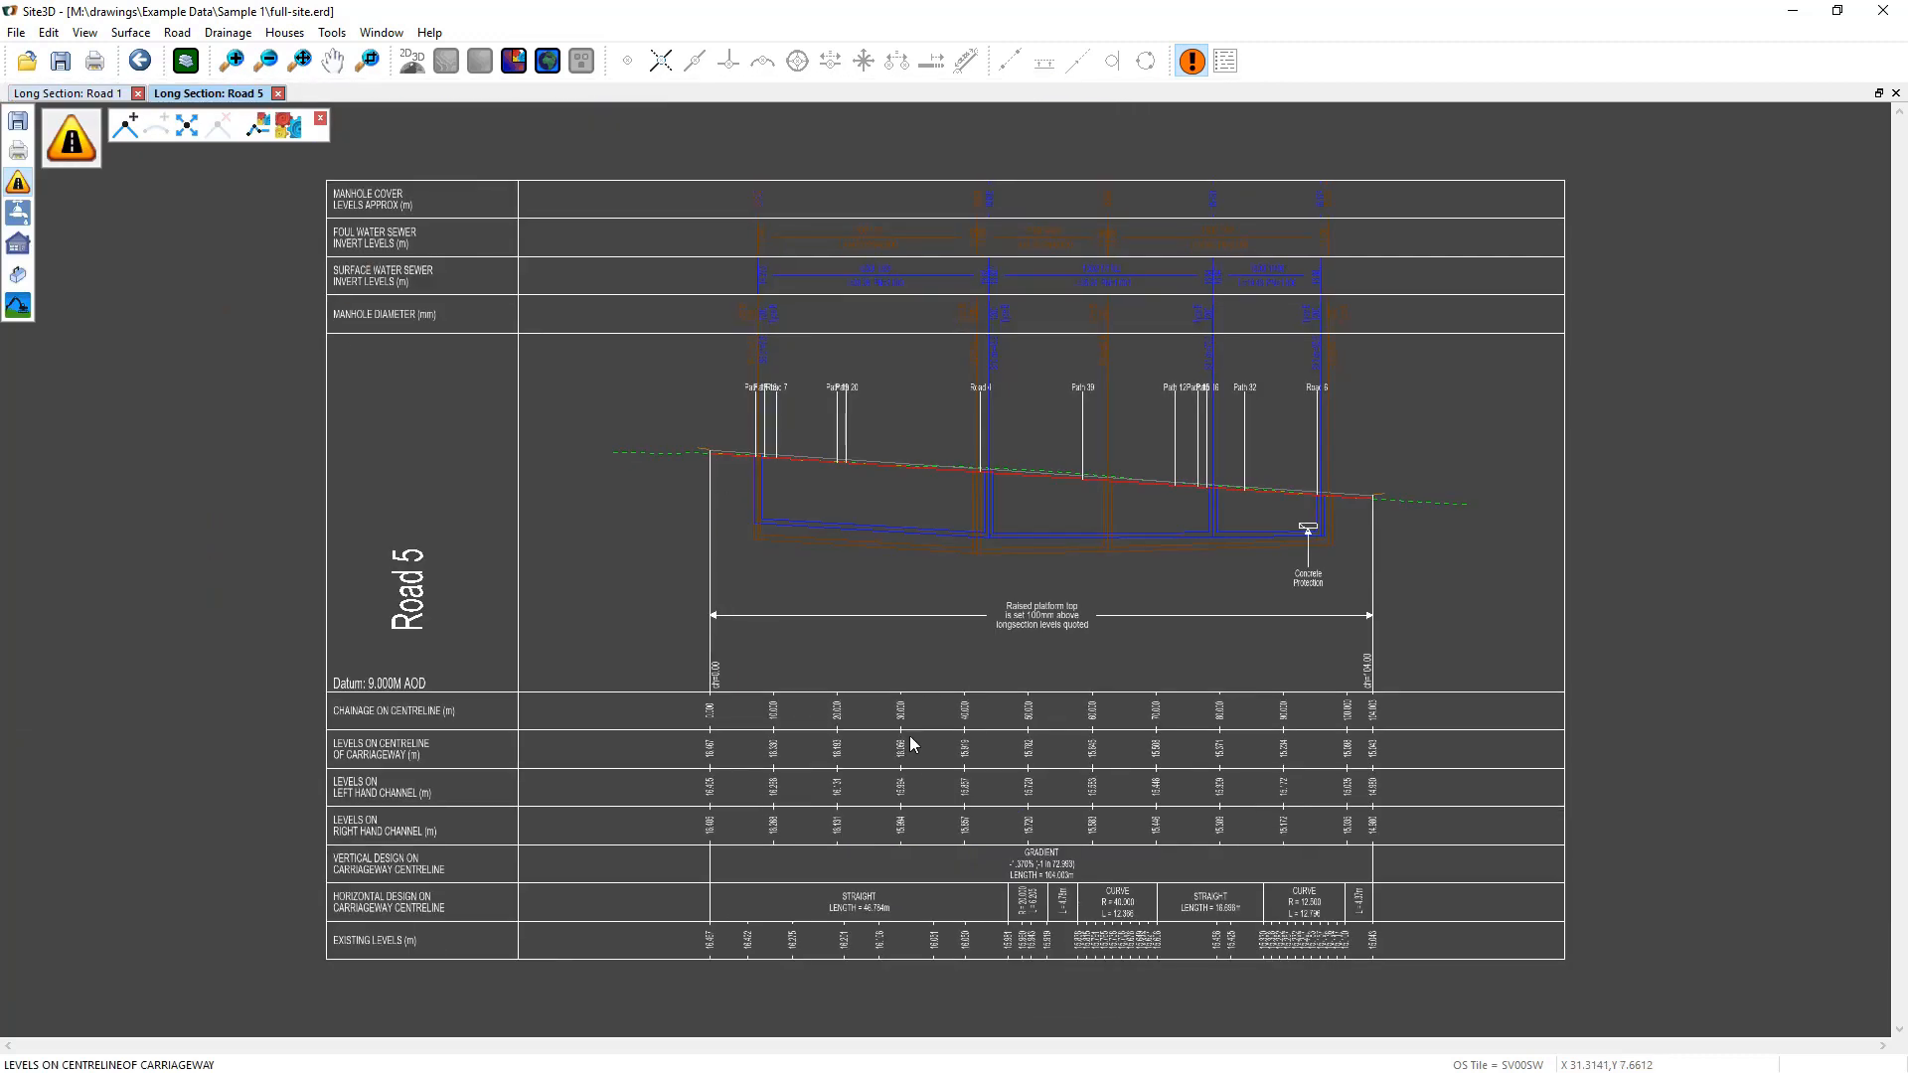
mouse_move(718, 103)
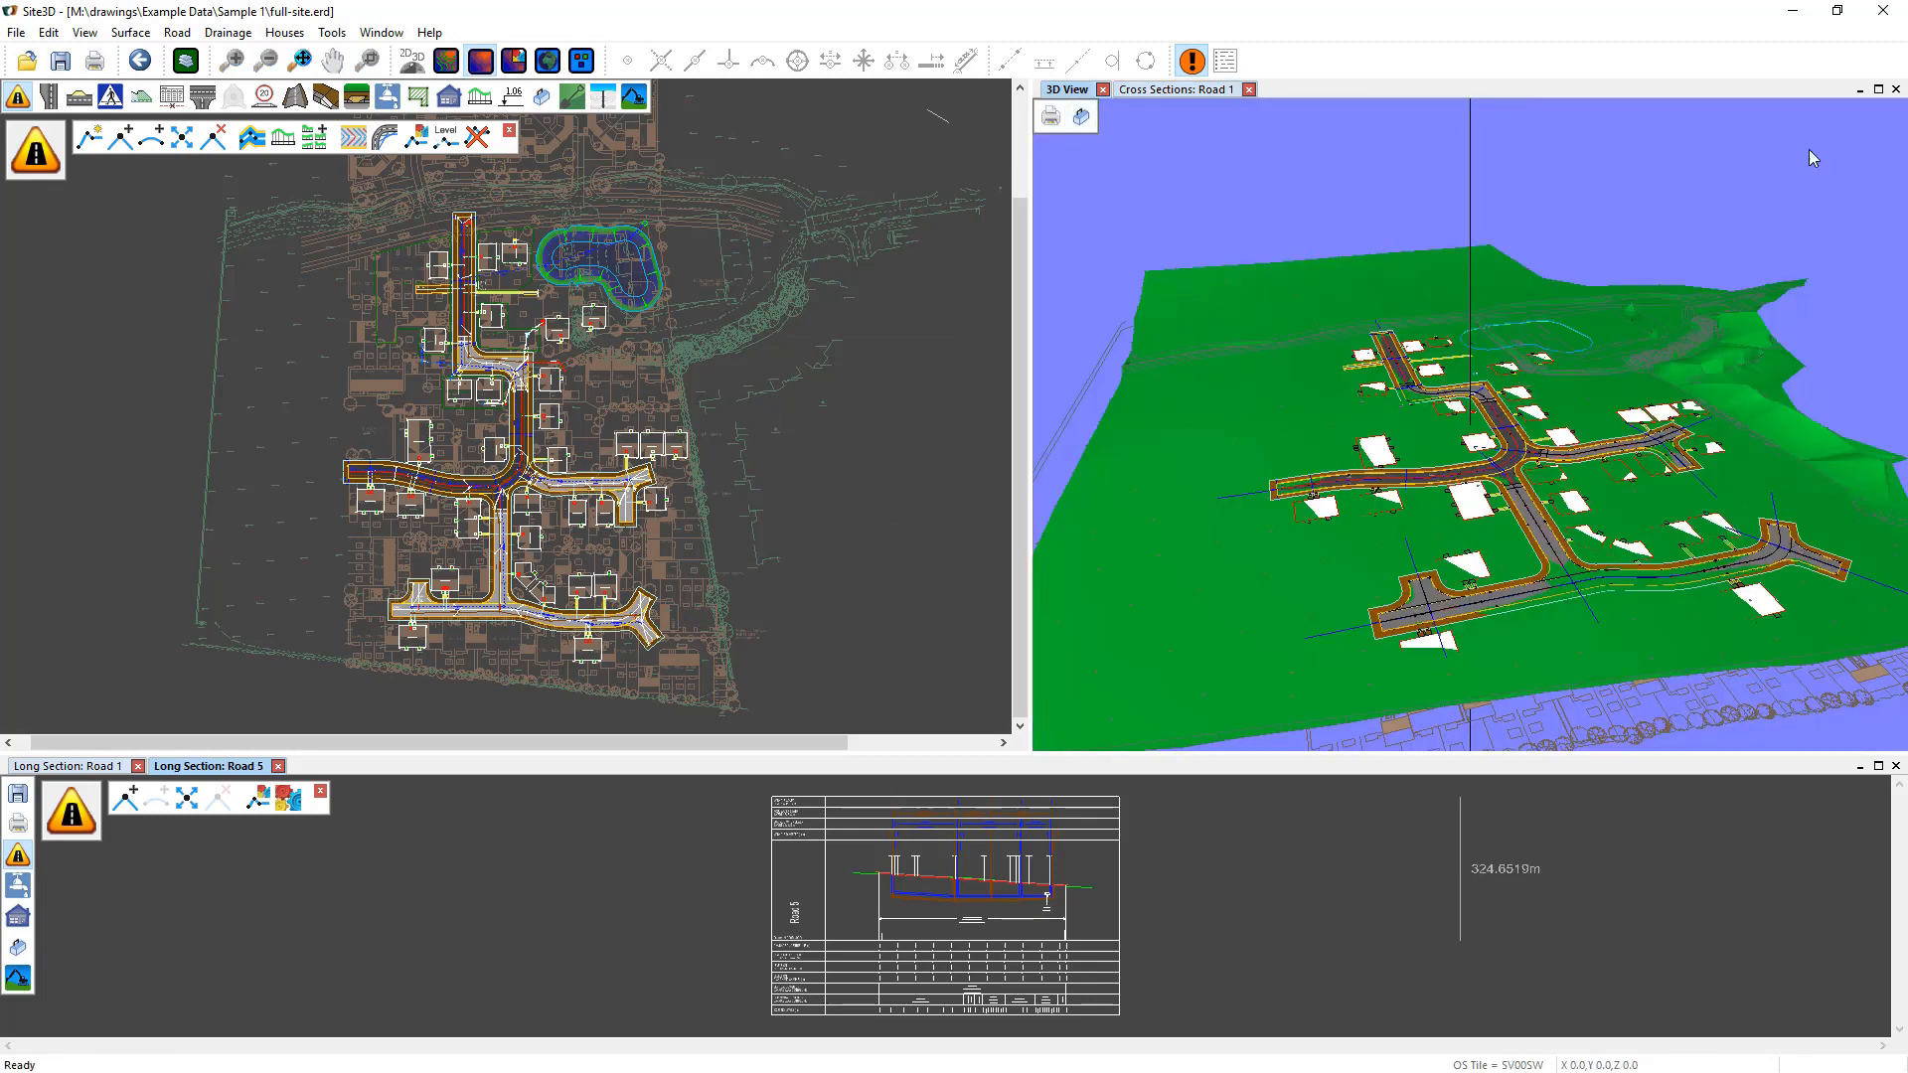
mouse_move(1877, 89)
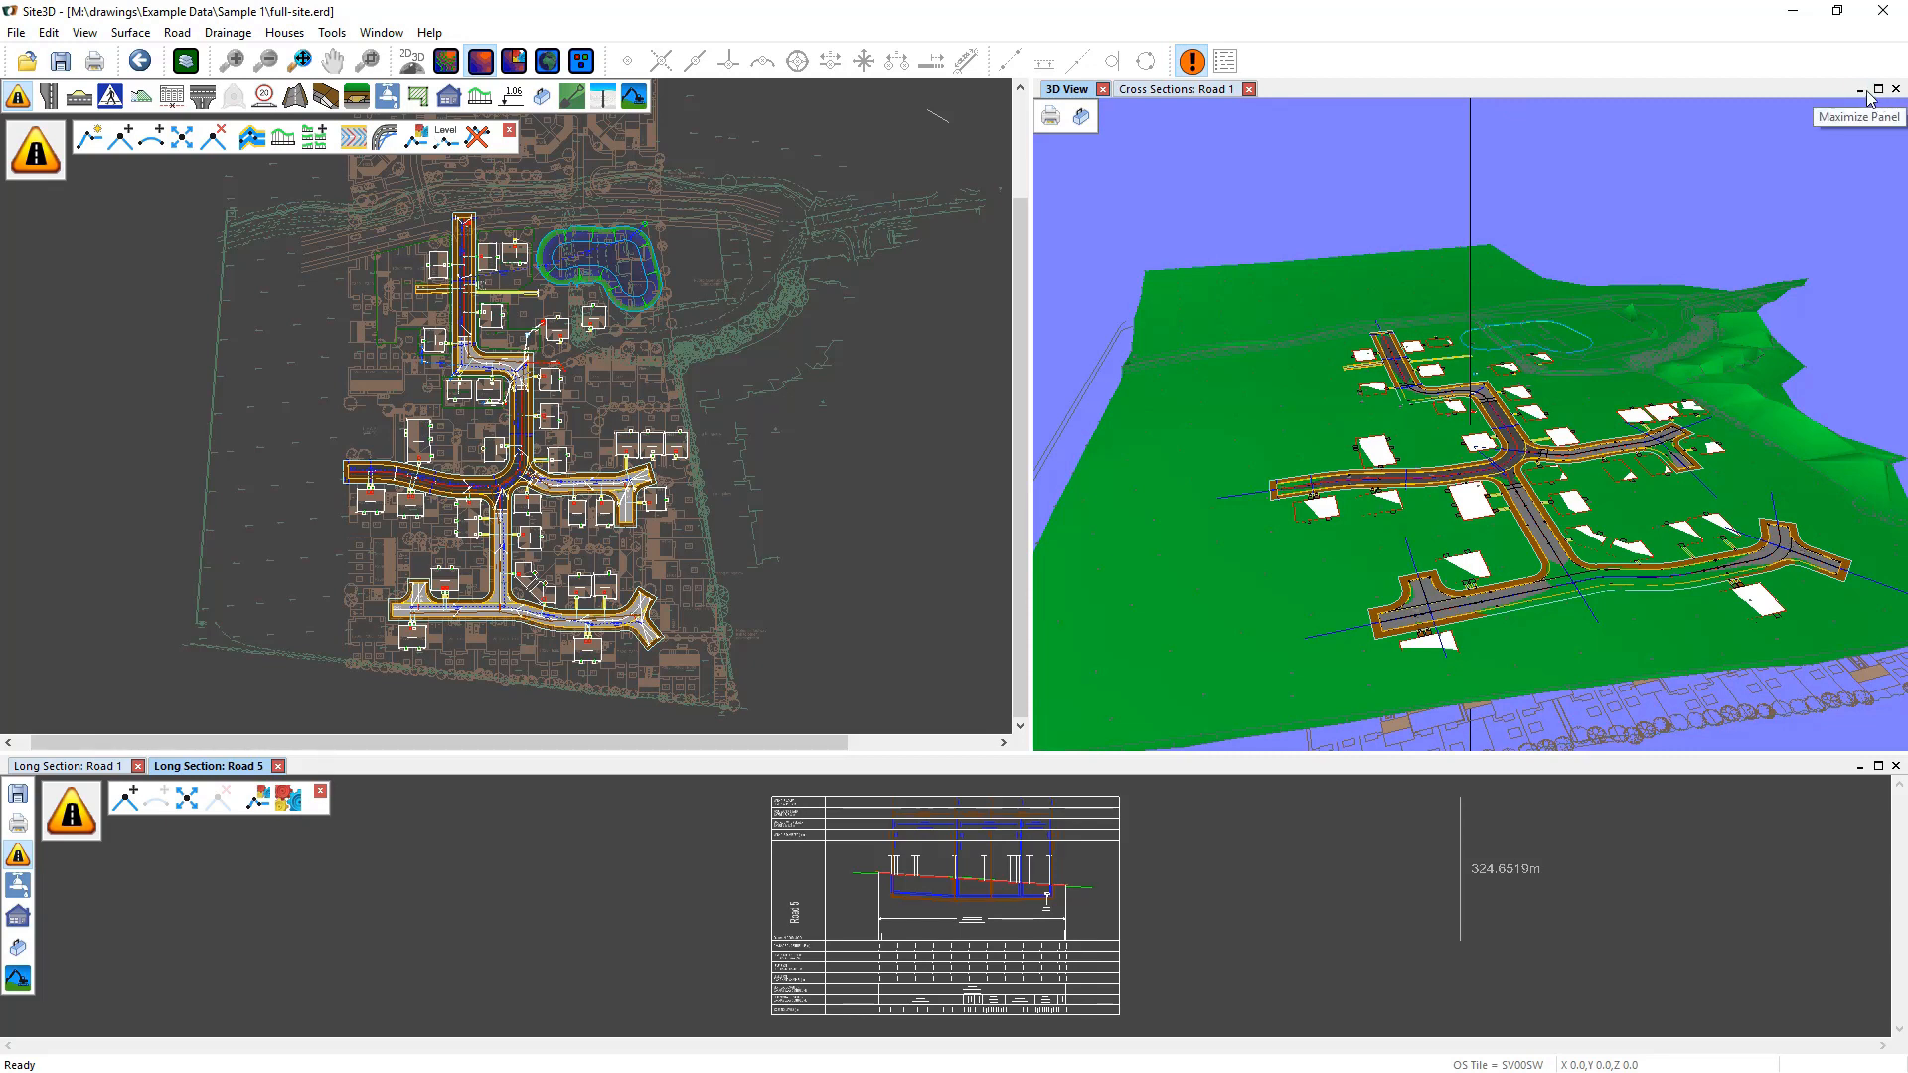
mouse_move(1878, 89)
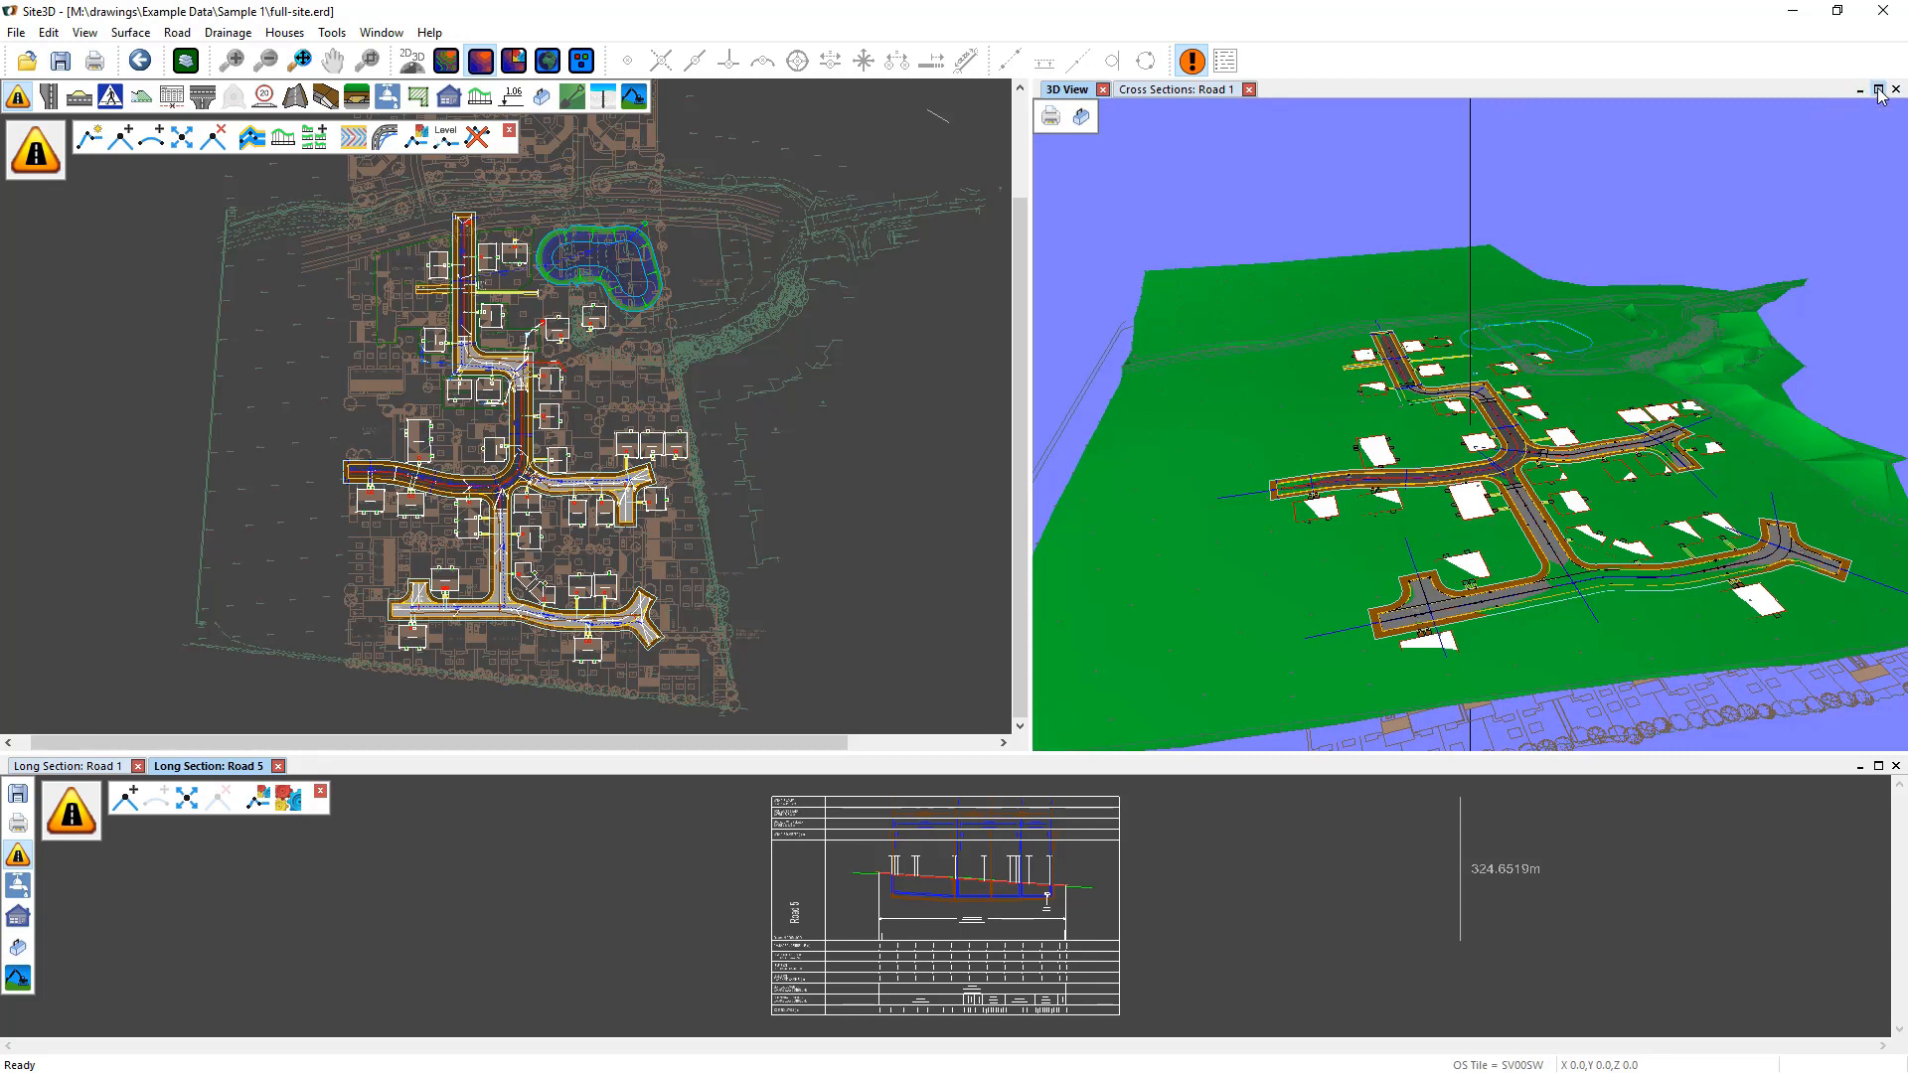
Step: Maximize the 3D view panel, then restore it to its docked size
left_click(1880, 89)
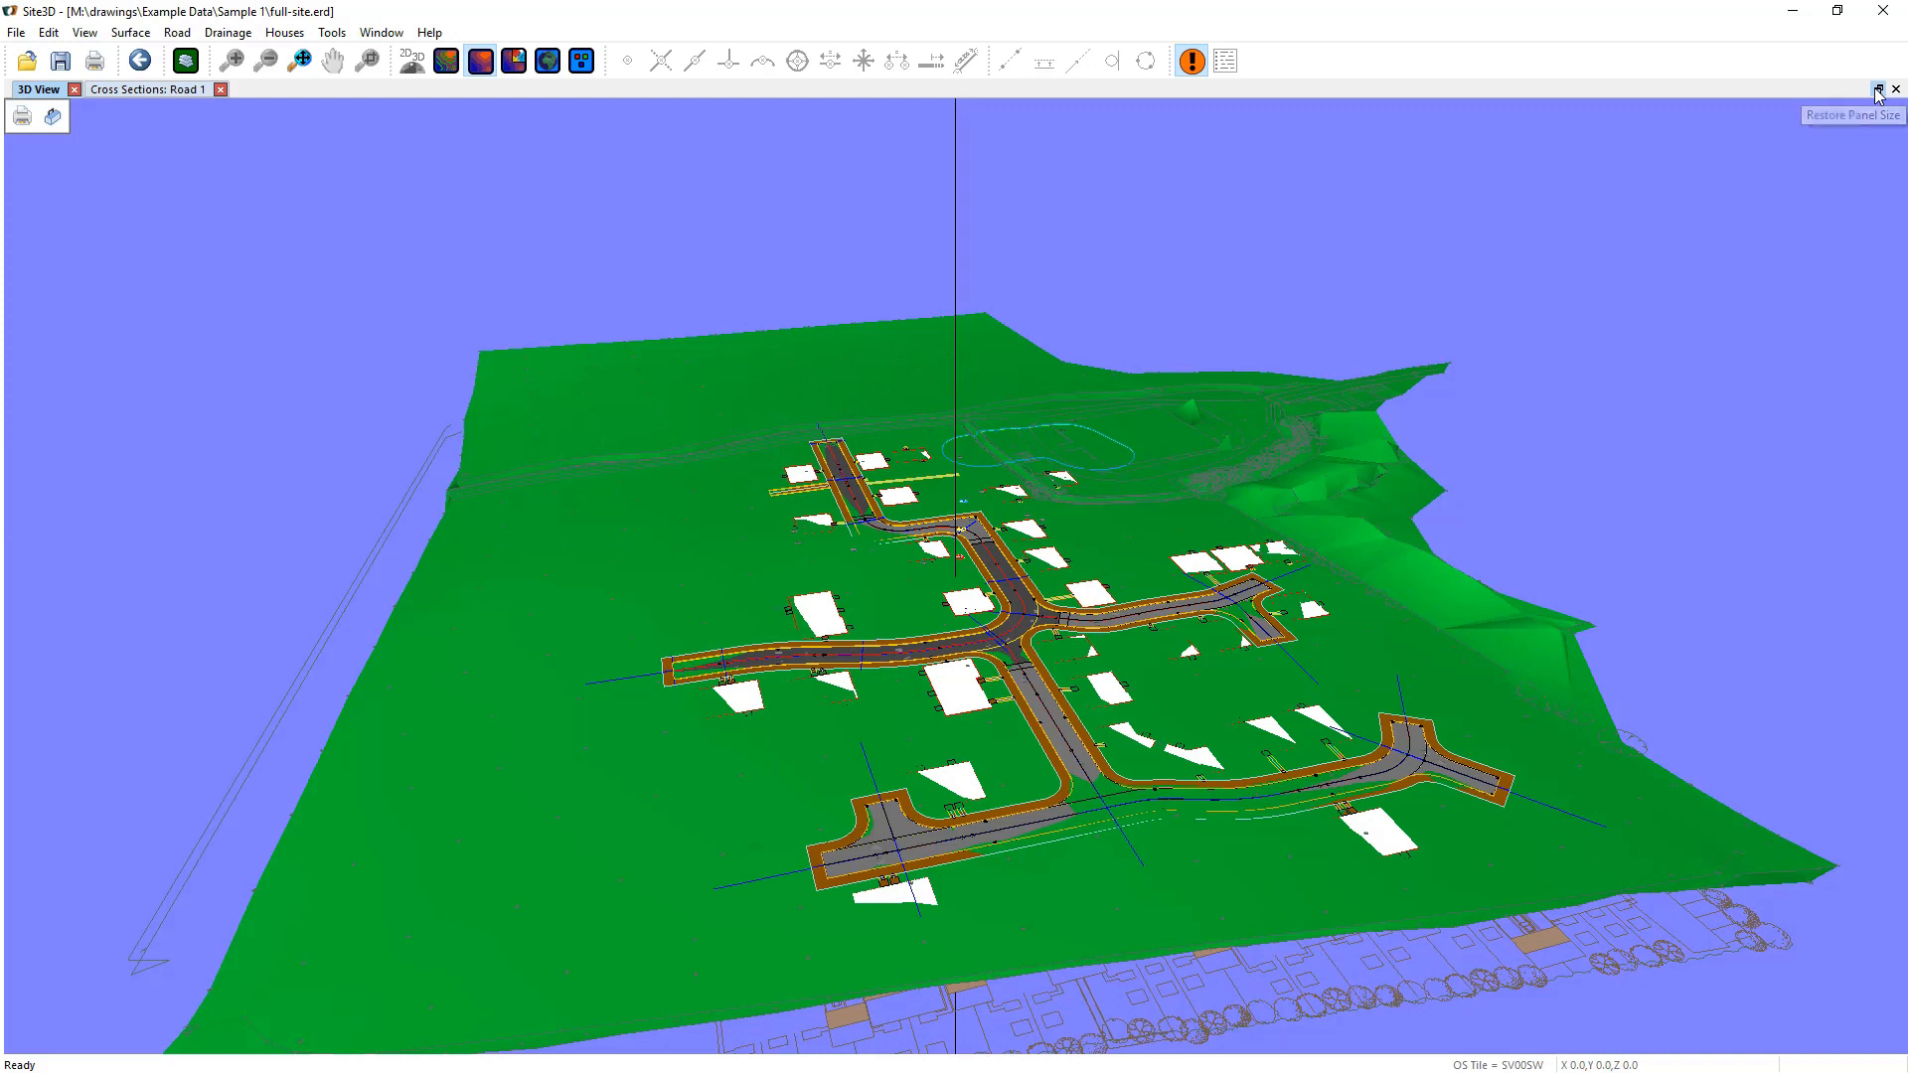
left_click(1877, 90)
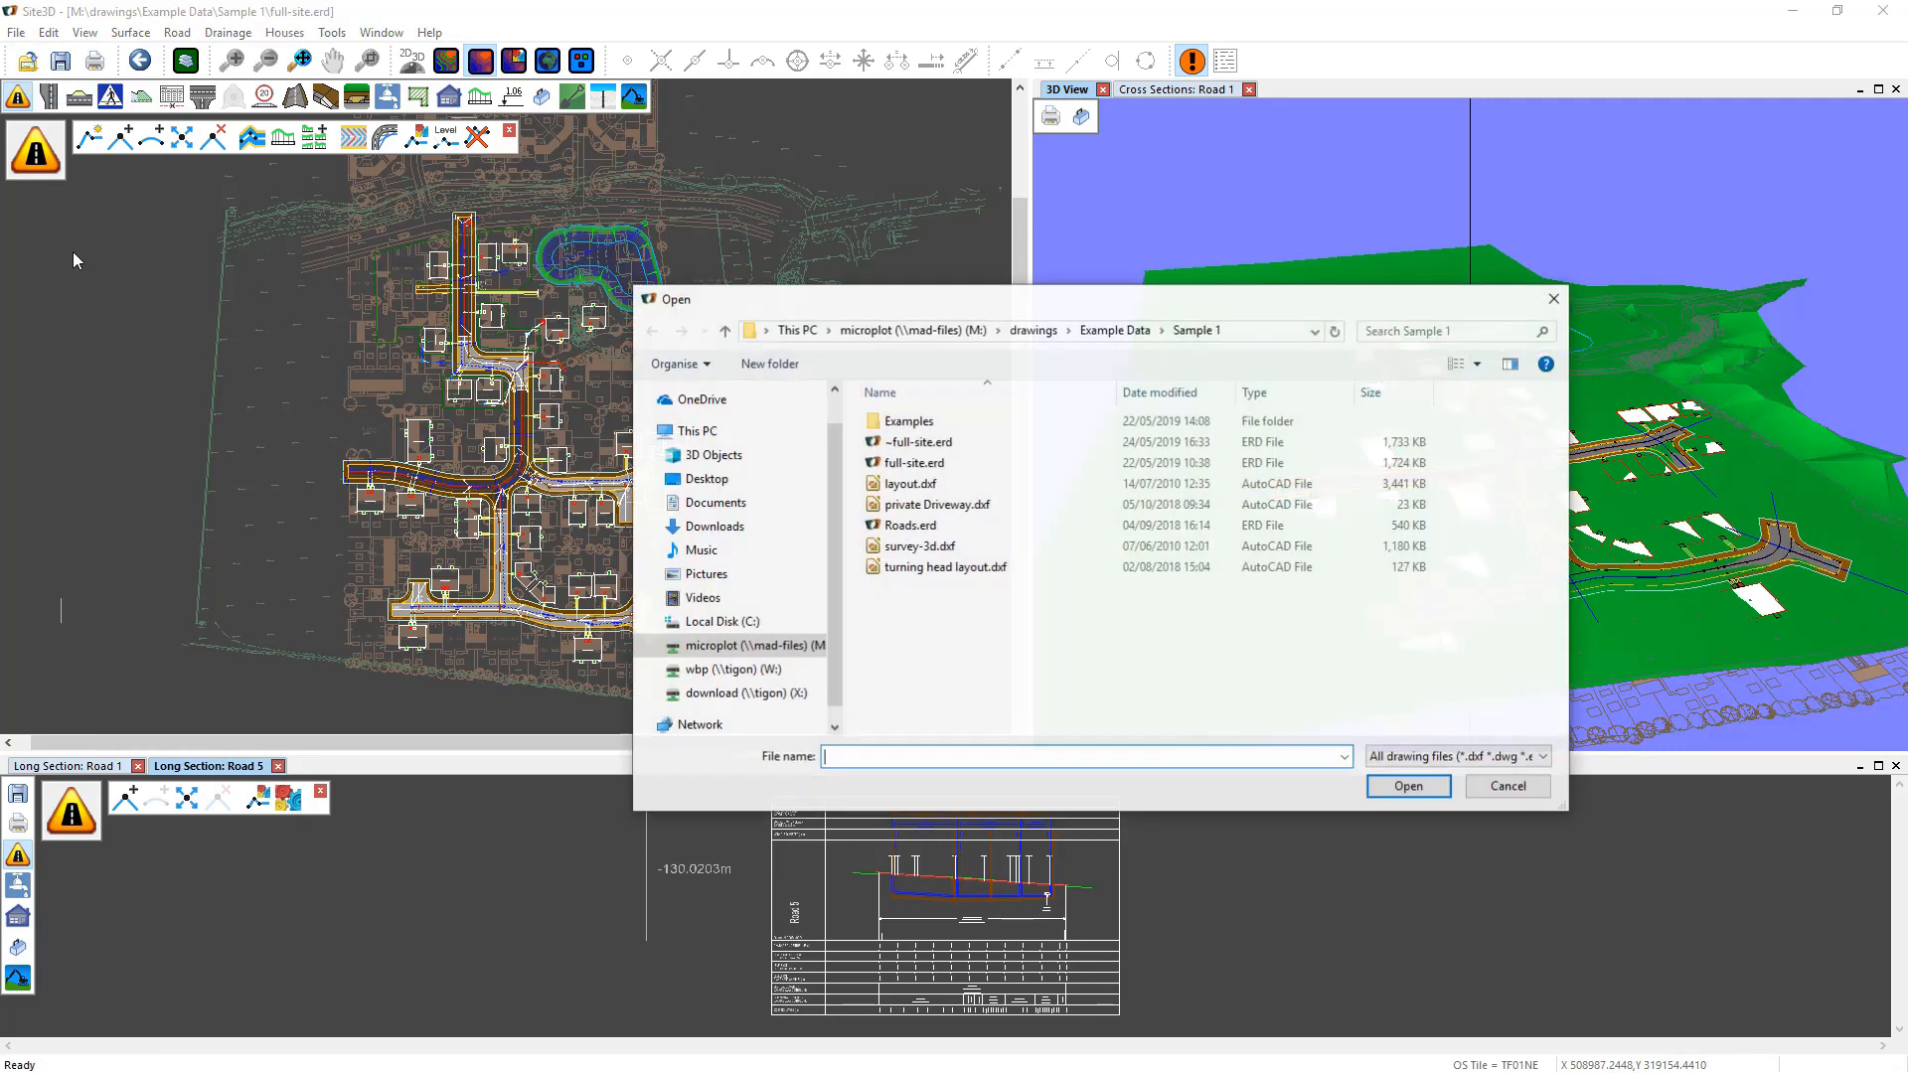
Step: Open survey-3d.erd as a second tab, then switch between survey-3d.erd and full-site.erd
left_click(1508, 785)
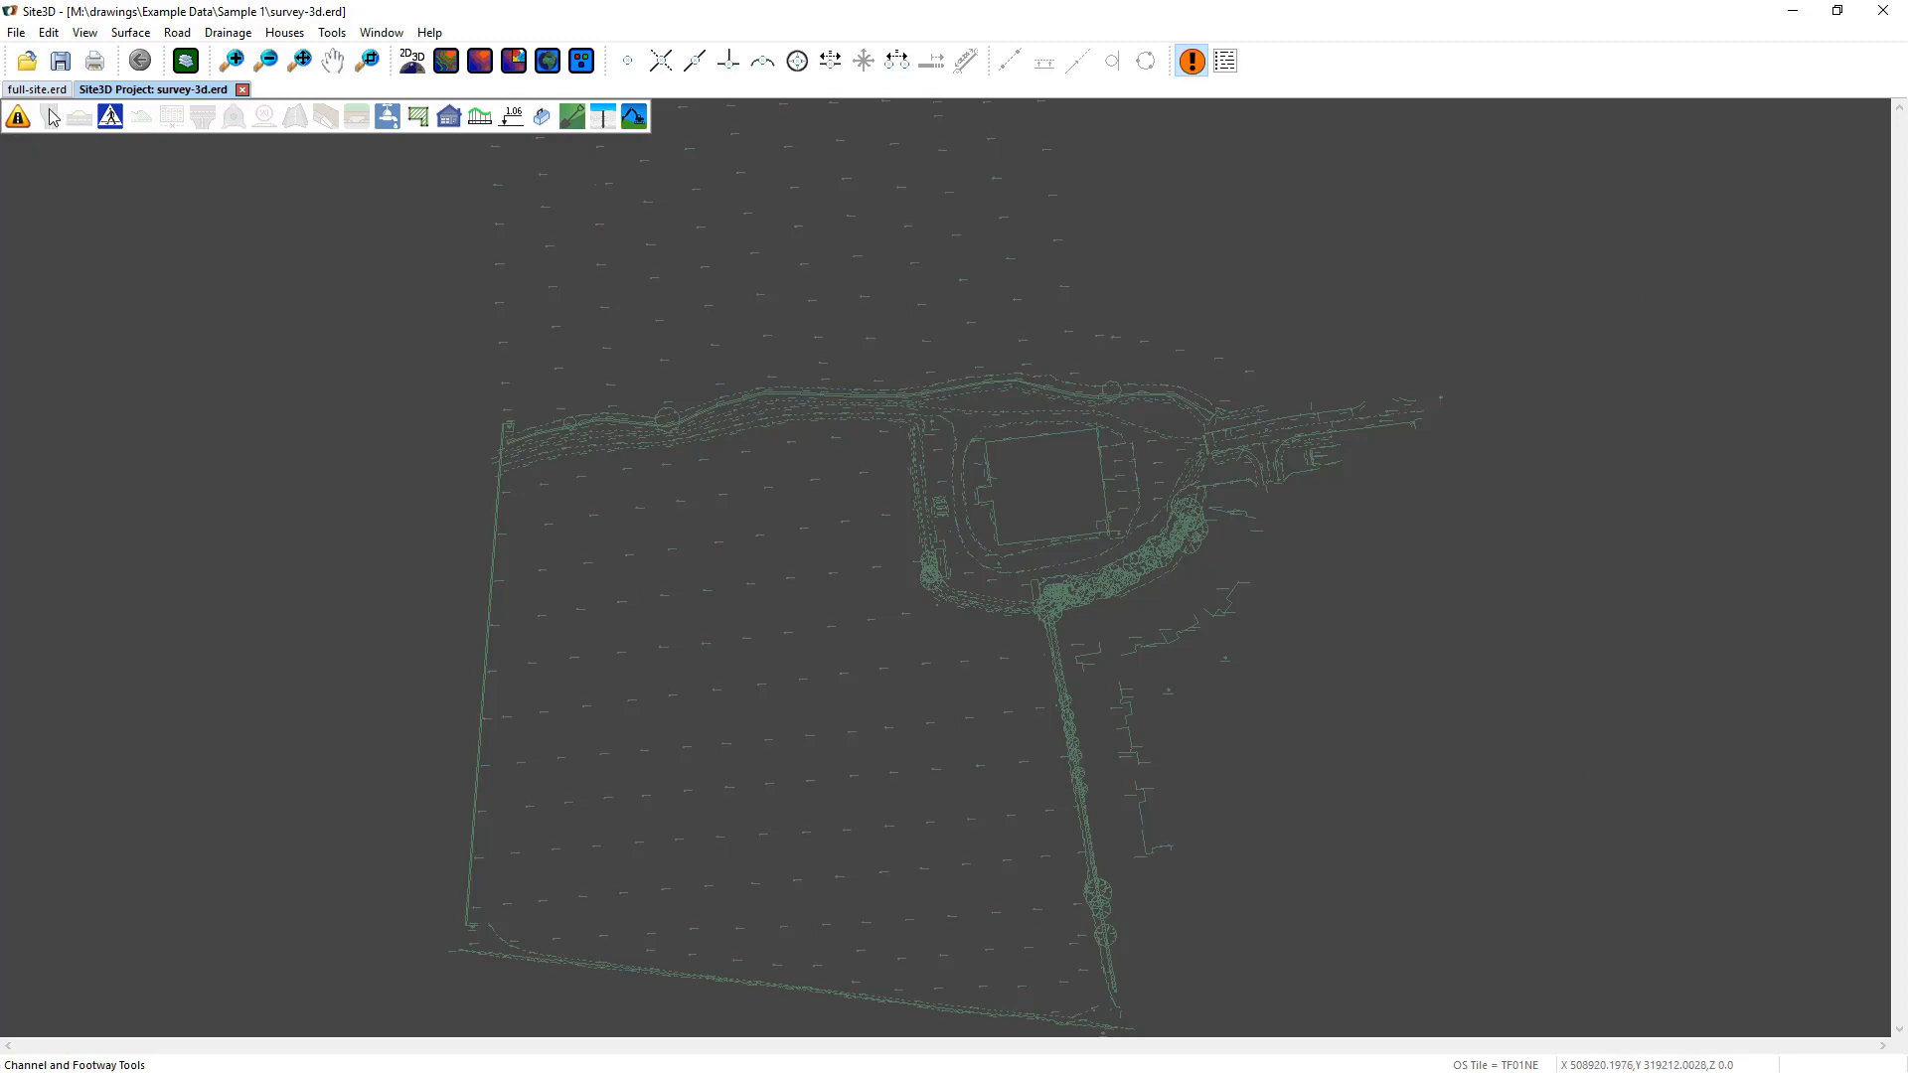
left_click(33, 86)
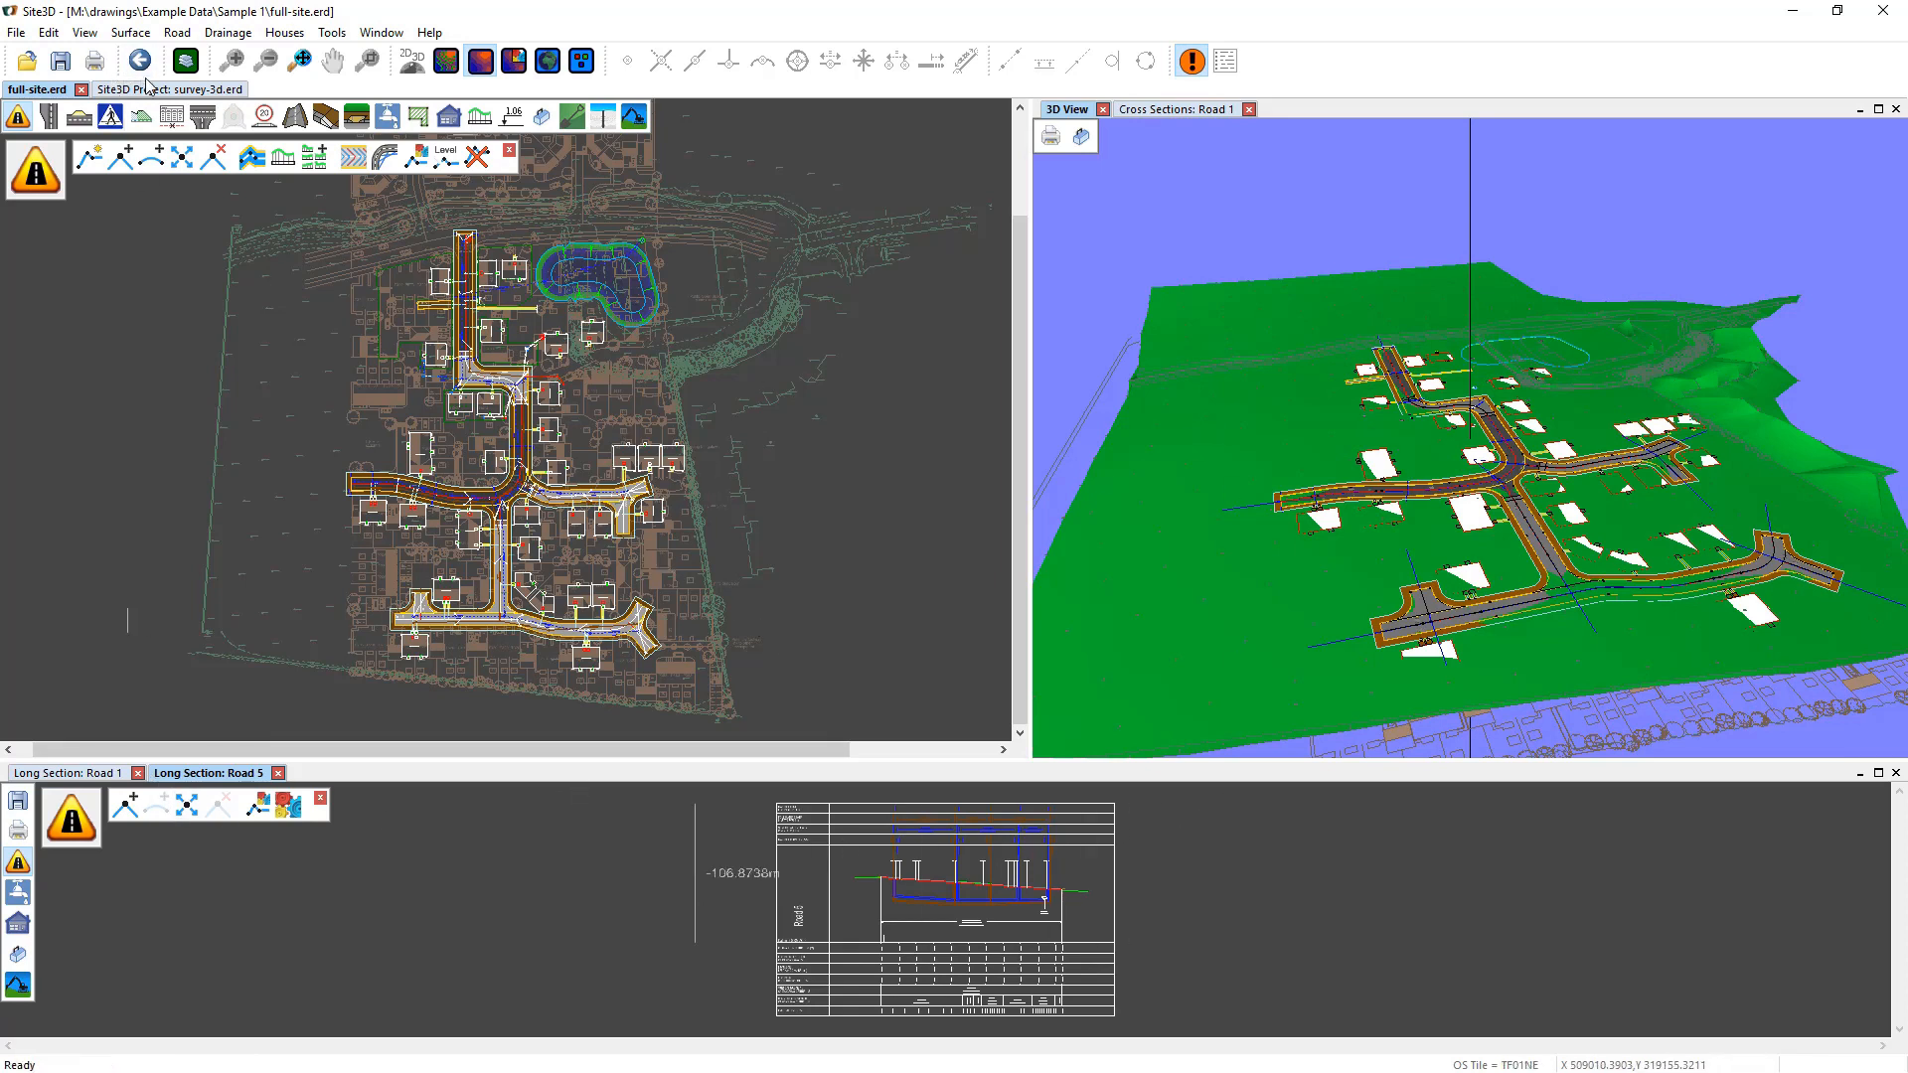
left_click(159, 88)
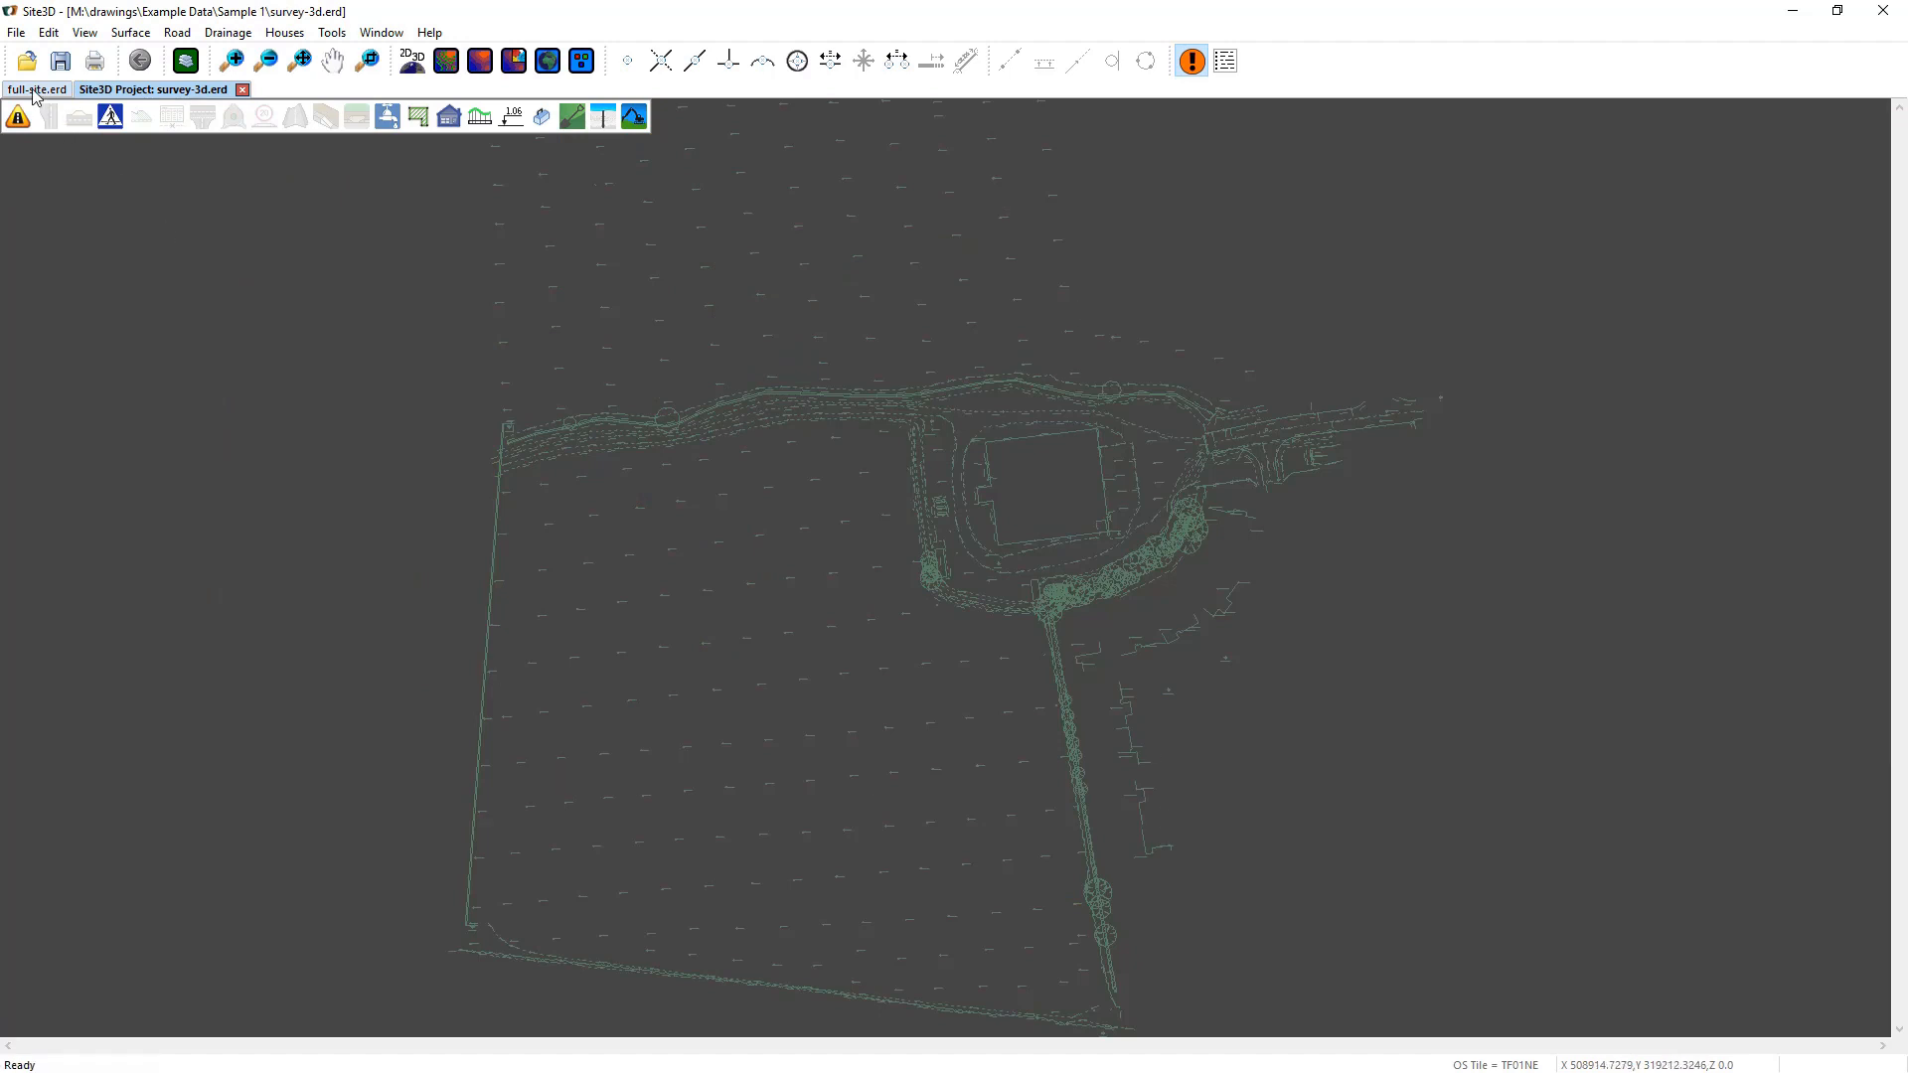
left_click(36, 88)
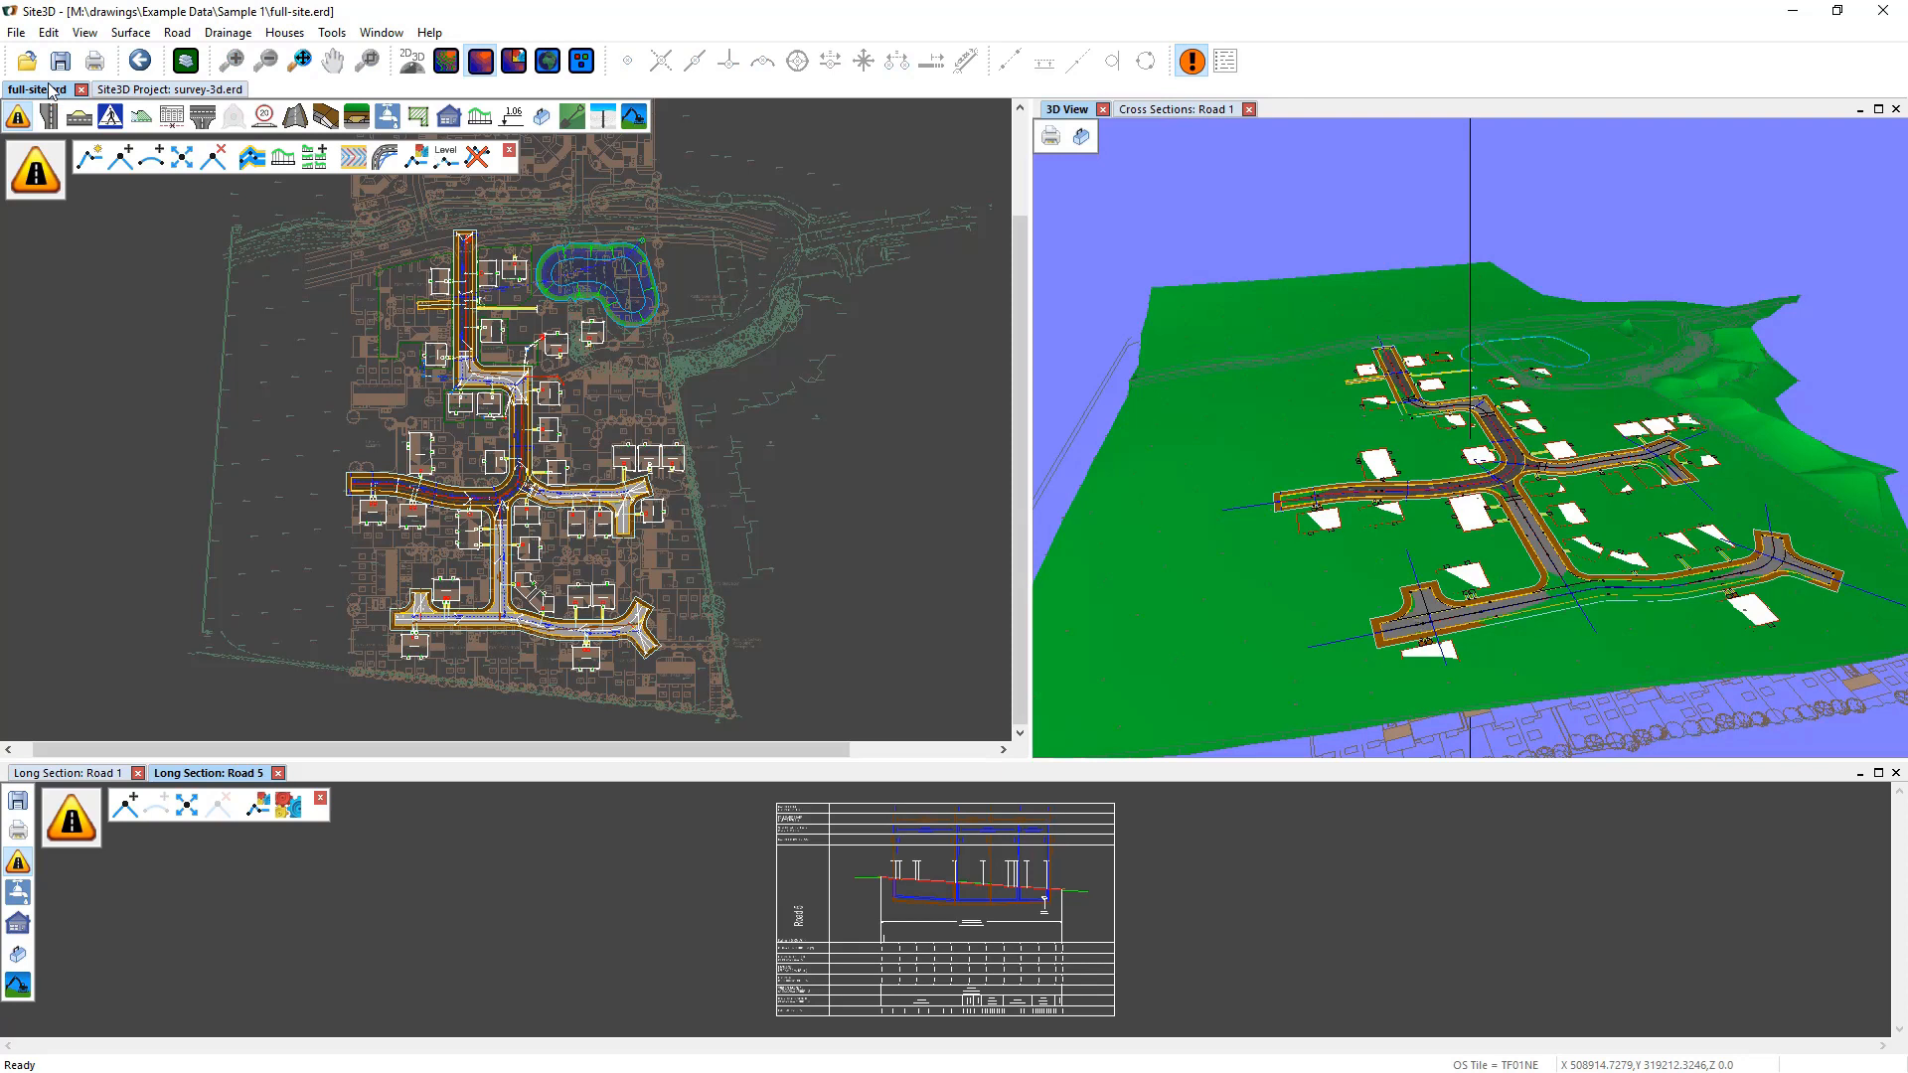